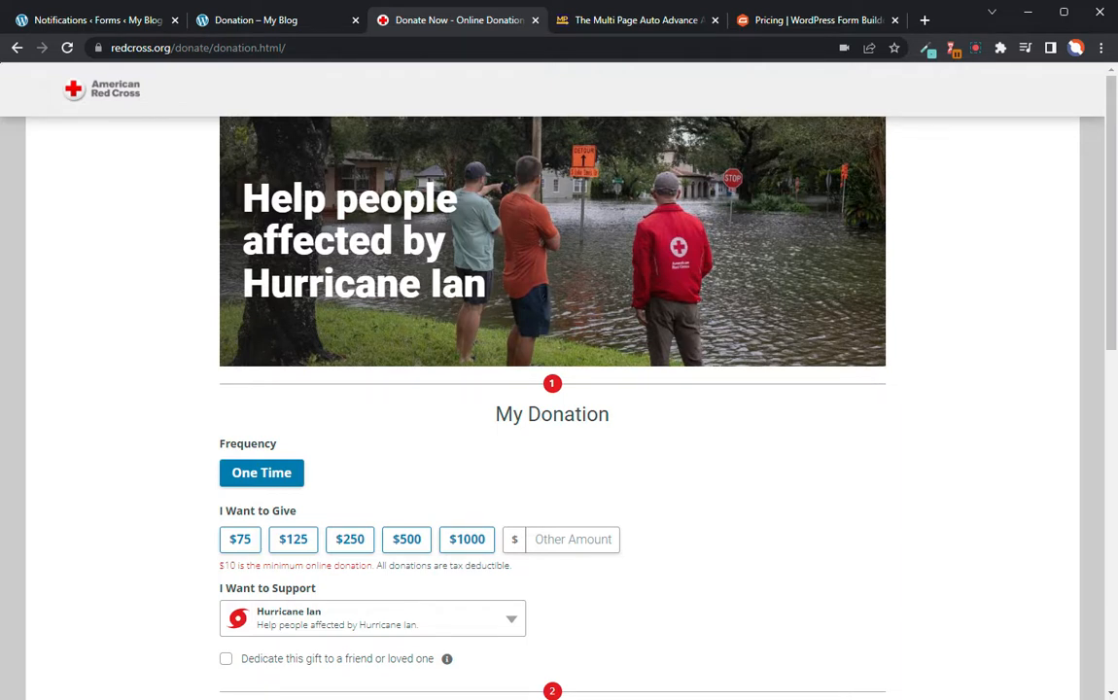
mouse_move(767, 408)
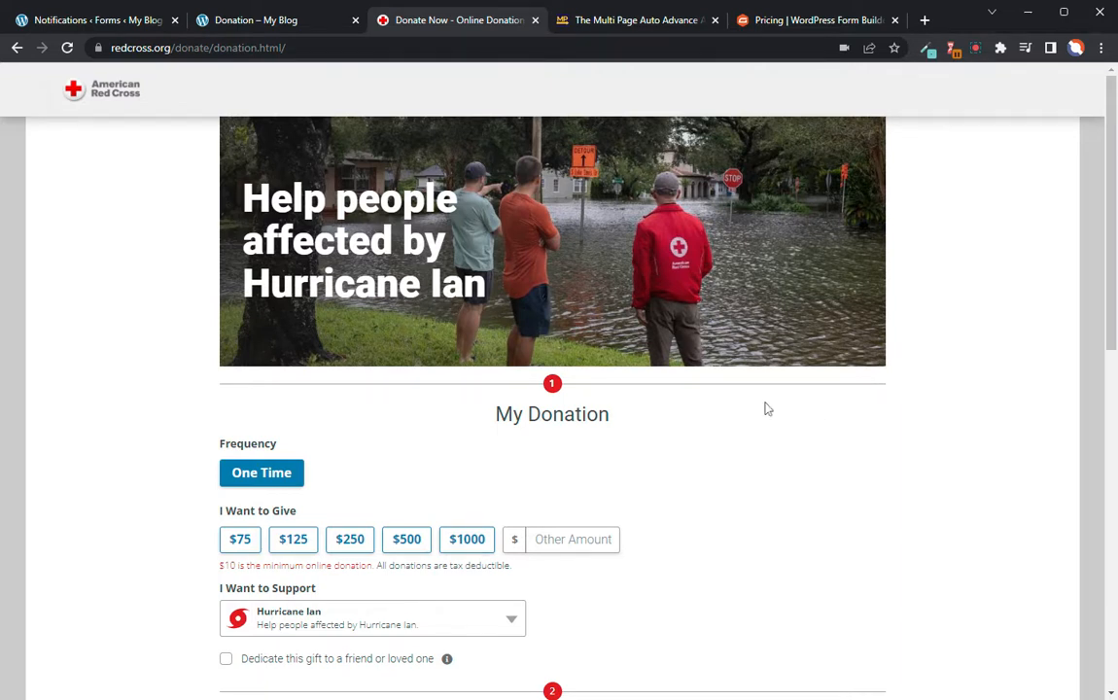
mouse_move(188, 231)
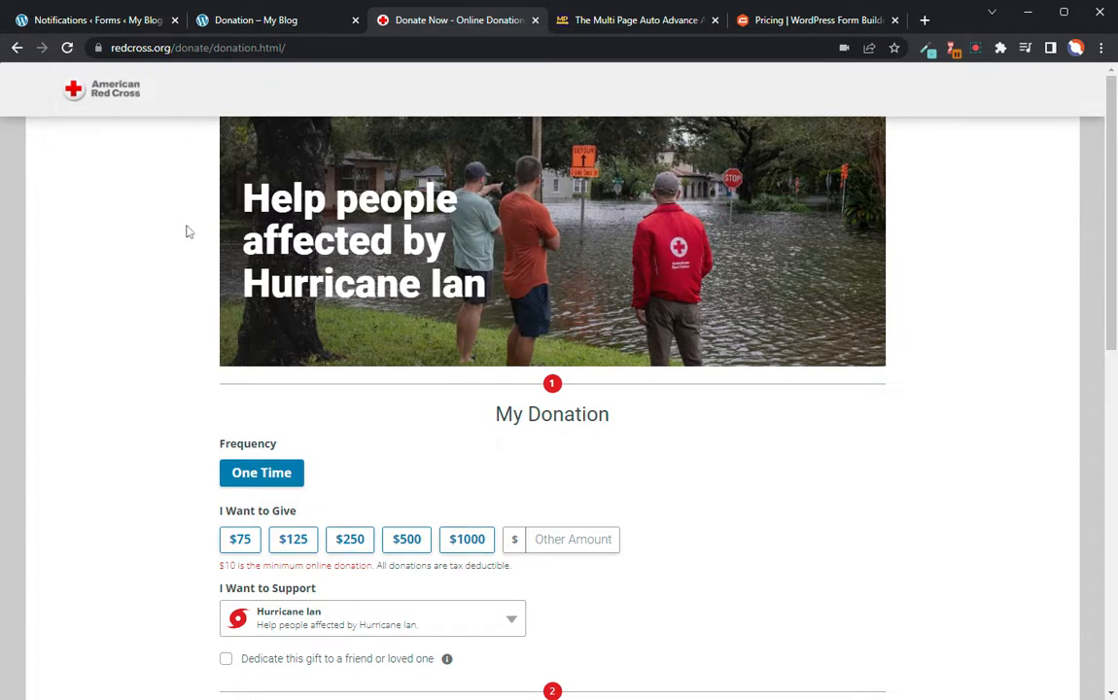
mouse_move(179, 455)
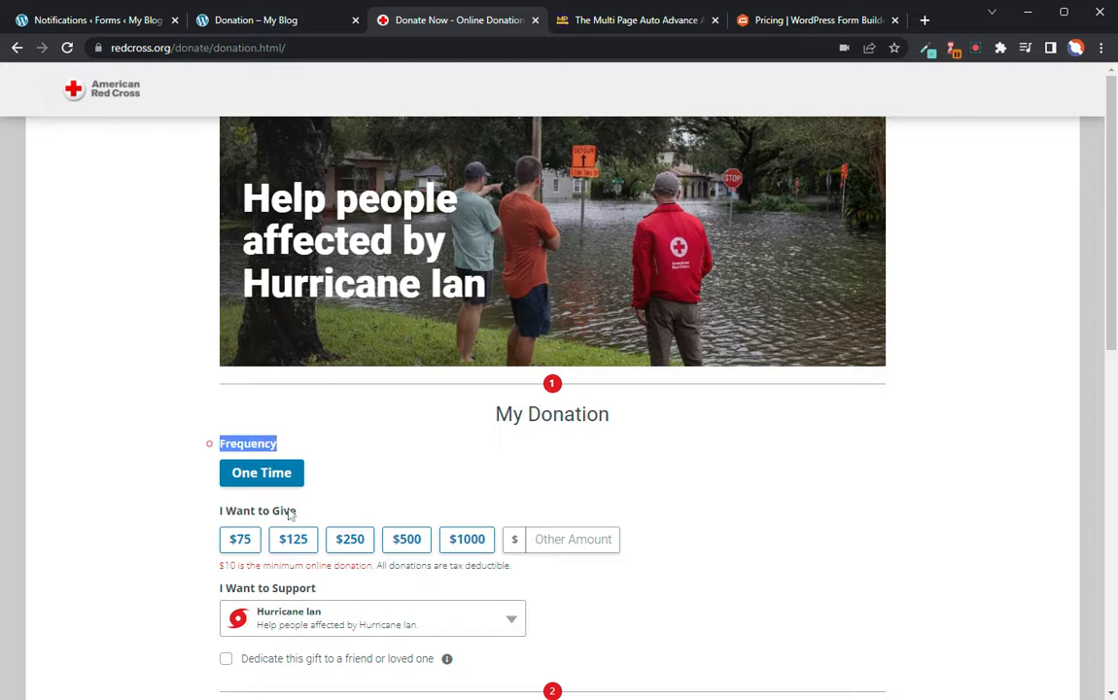
Launch Beaver Builder on the Make a Donation page and scroll to the donation form module
scroll(down, 3)
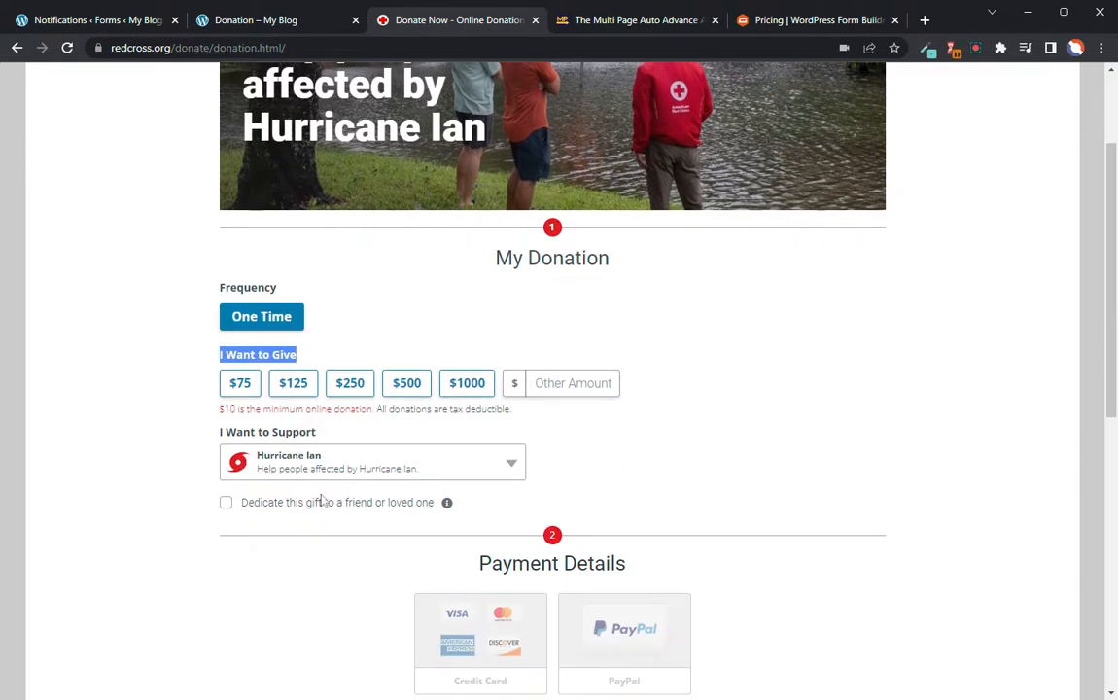
click(369, 462)
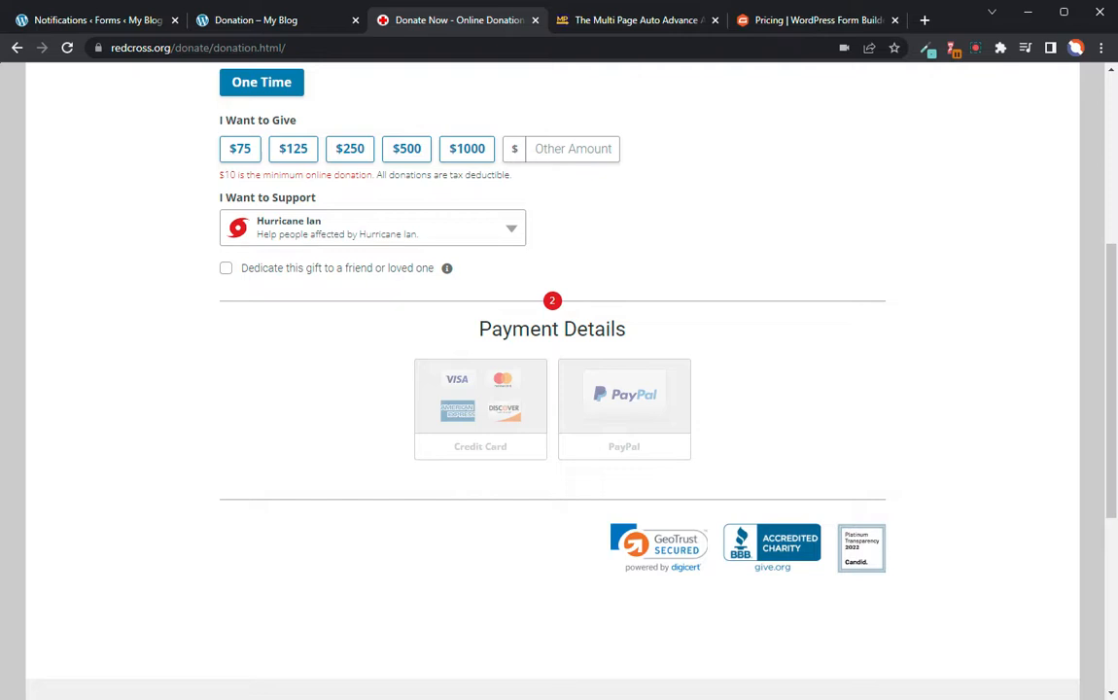
scroll(up, 3)
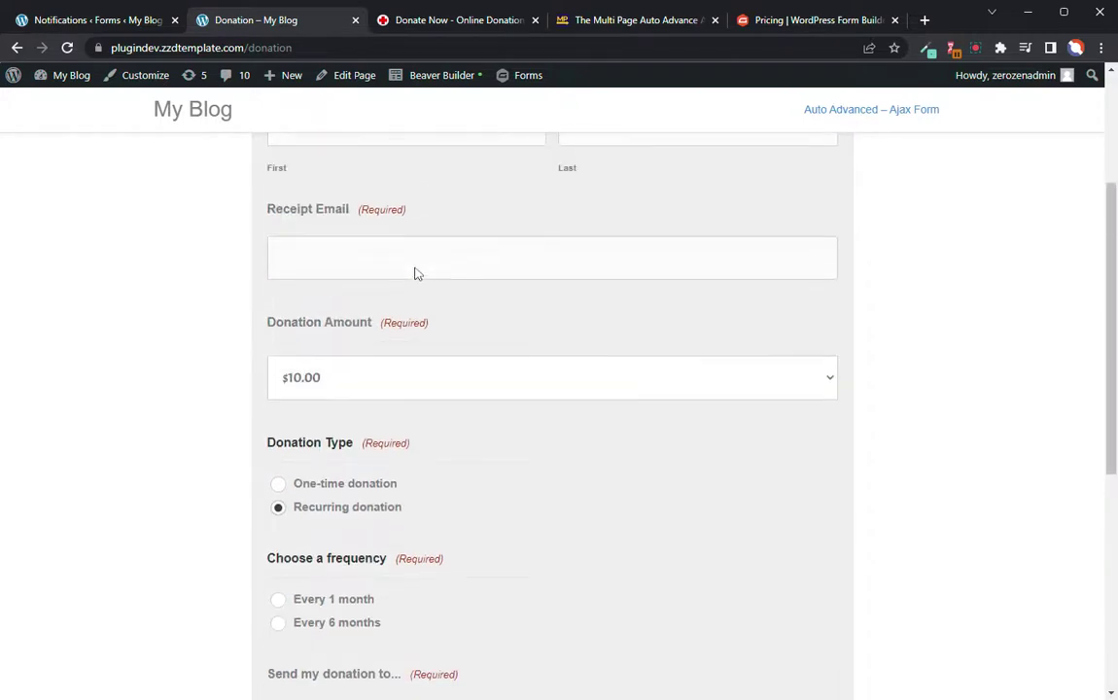
scroll(up, 3)
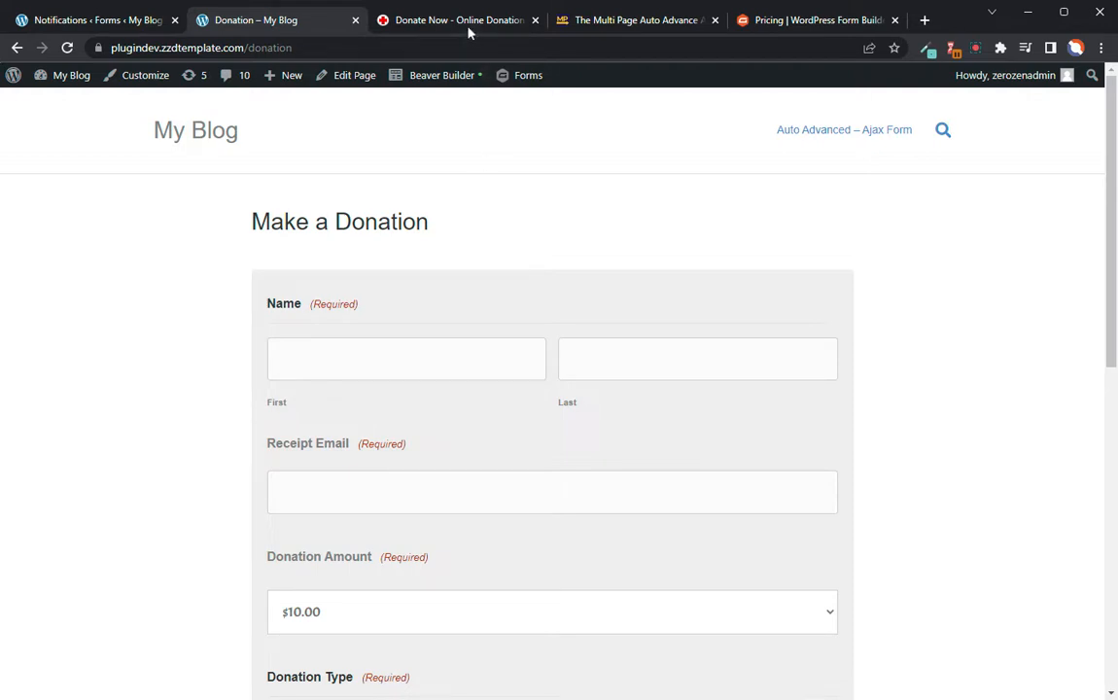
mouse_move(164, 300)
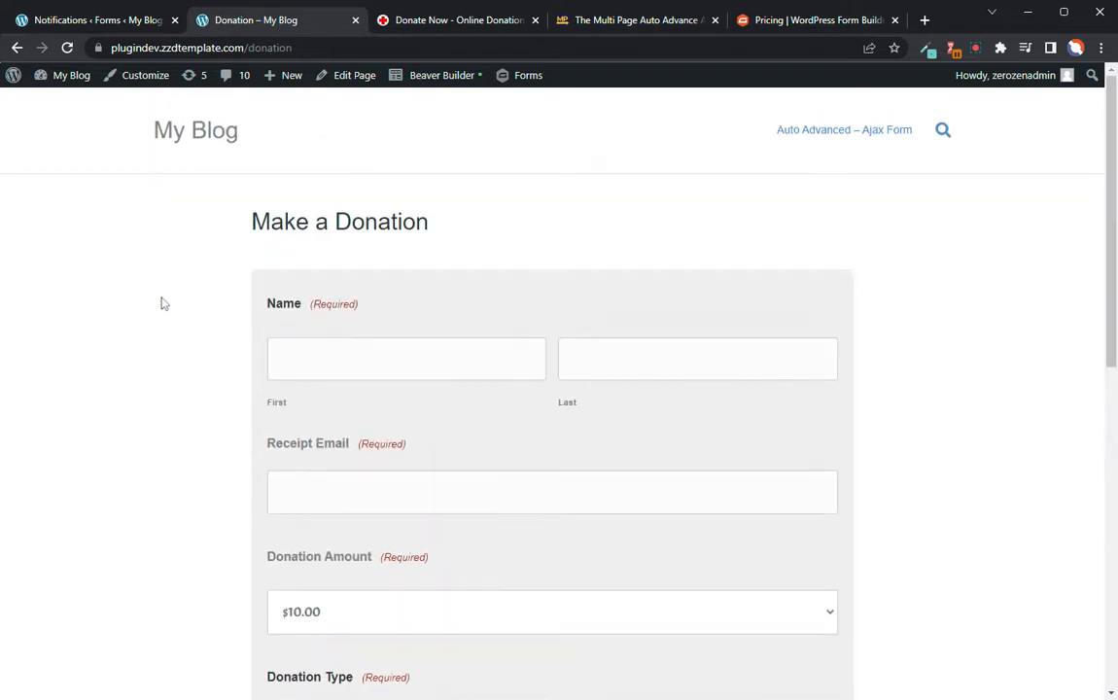
mouse_move(324, 245)
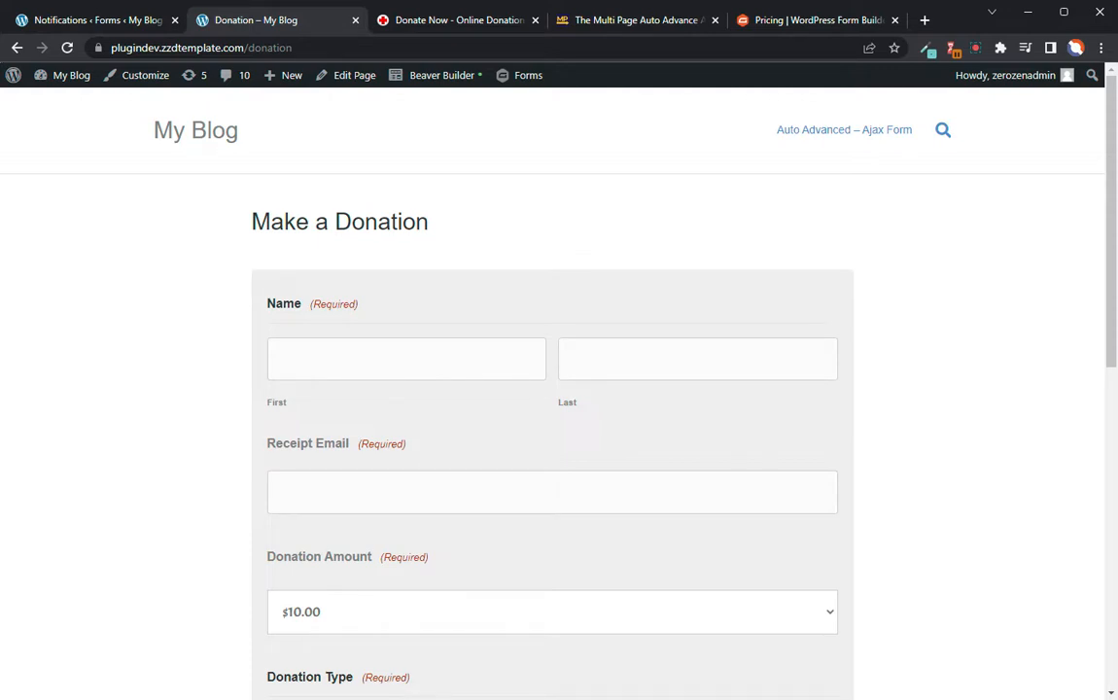
scroll(down, 3)
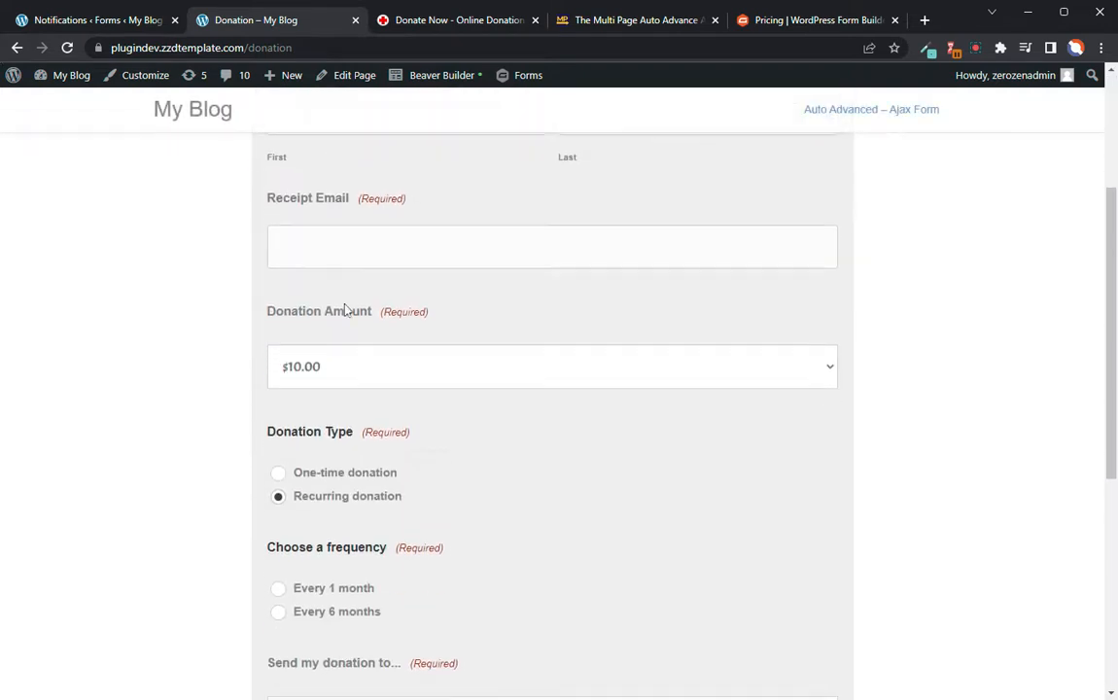
scroll(down, 3)
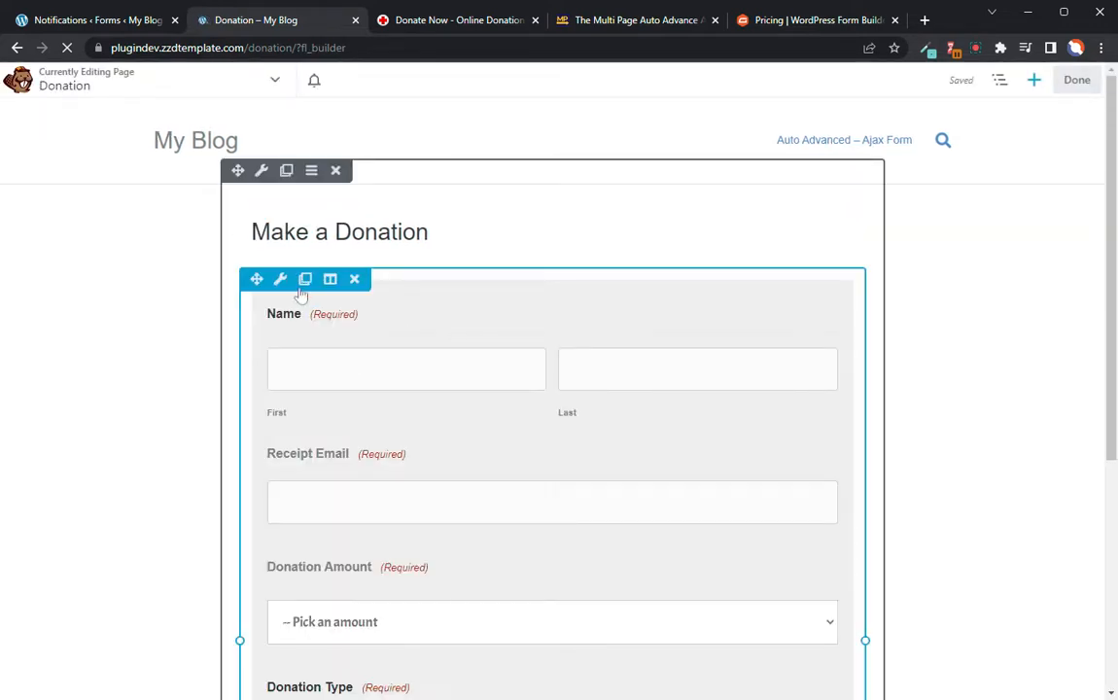
Review the UABB Gravity Forms Styler's Style, Button and Error tabs for the donation form and save
click(280, 279)
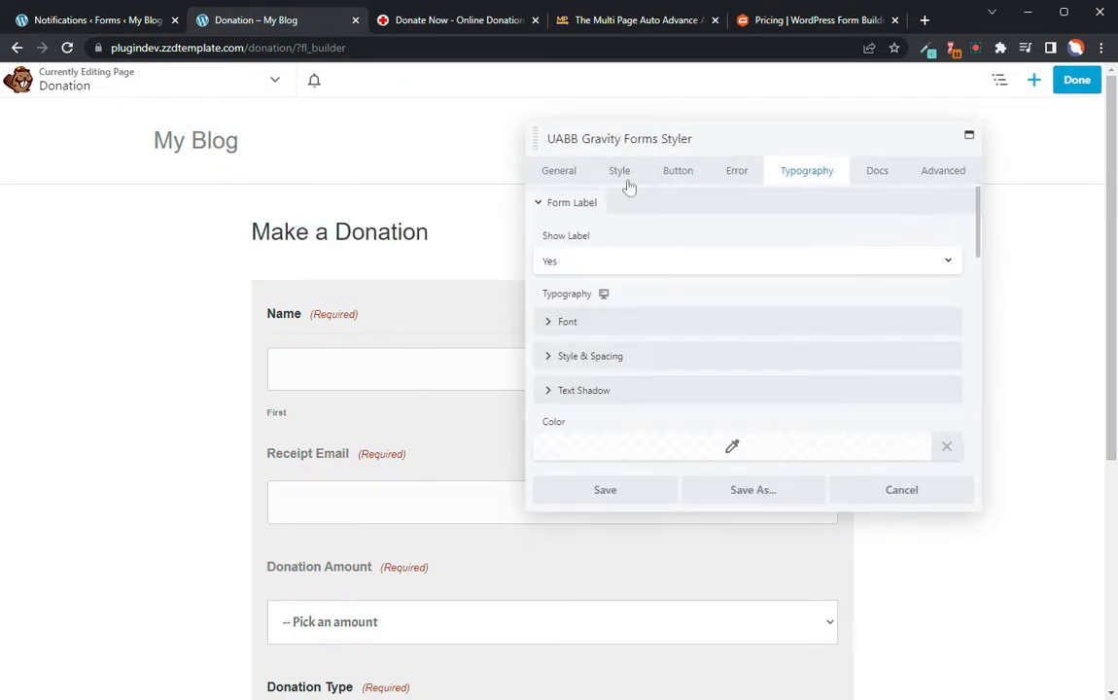
click(618, 171)
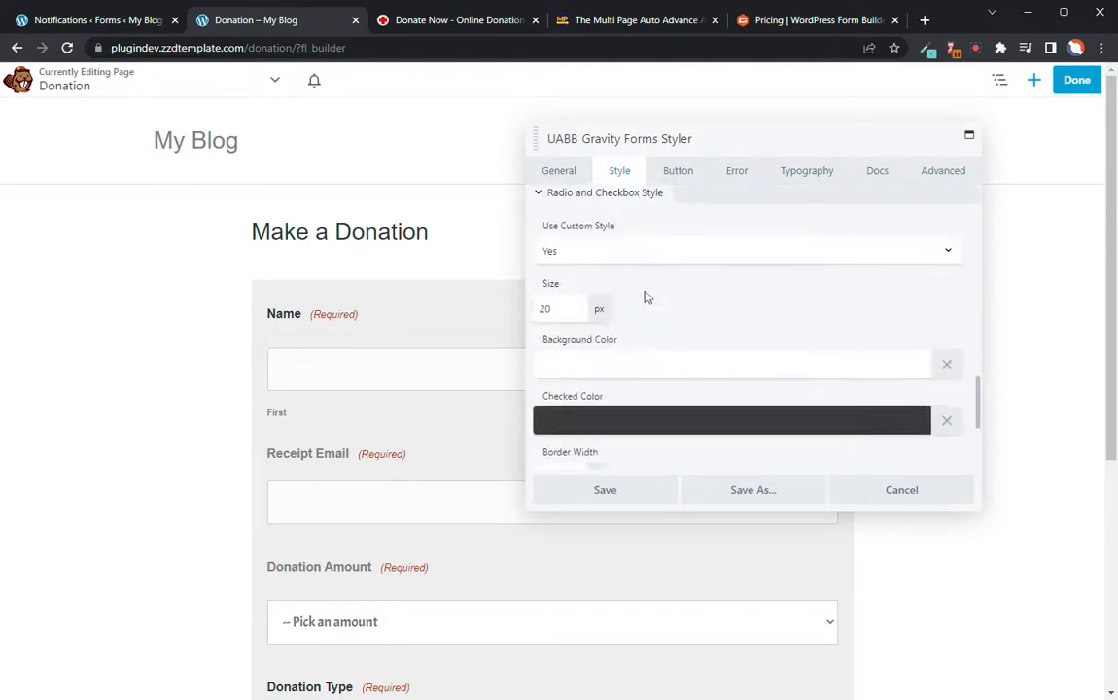
click(676, 171)
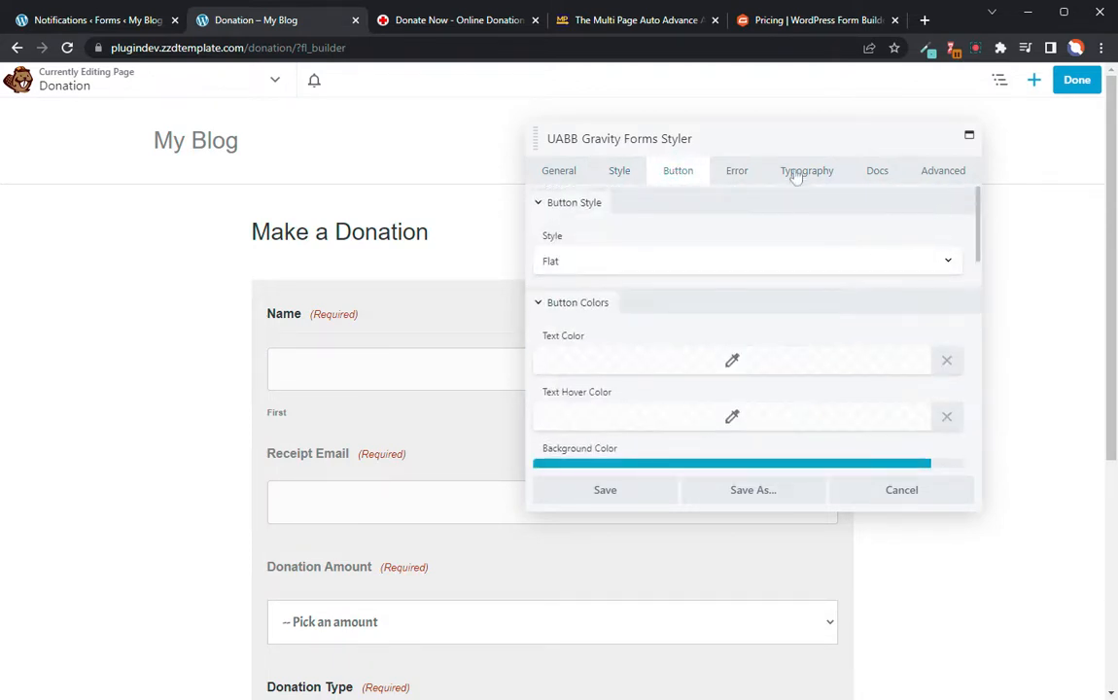
click(735, 171)
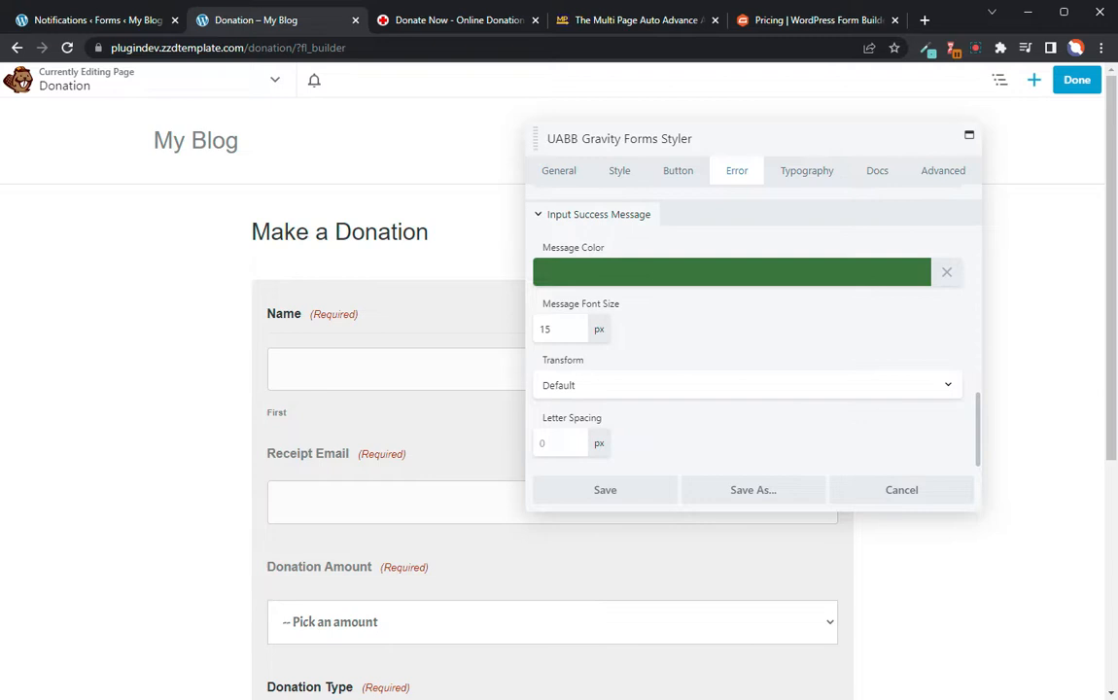
mouse_move(615, 497)
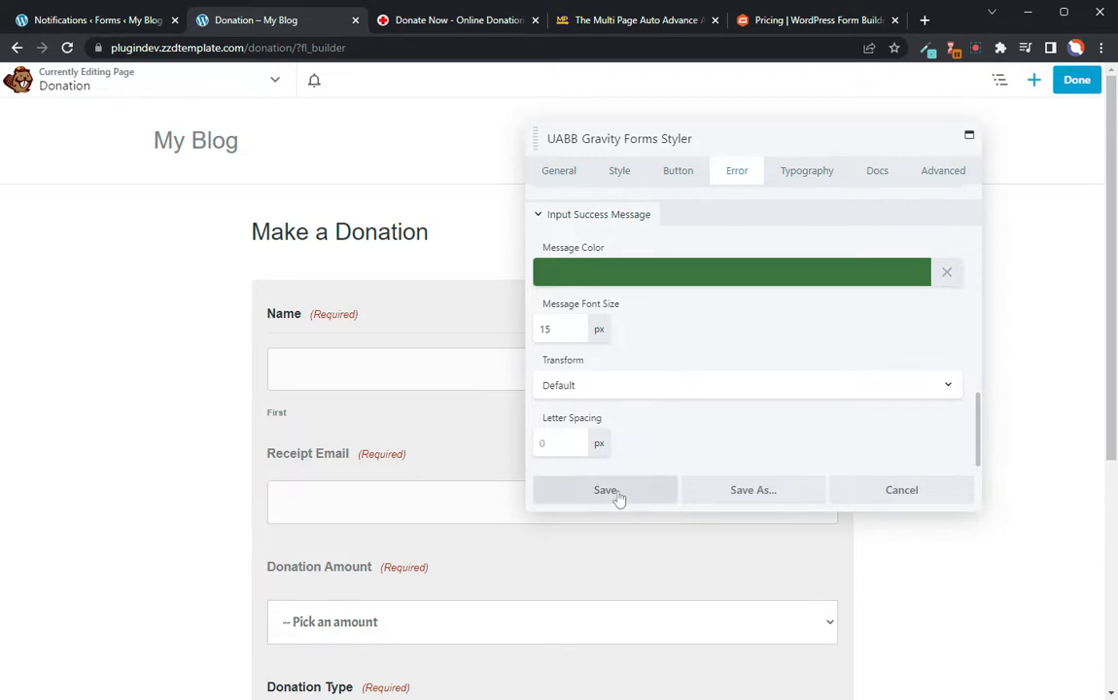
mouse_move(614, 495)
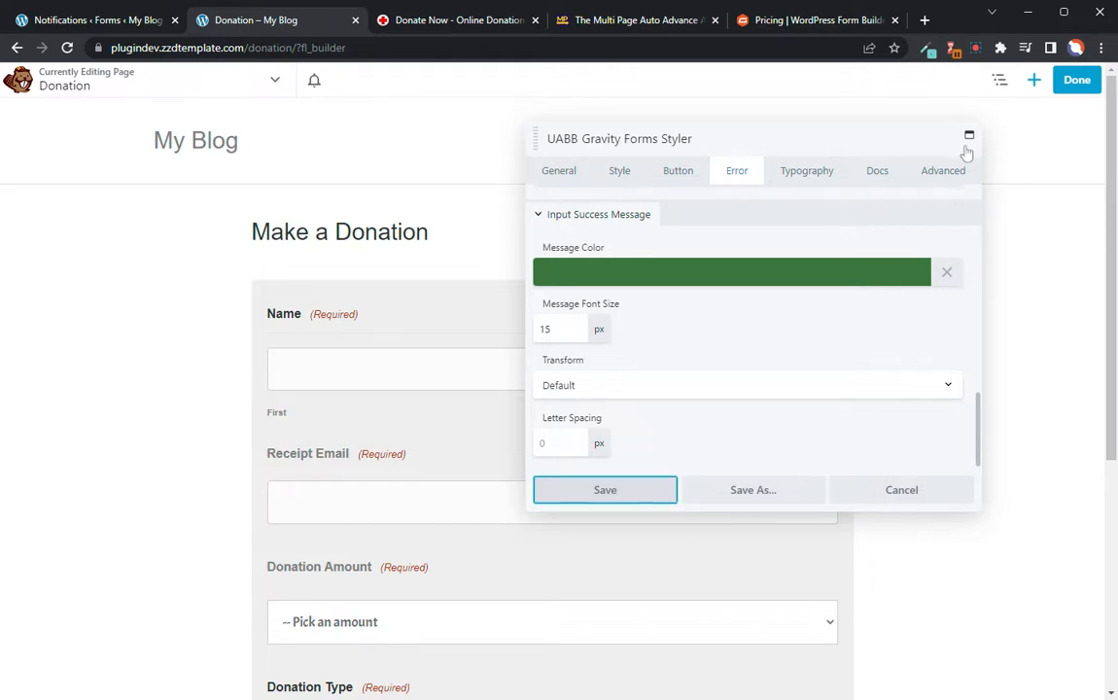
click(604, 489)
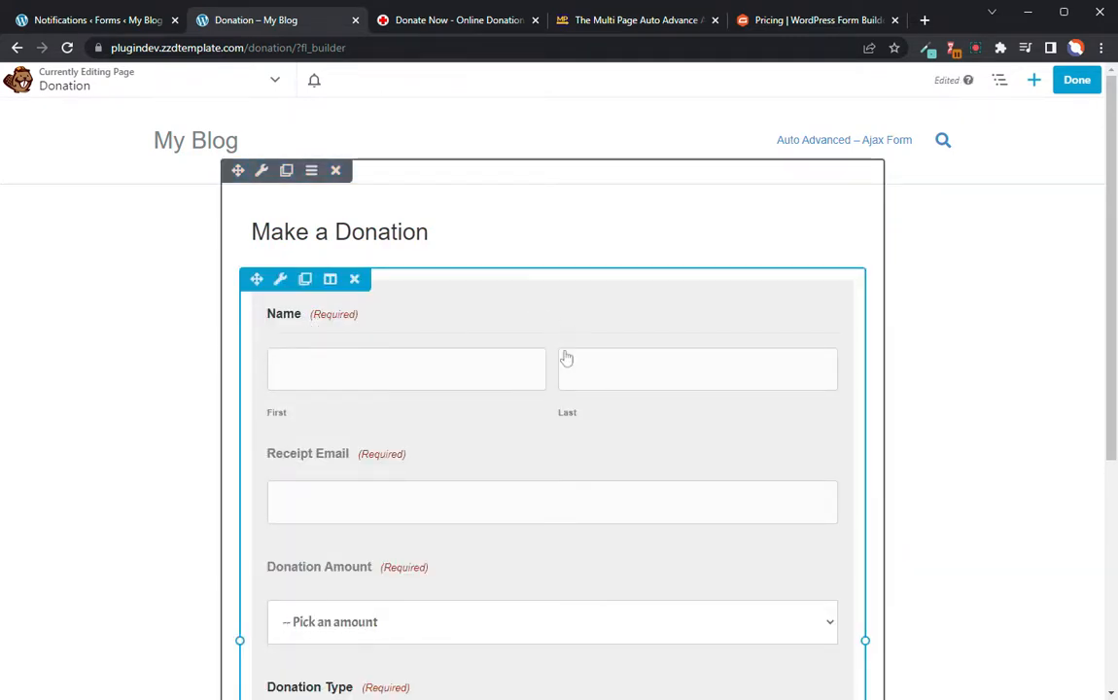
Check the form in the builder, then finish editing and publish to view the live Donation page
scroll(down, 3)
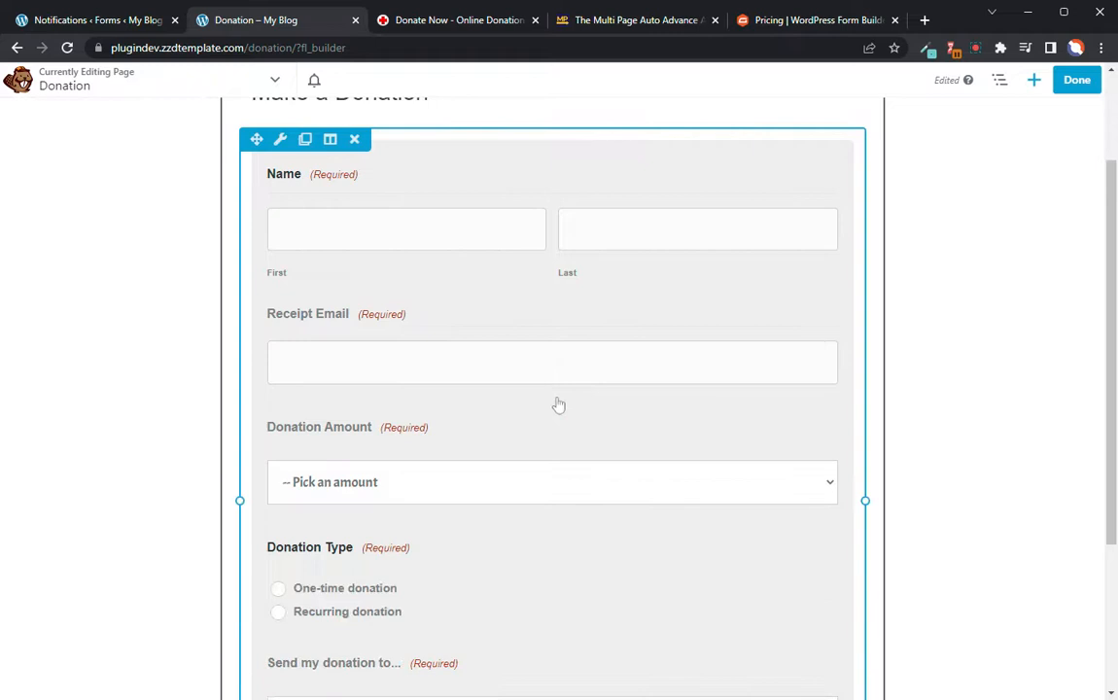
scroll(down, 3)
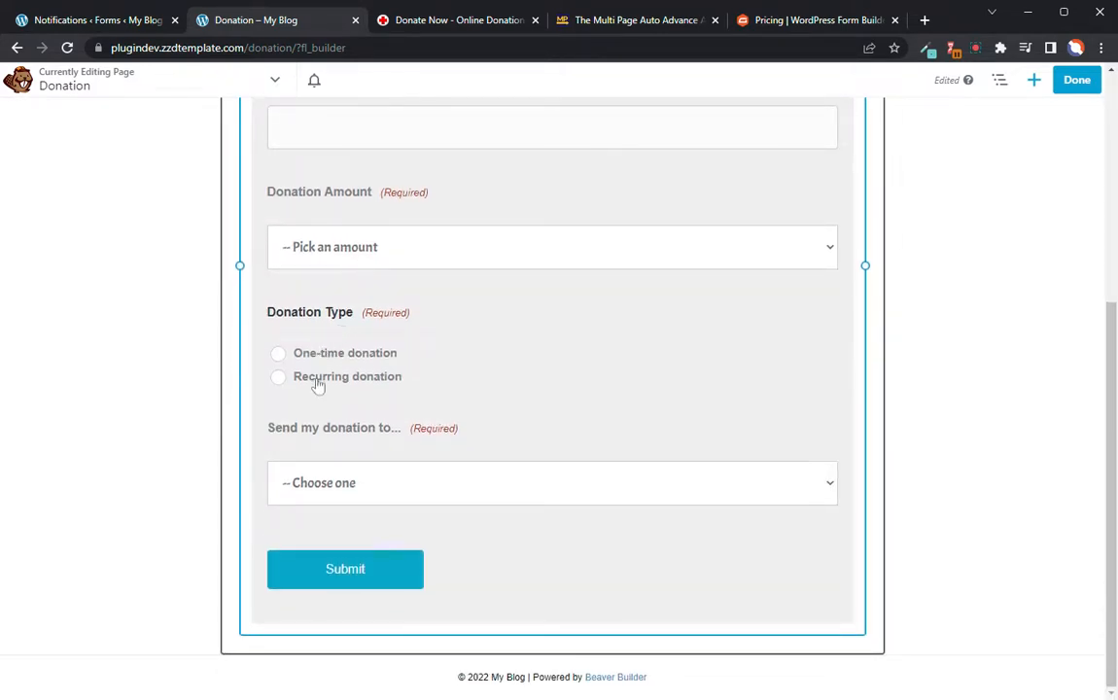
mouse_move(315, 474)
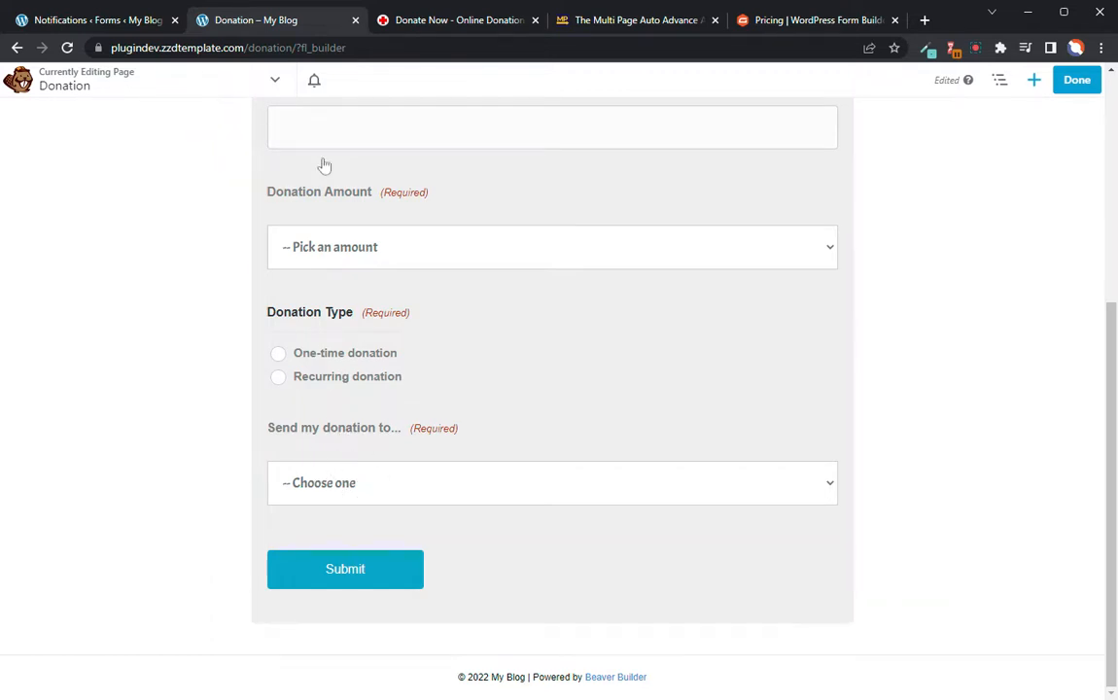
click(1077, 79)
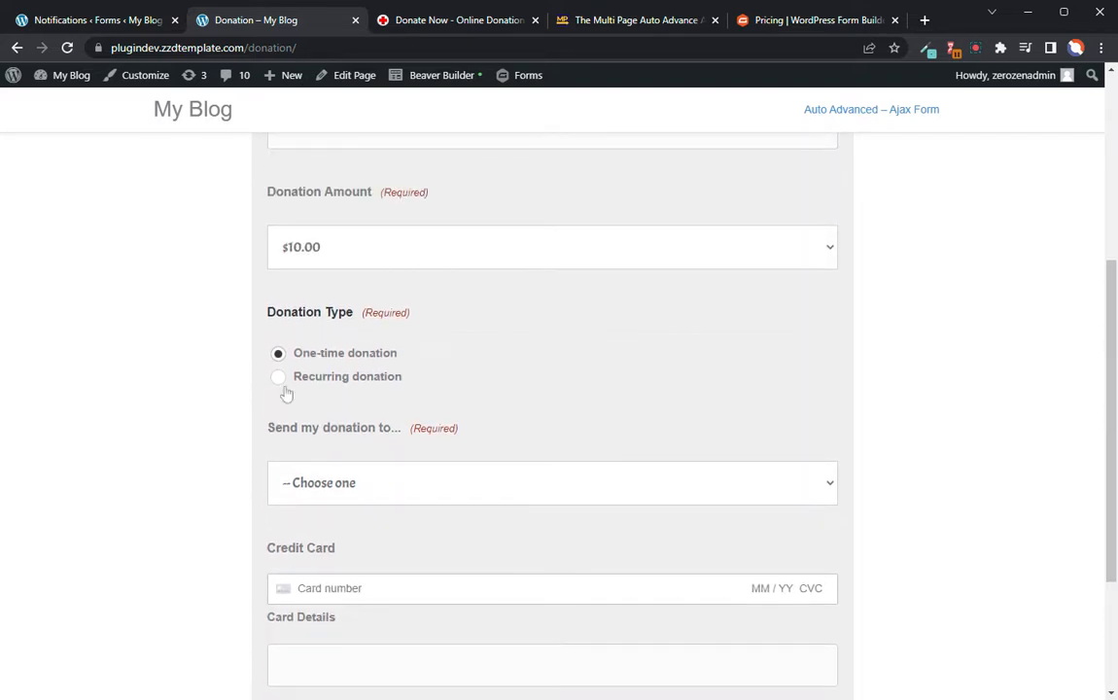
Select Recurring donation with Every 6 months frequency, then go to the Donation Form's notification settings
click(278, 377)
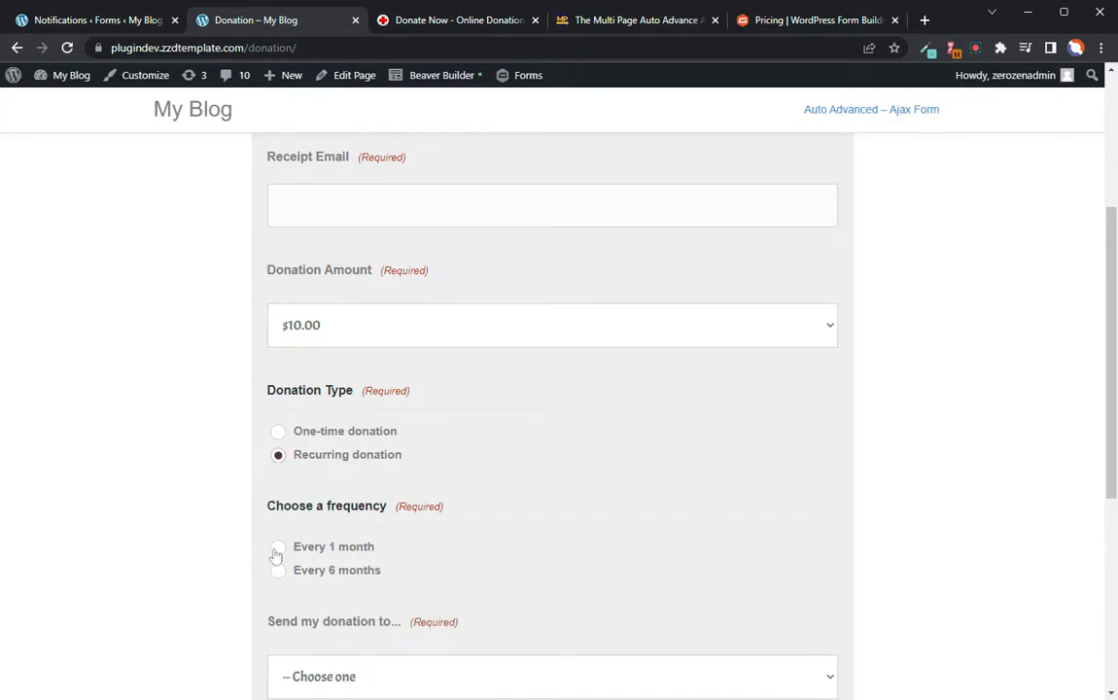
click(278, 548)
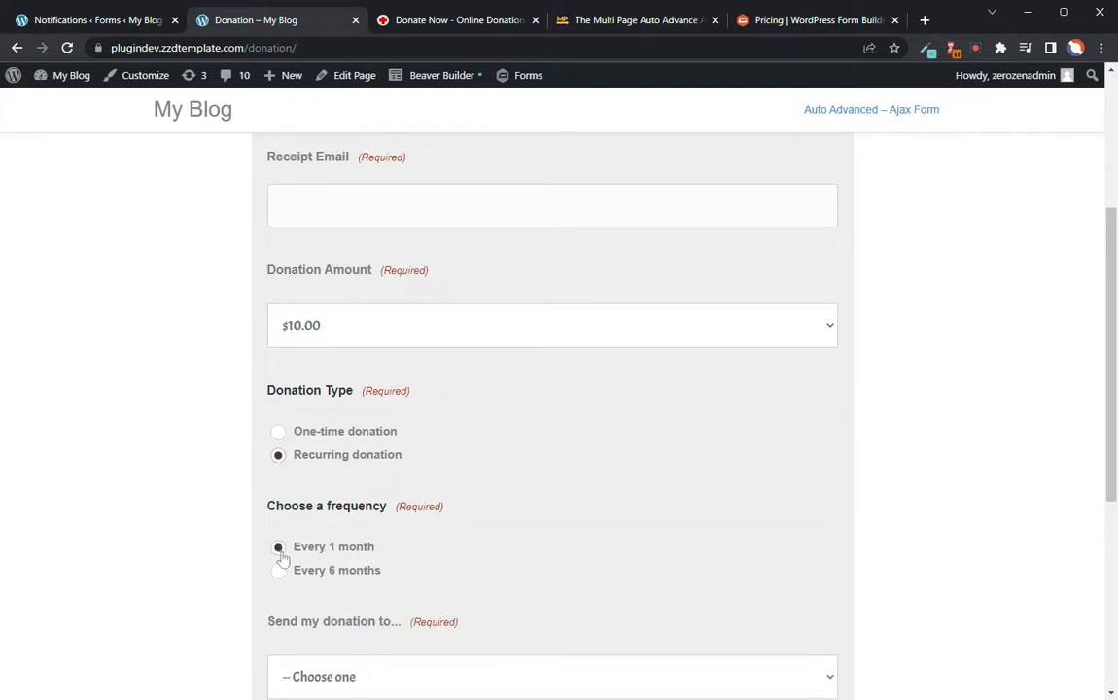
click(278, 572)
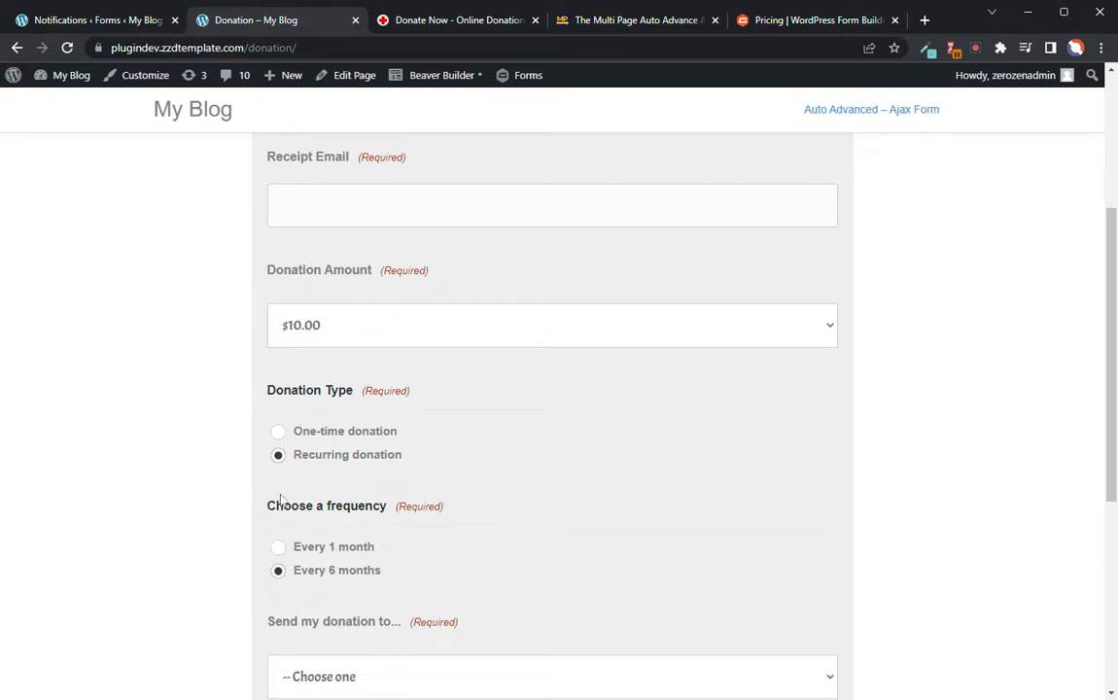
mouse_move(334, 496)
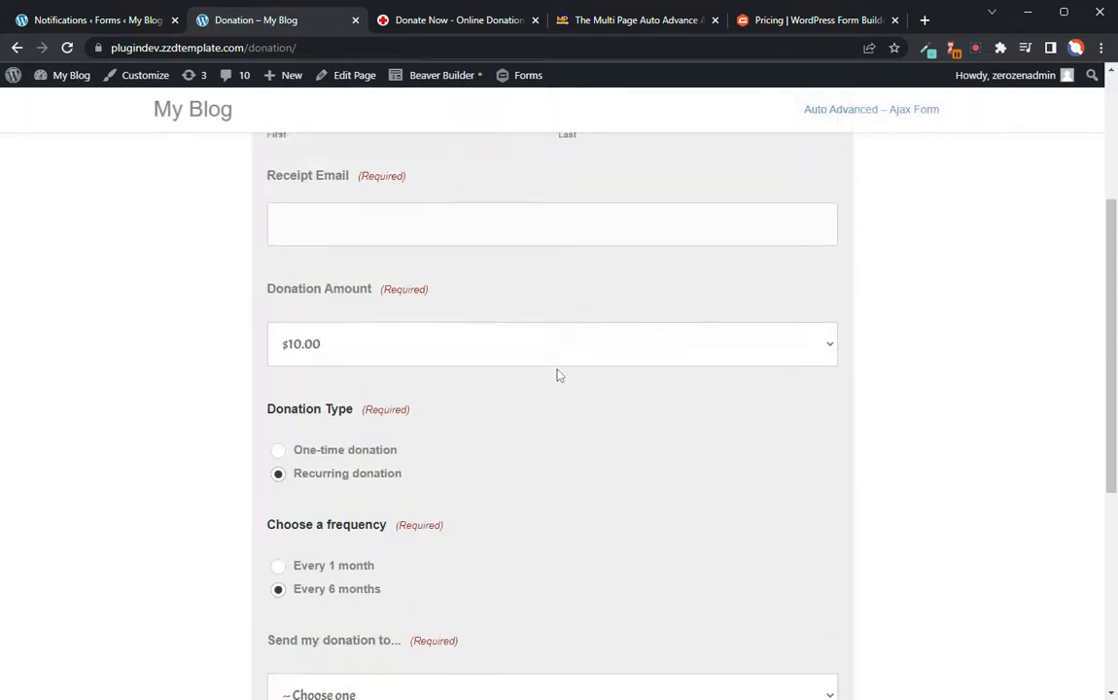
scroll(down, 3)
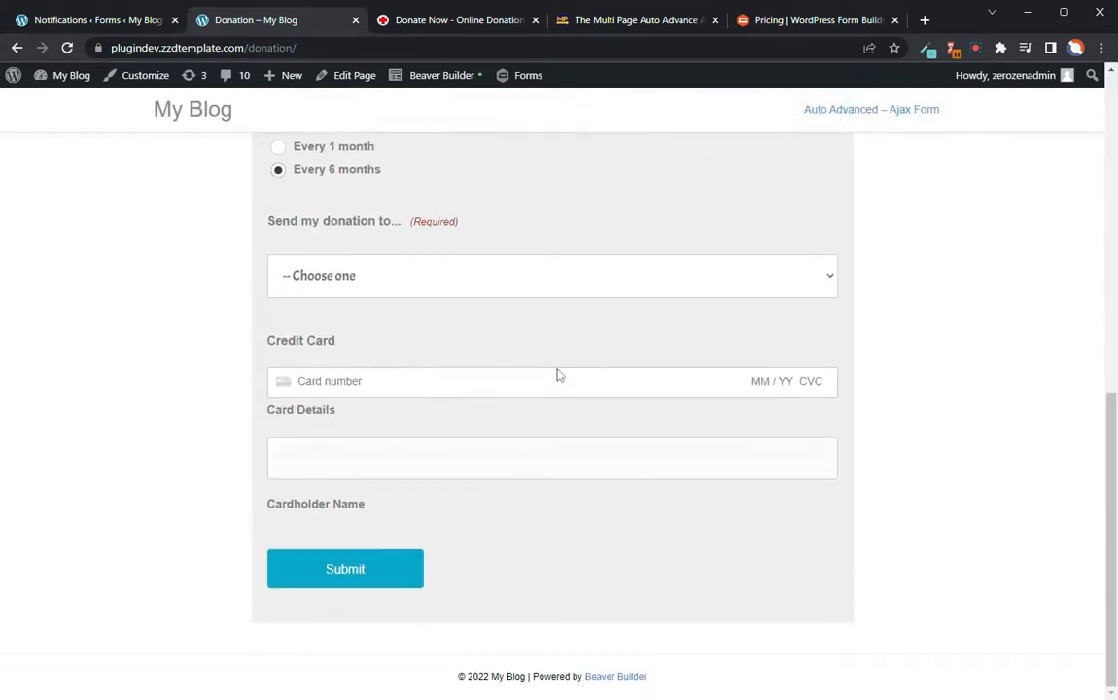
click(97, 20)
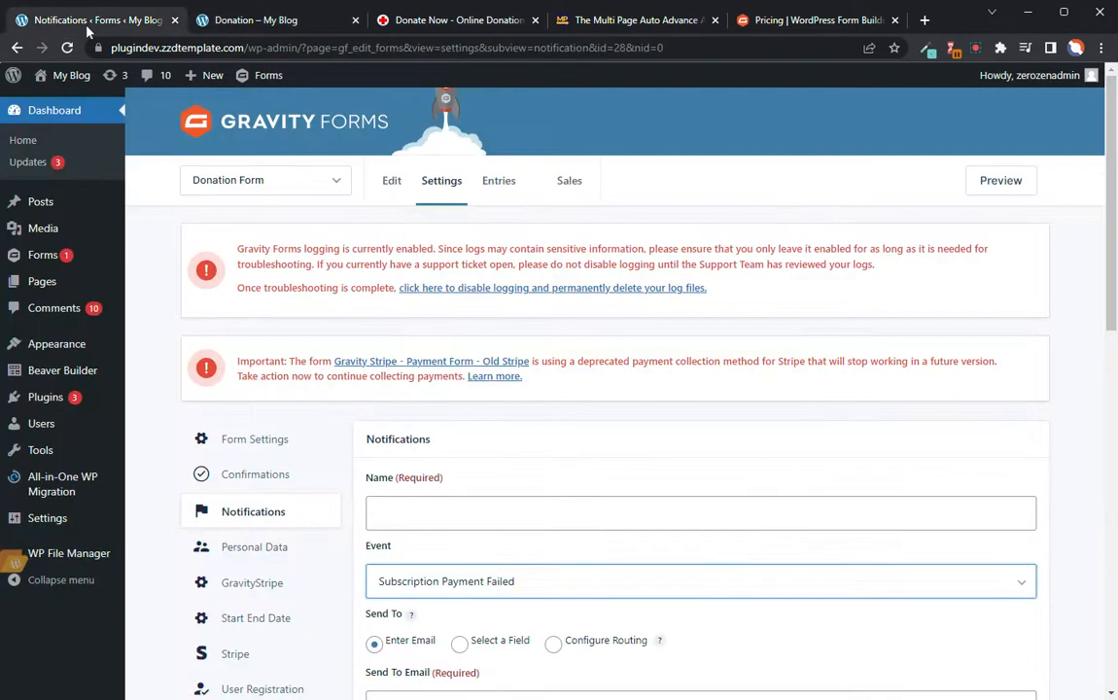
mouse_move(282, 436)
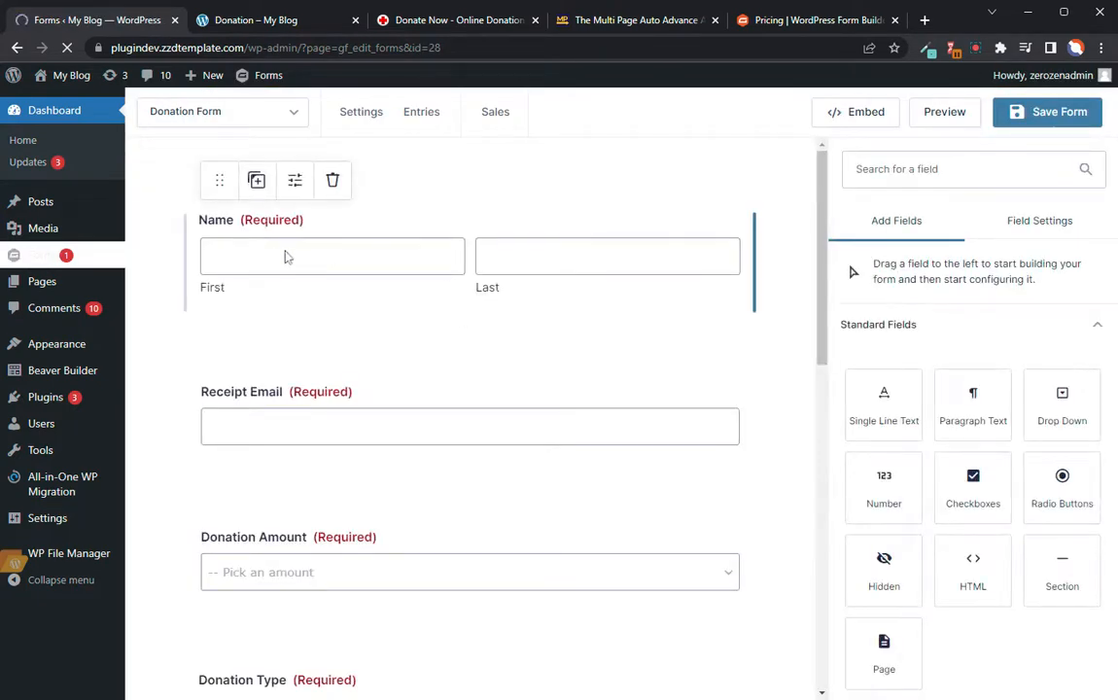
scroll(down, 3)
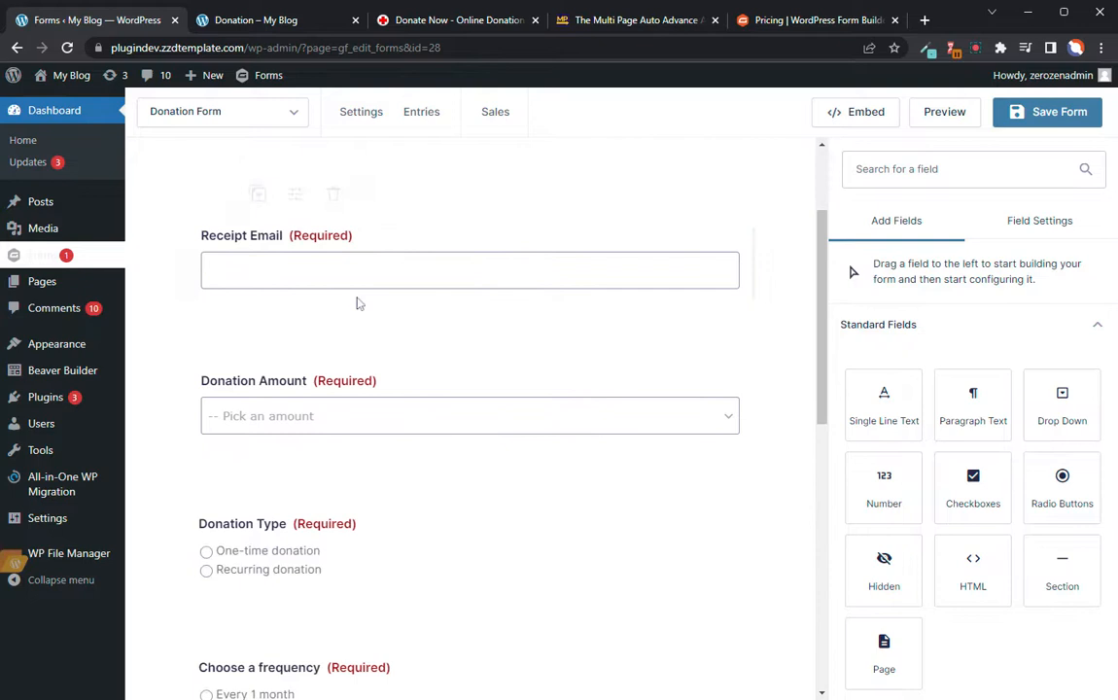
scroll(down, 3)
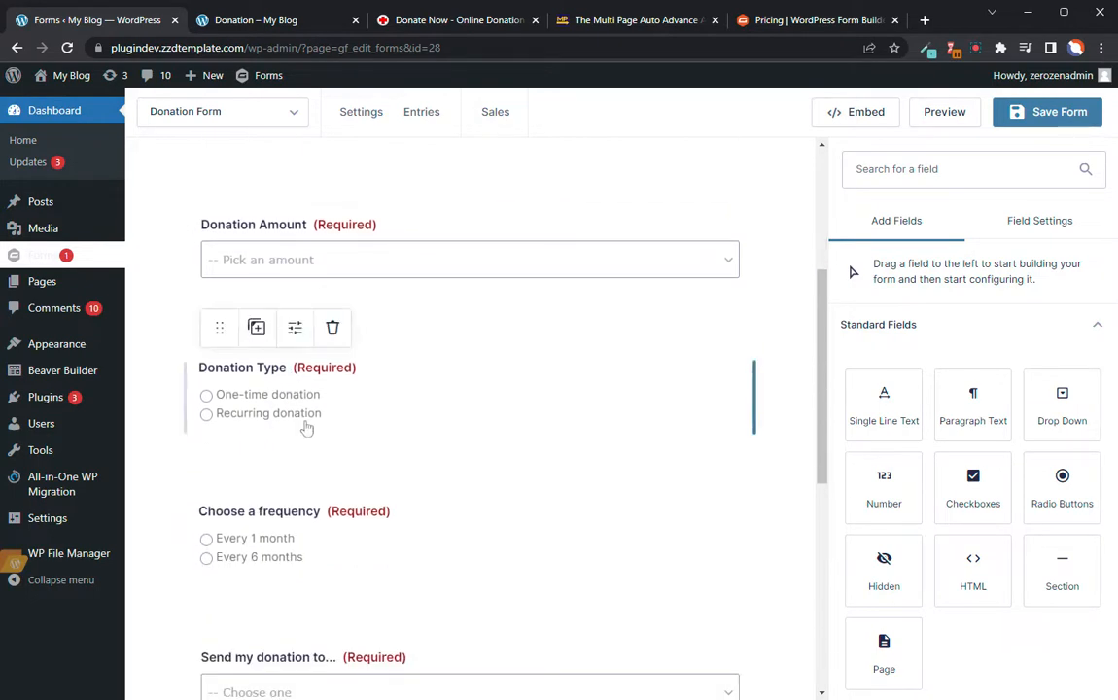
scroll(down, 3)
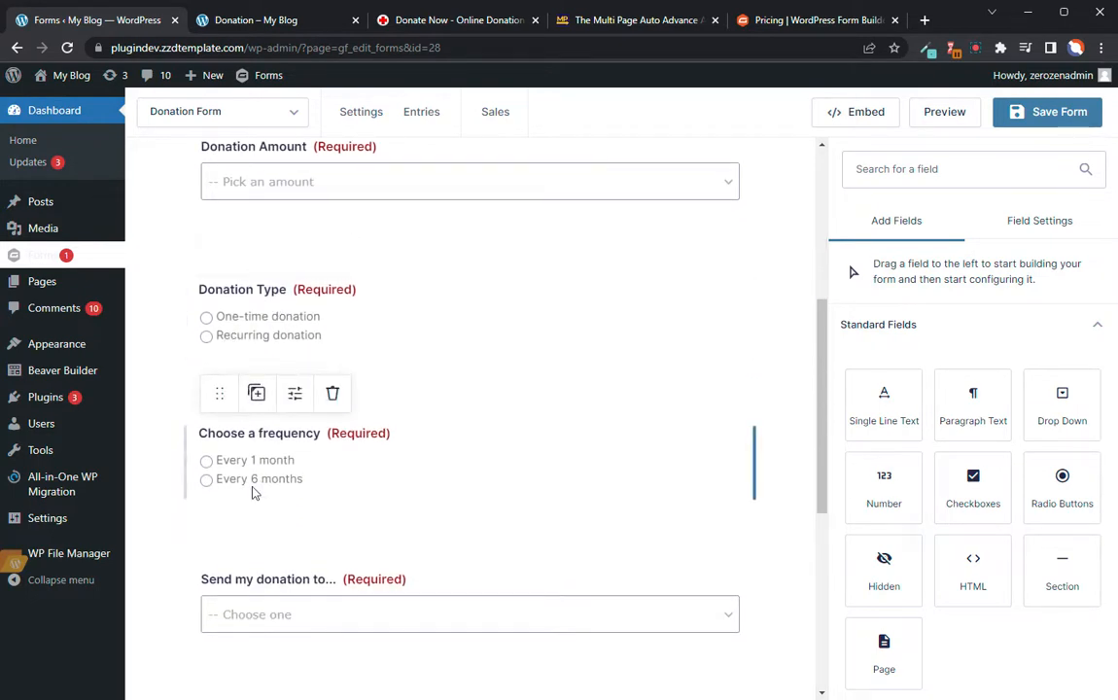
scroll(down, 3)
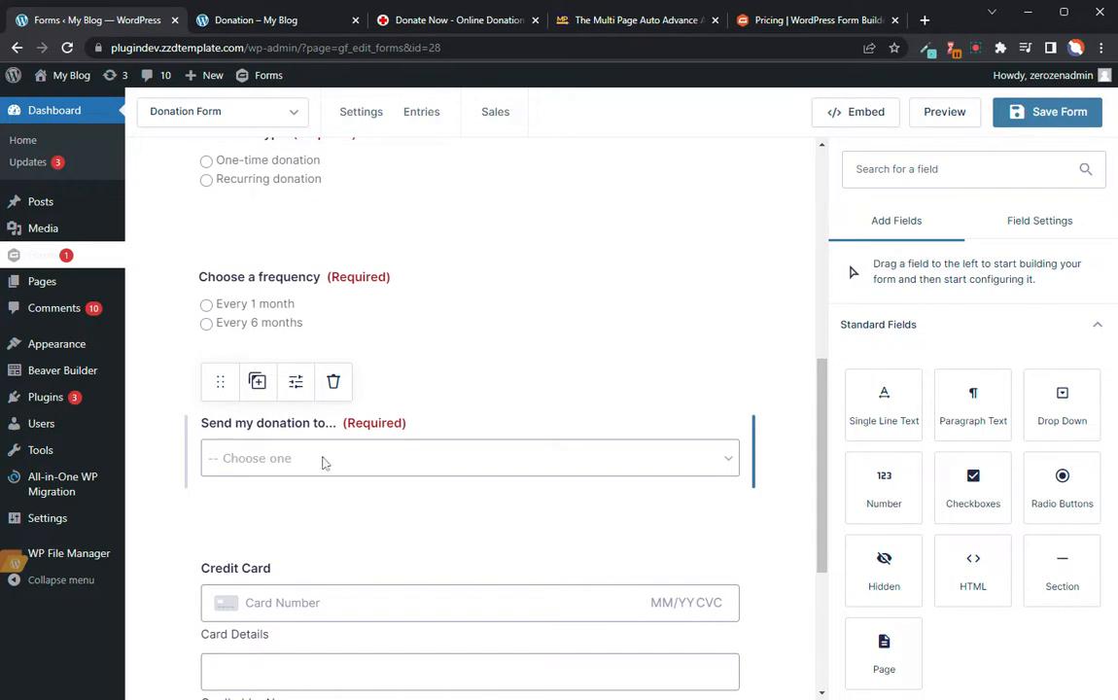
scroll(down, 3)
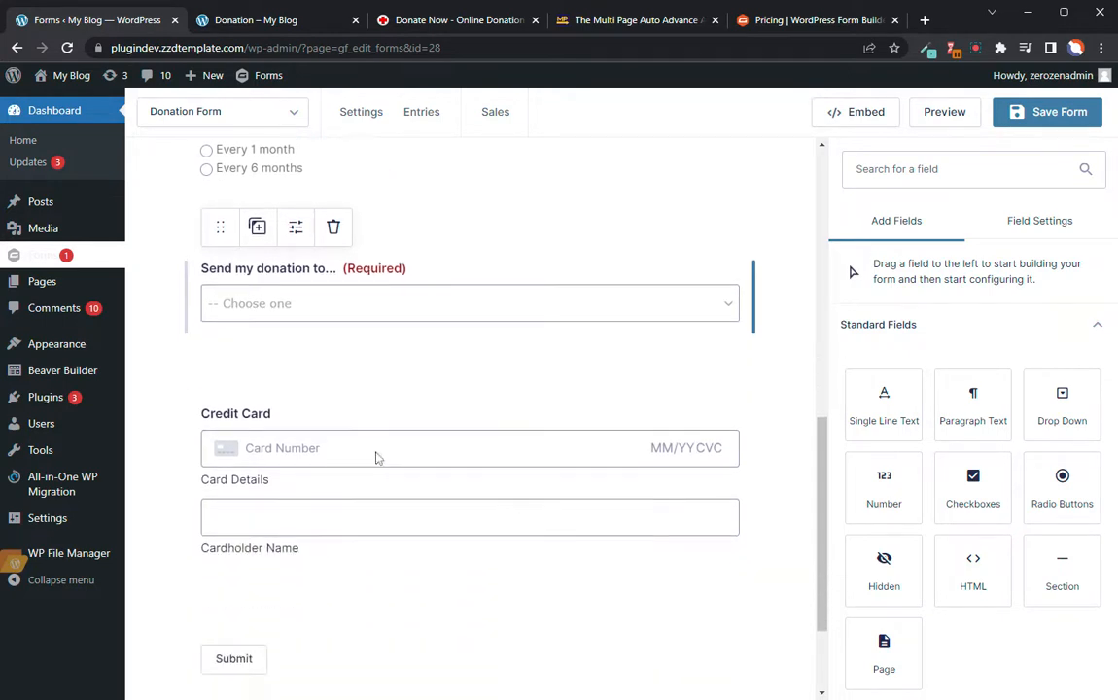
scroll(up, 3)
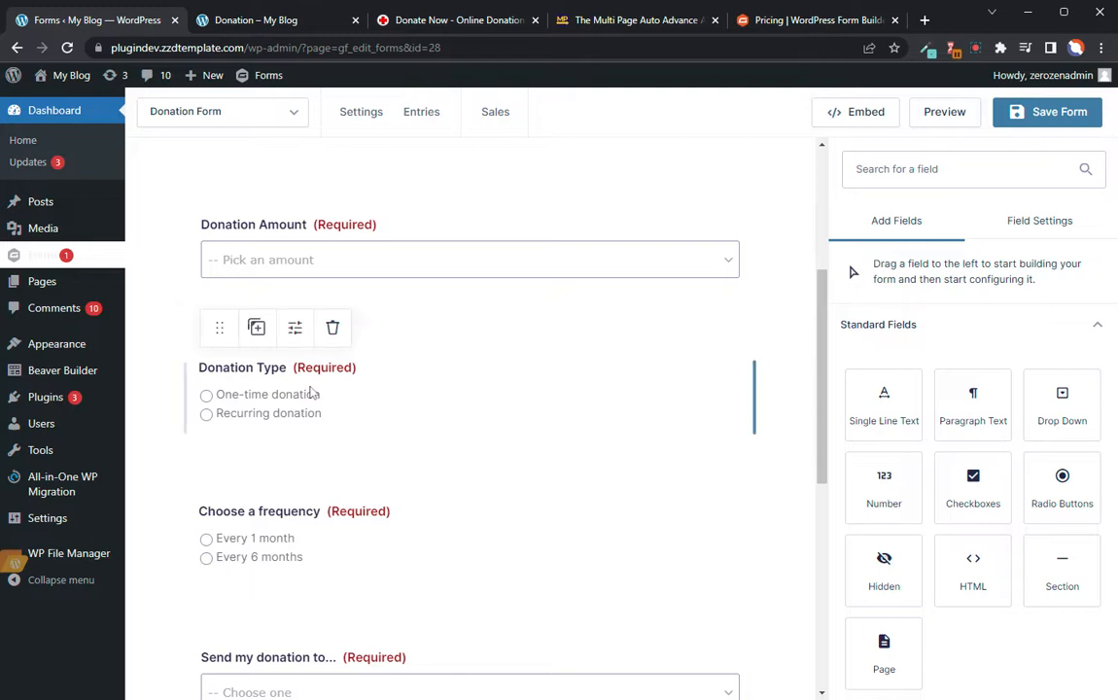
mouse_move(210, 425)
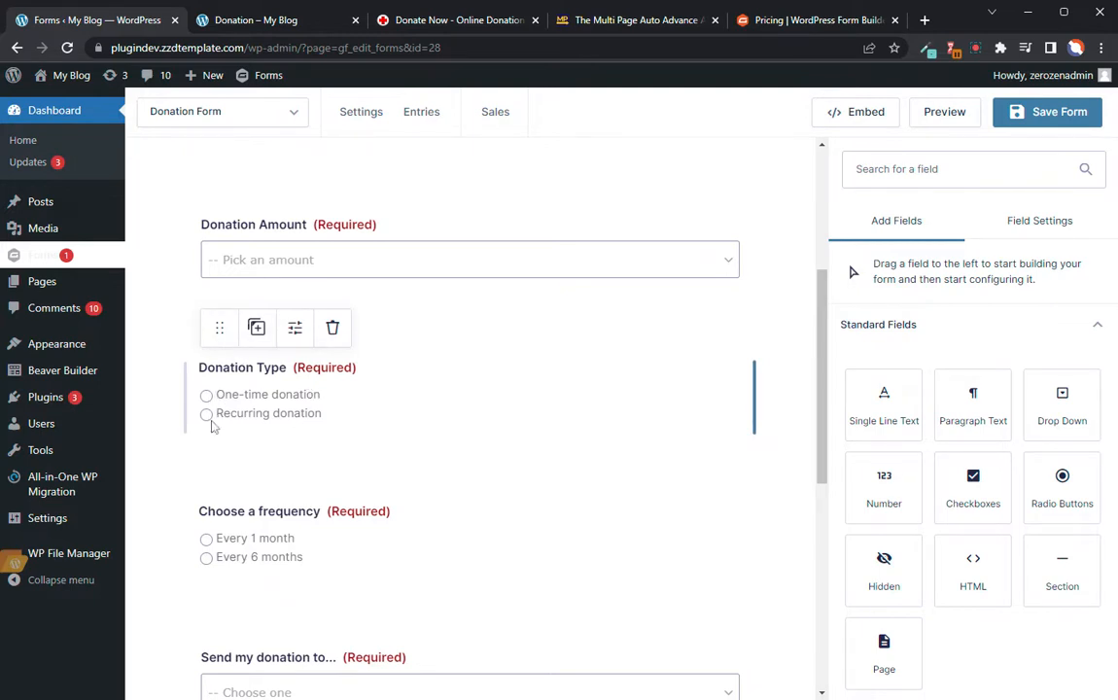
mouse_move(305, 427)
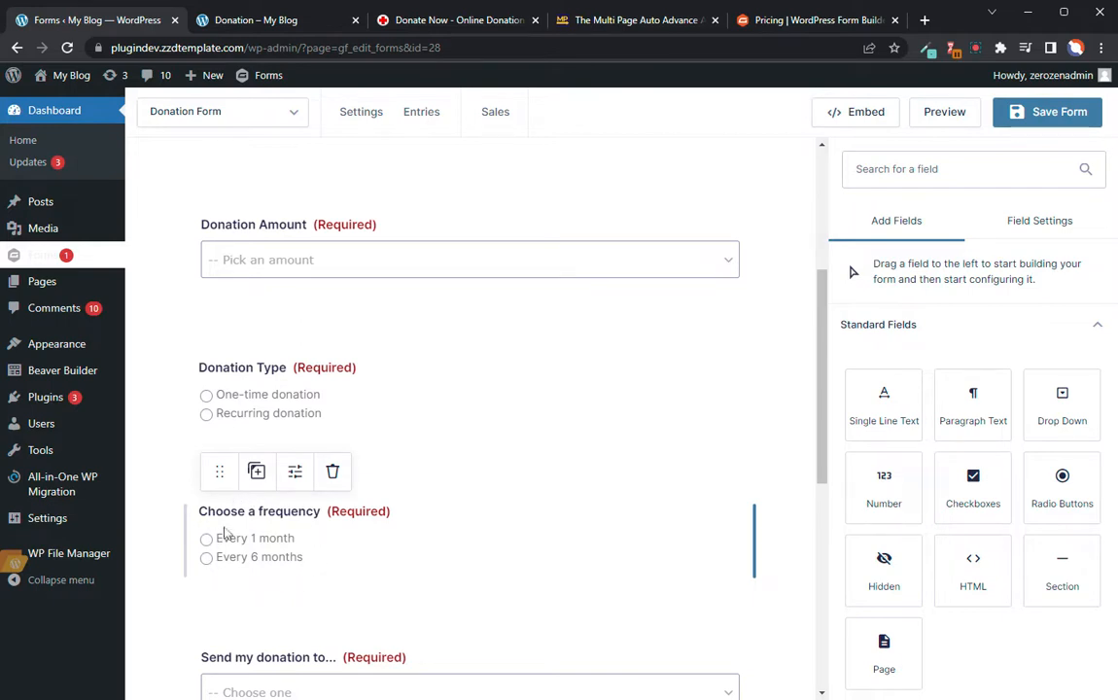
mouse_move(268, 540)
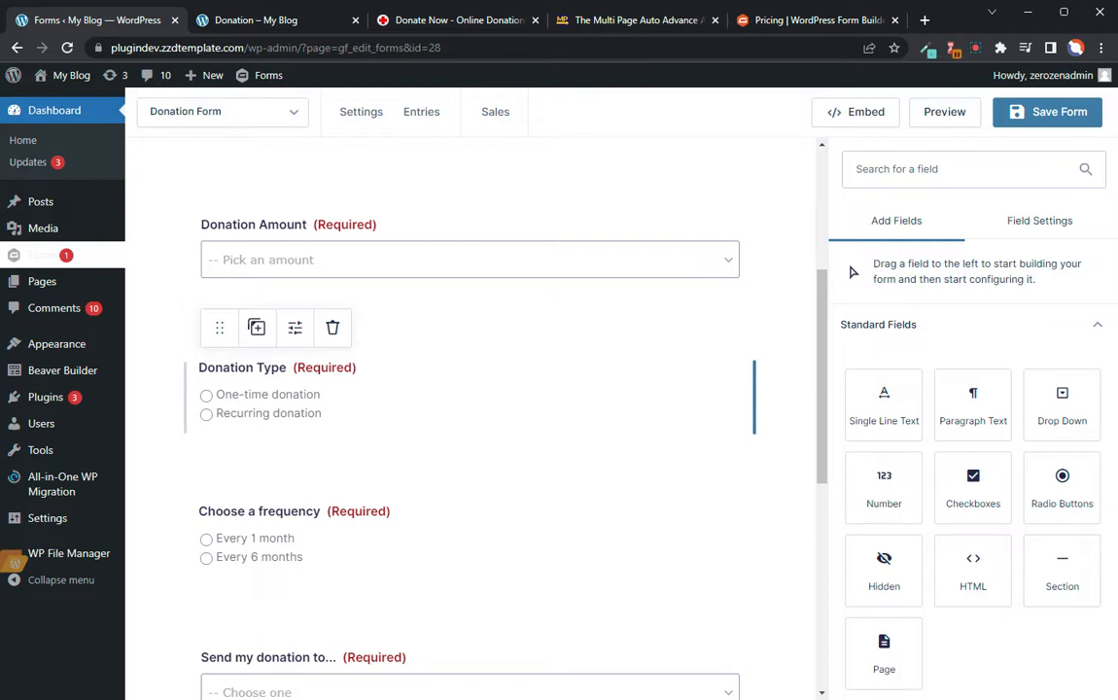
click(259, 511)
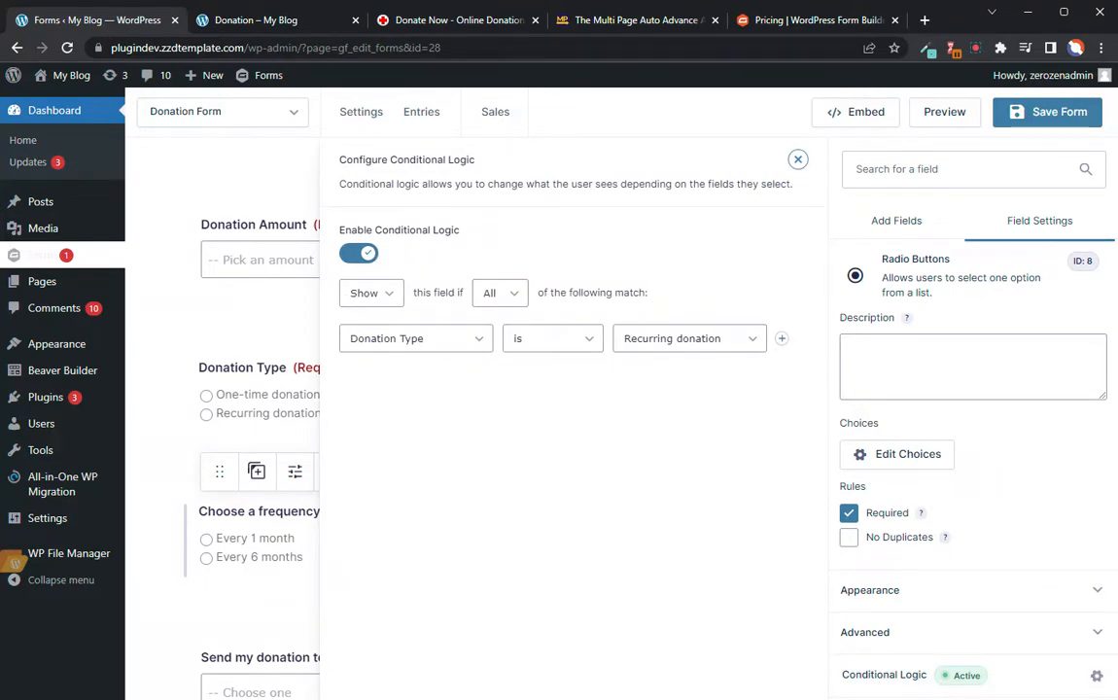
mouse_move(416, 338)
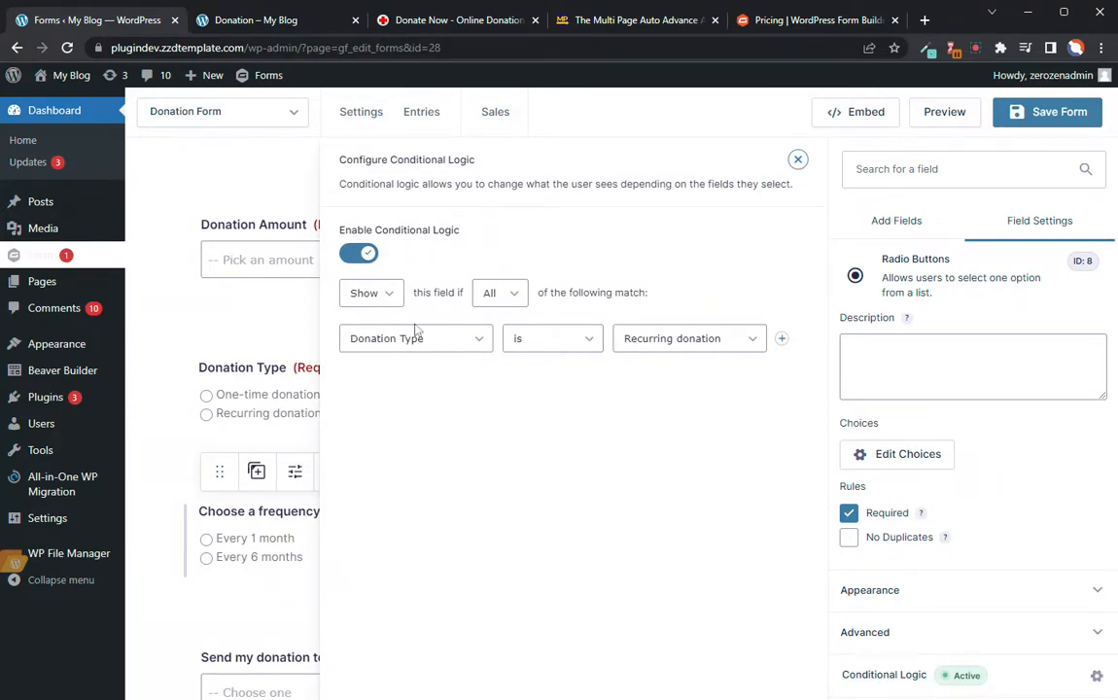
mouse_move(661, 348)
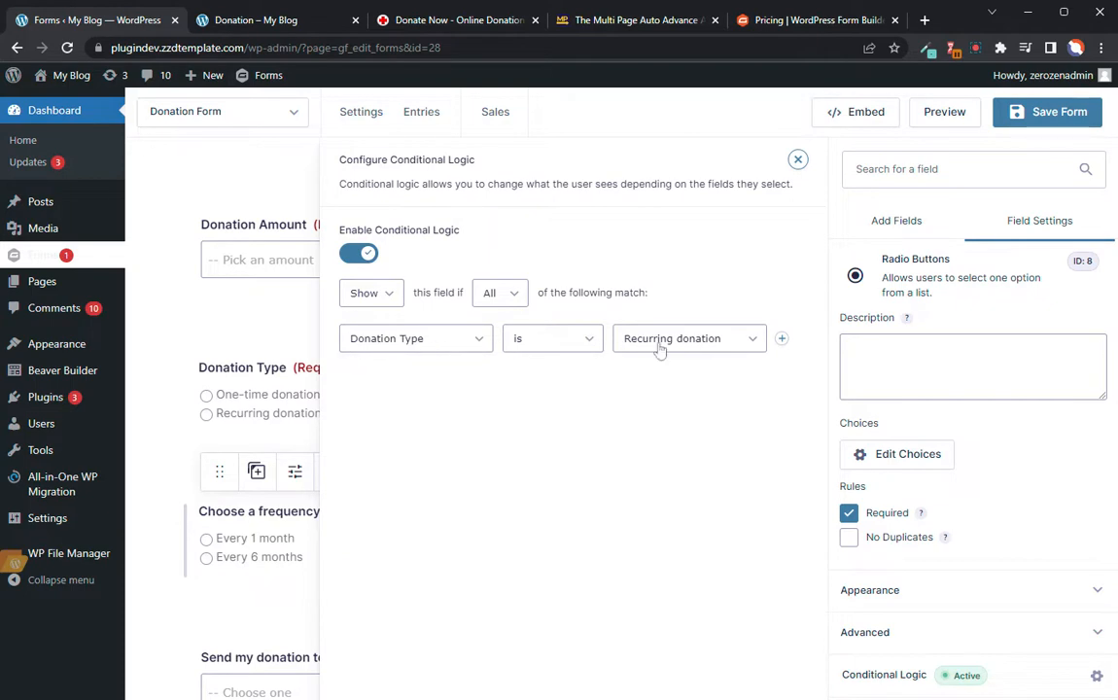
mouse_move(164, 494)
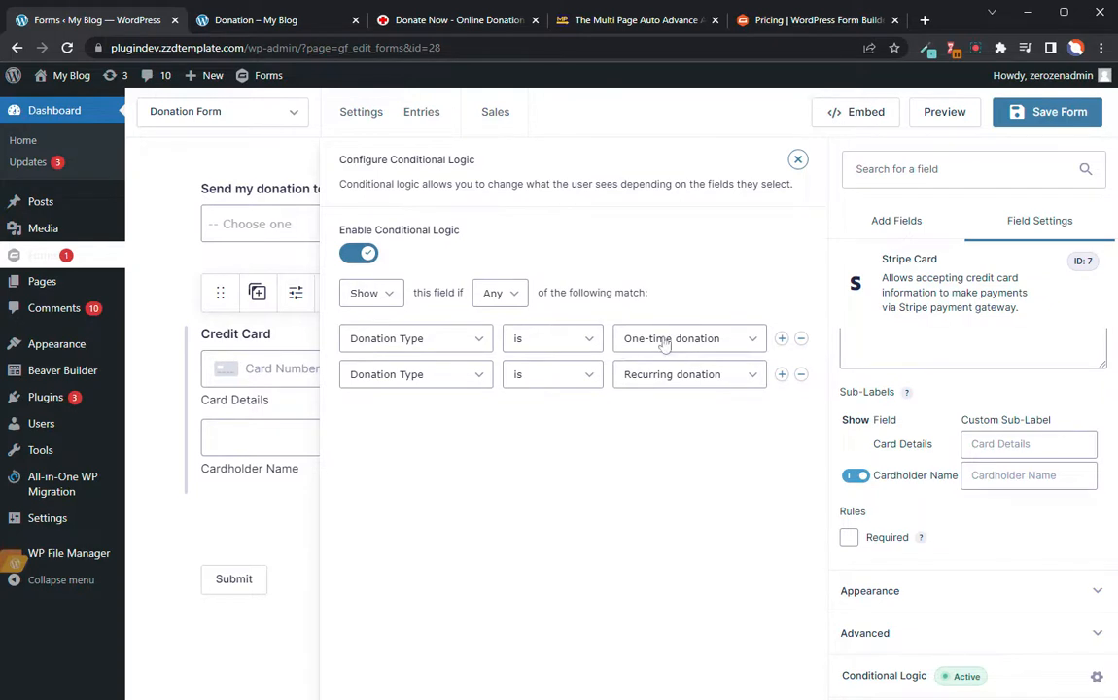
mouse_move(519, 307)
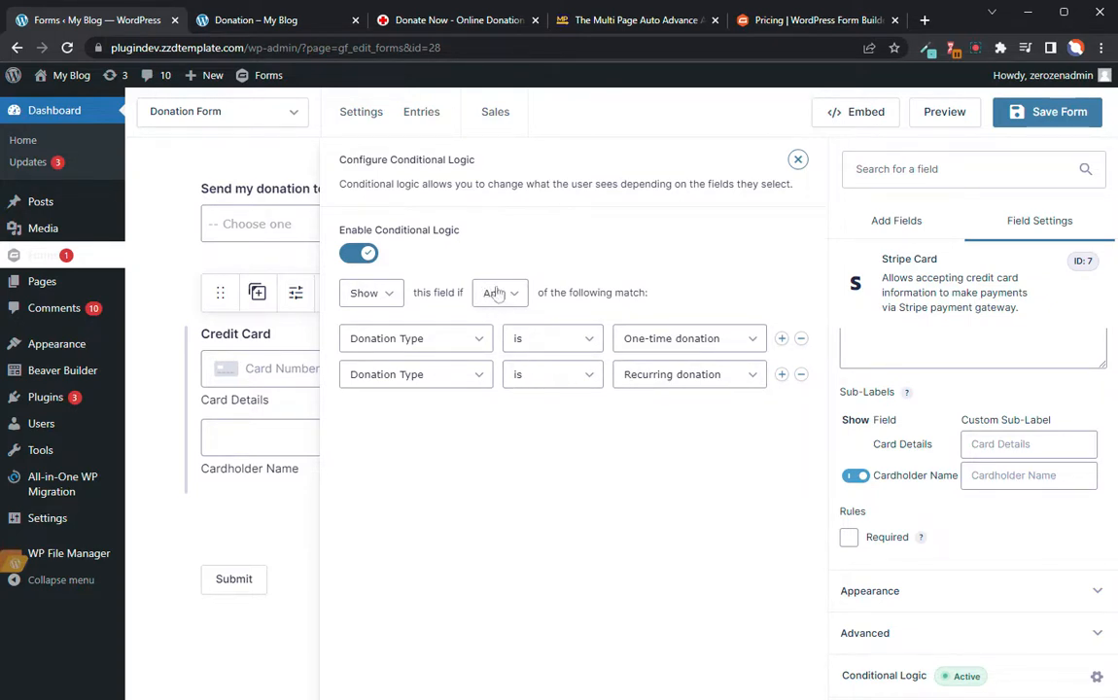
Make the Stripe Card field show when Any rule matches One-time or Recurring donation, and close the logic settings
click(498, 292)
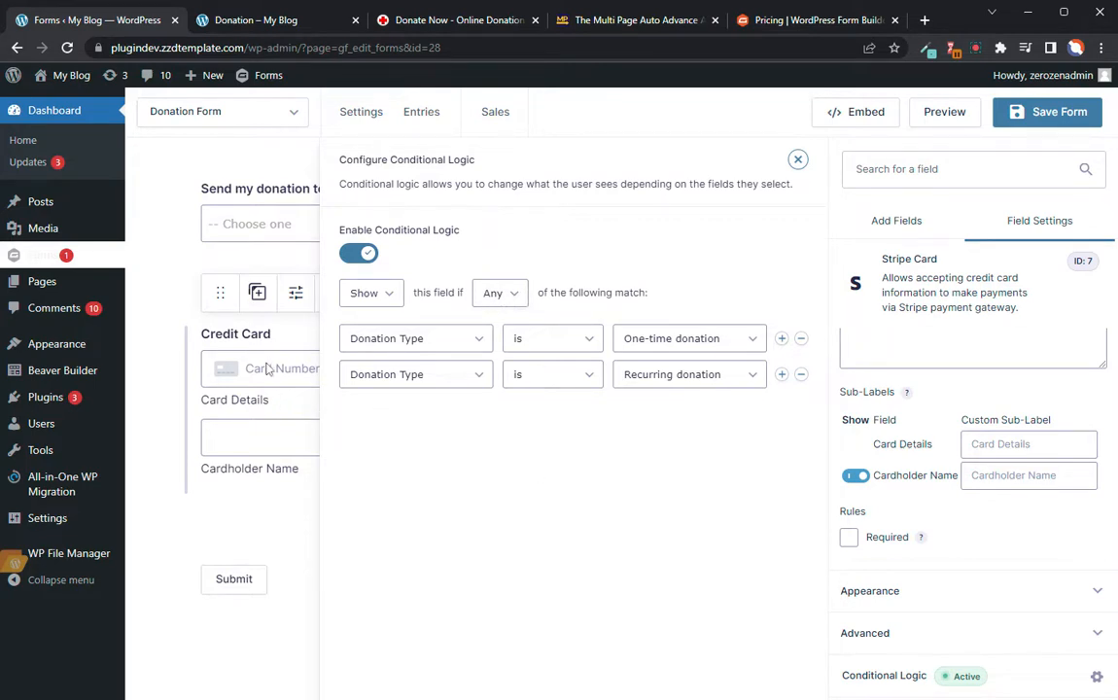
mouse_move(288, 364)
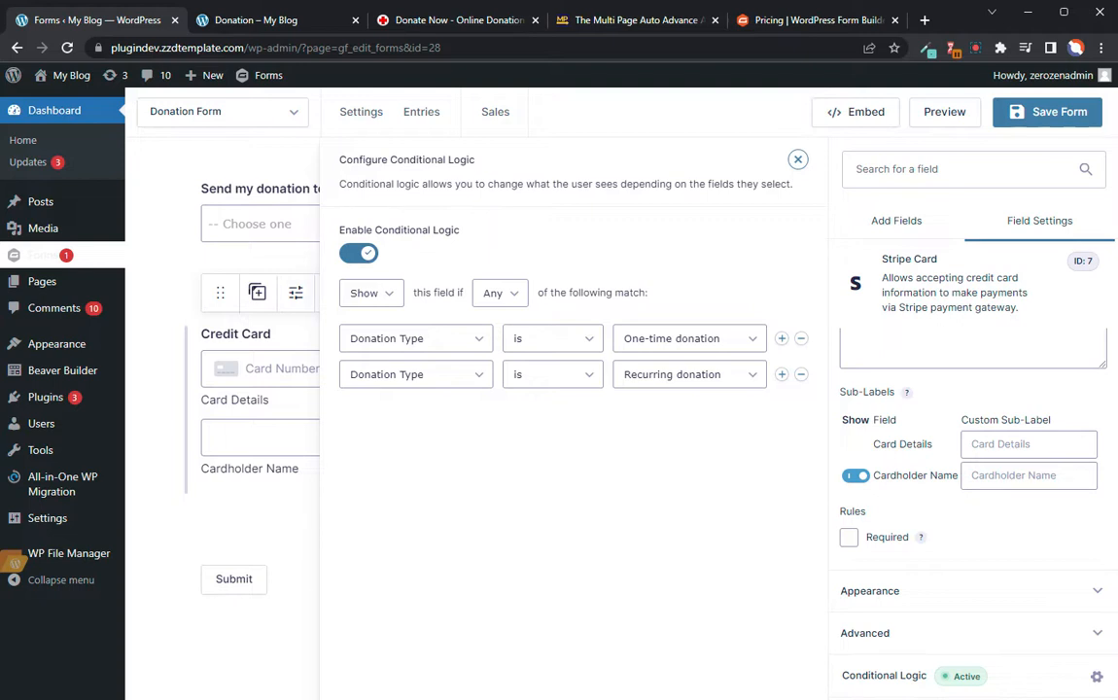
mouse_move(321, 416)
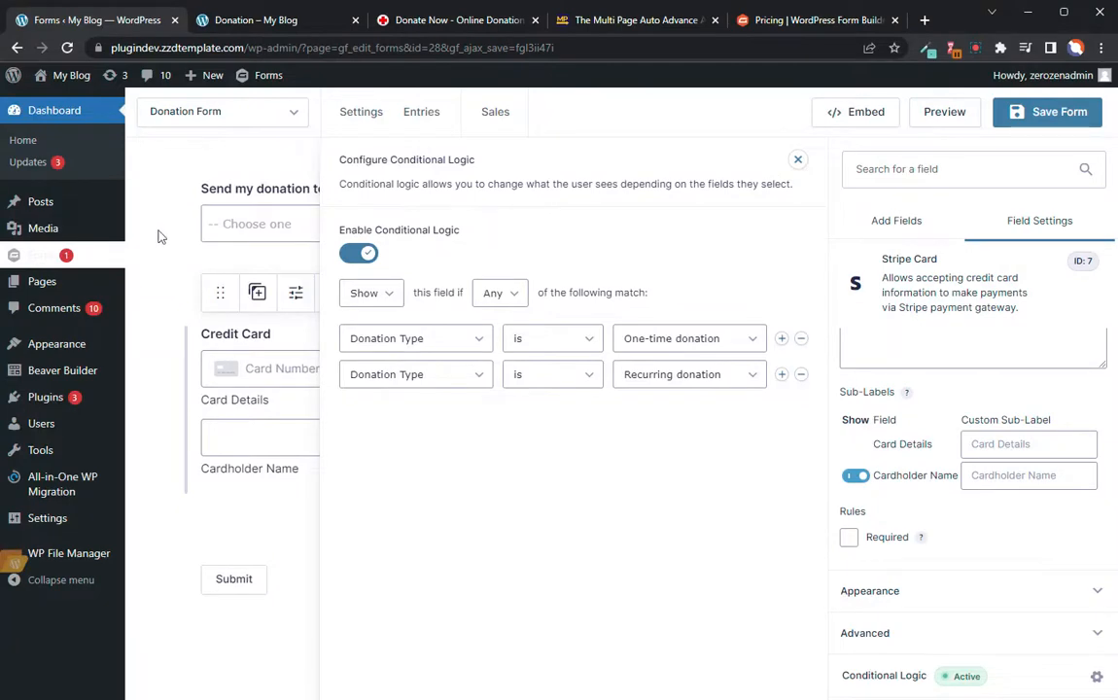
mouse_move(797, 160)
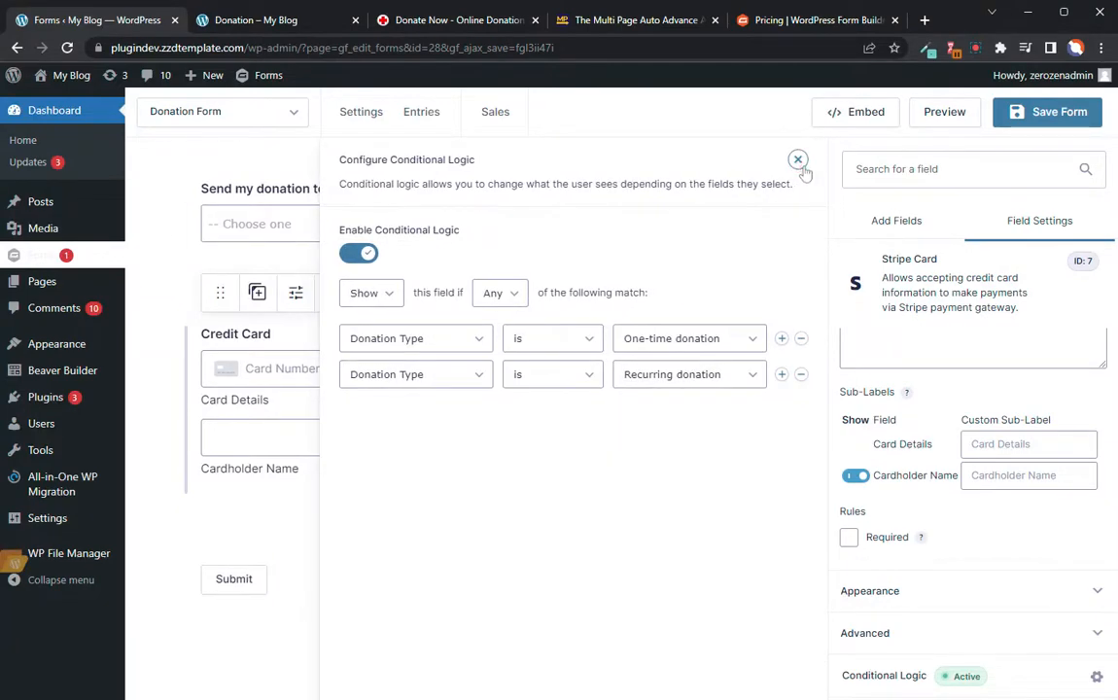
mouse_move(797, 159)
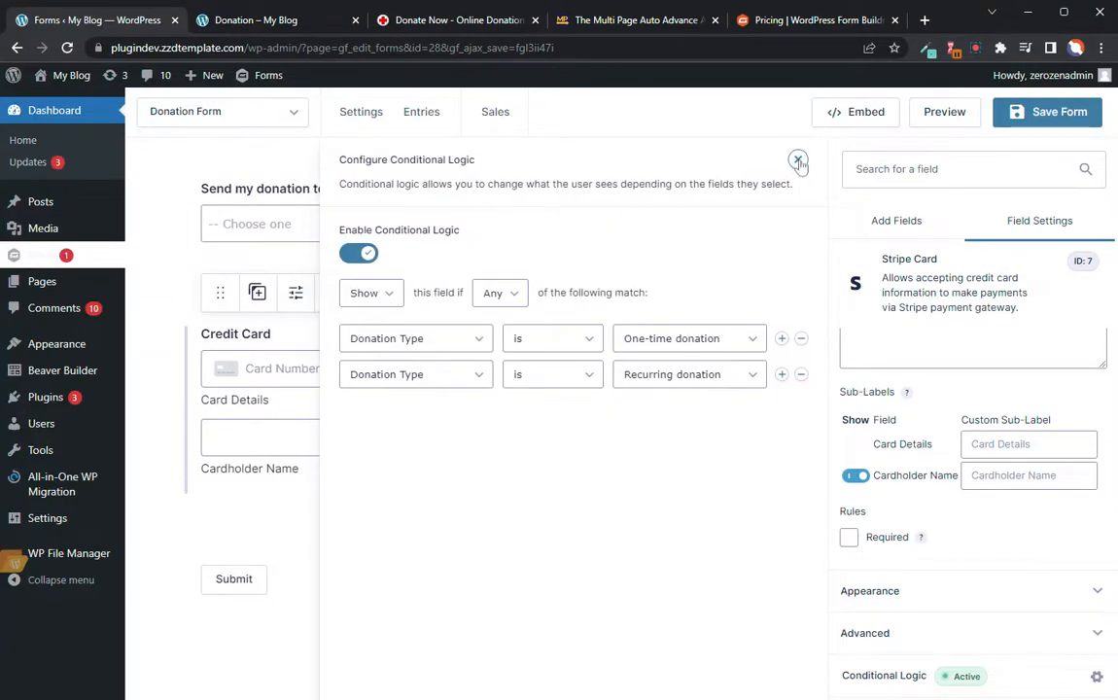
click(797, 159)
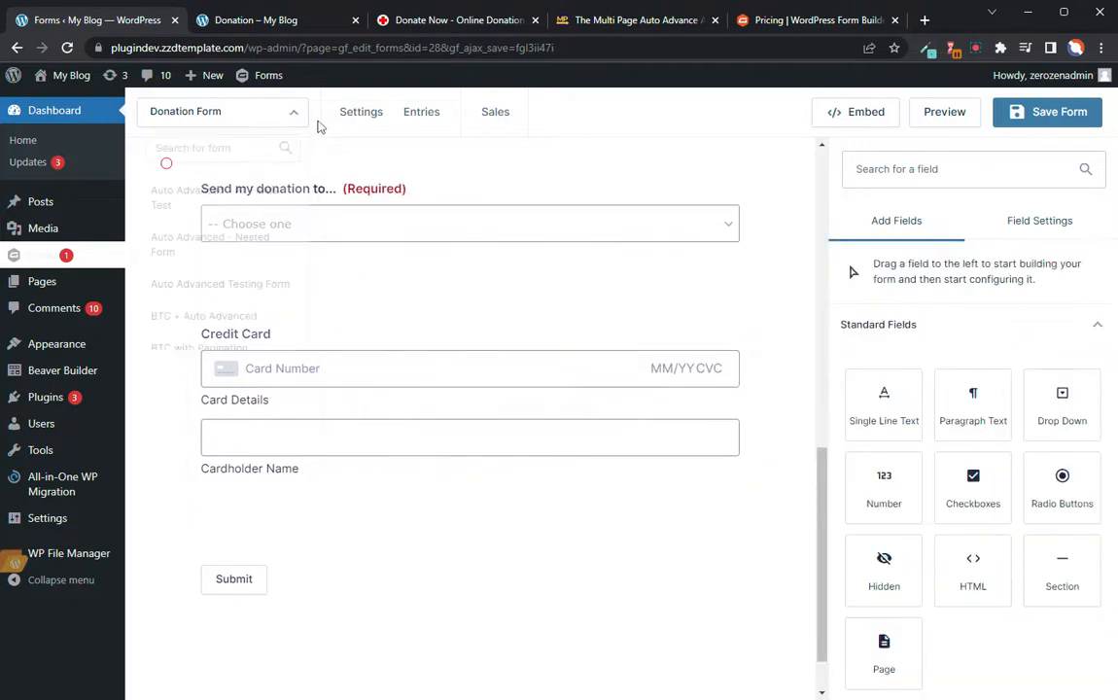
click(360, 111)
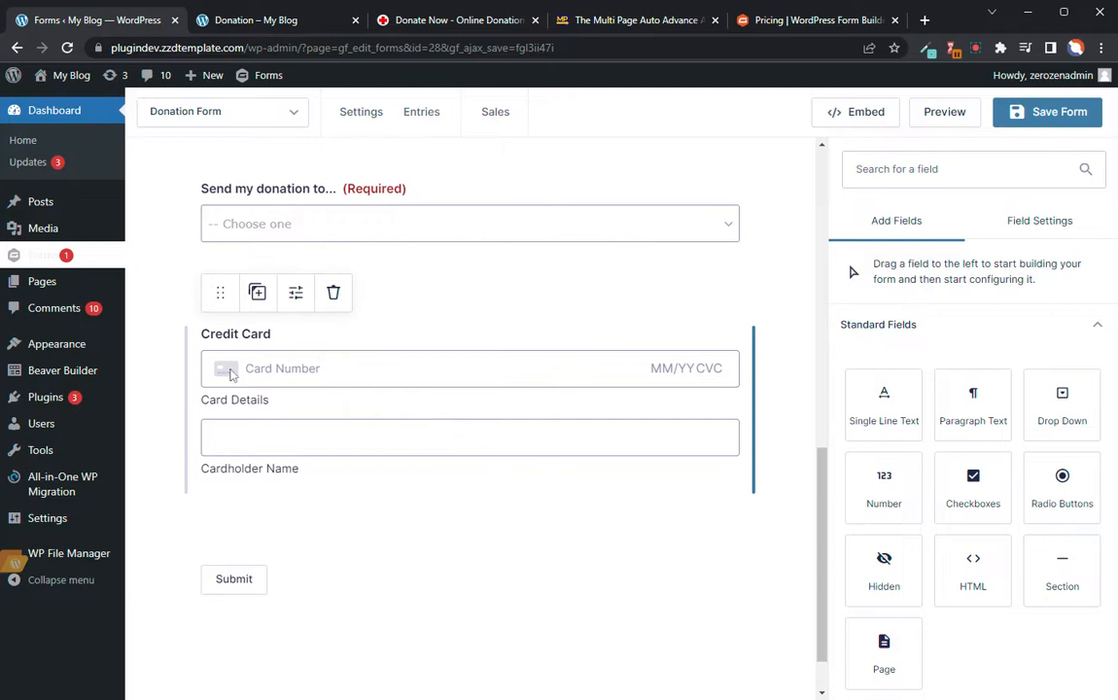
scroll(down, 3)
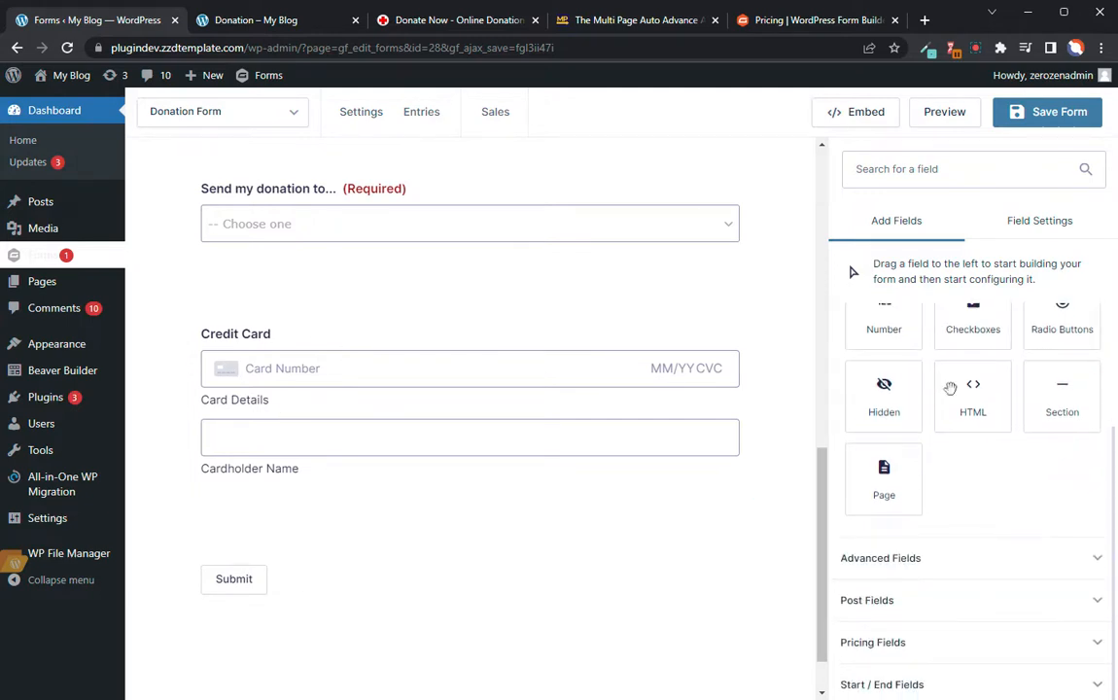
click(870, 641)
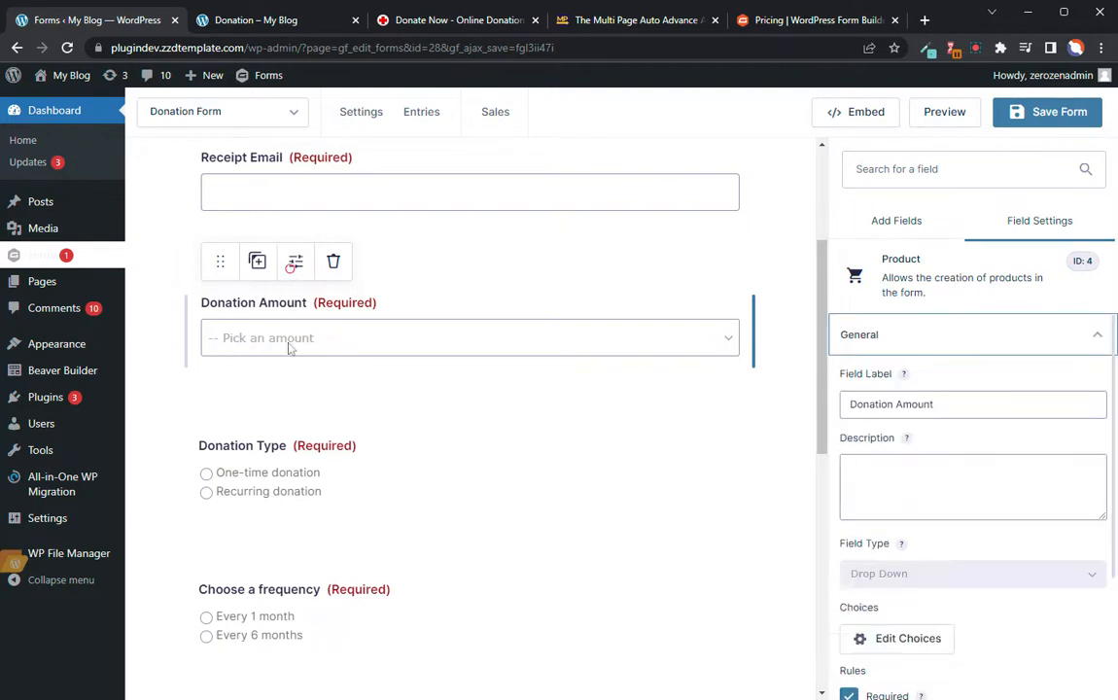
scroll(down, 3)
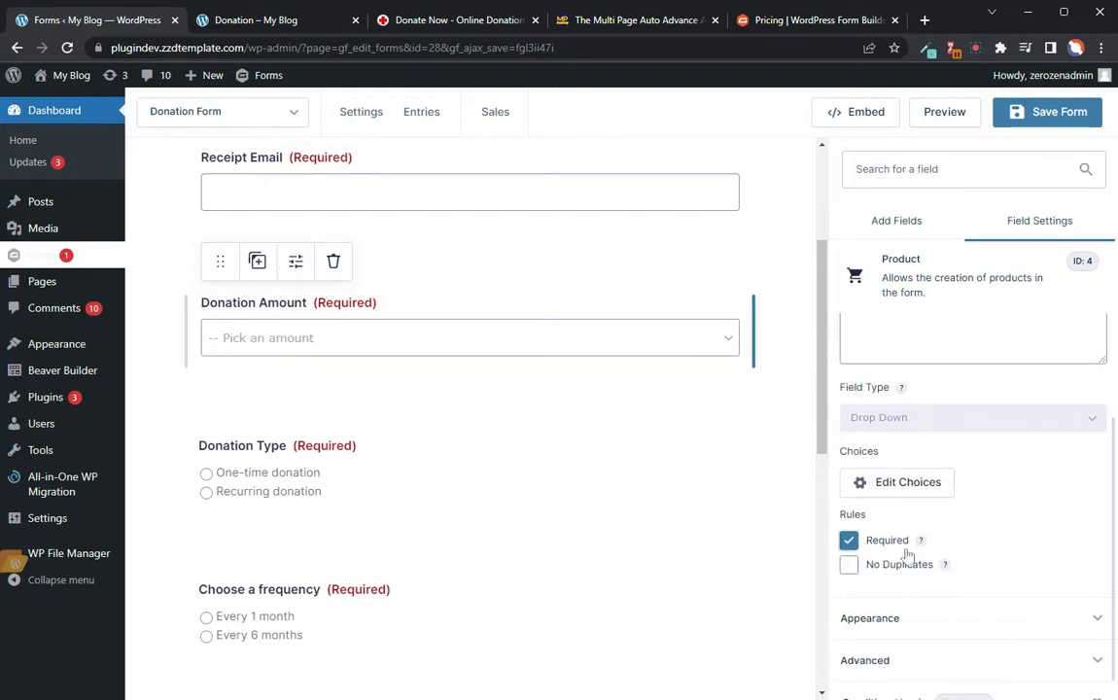
click(896, 482)
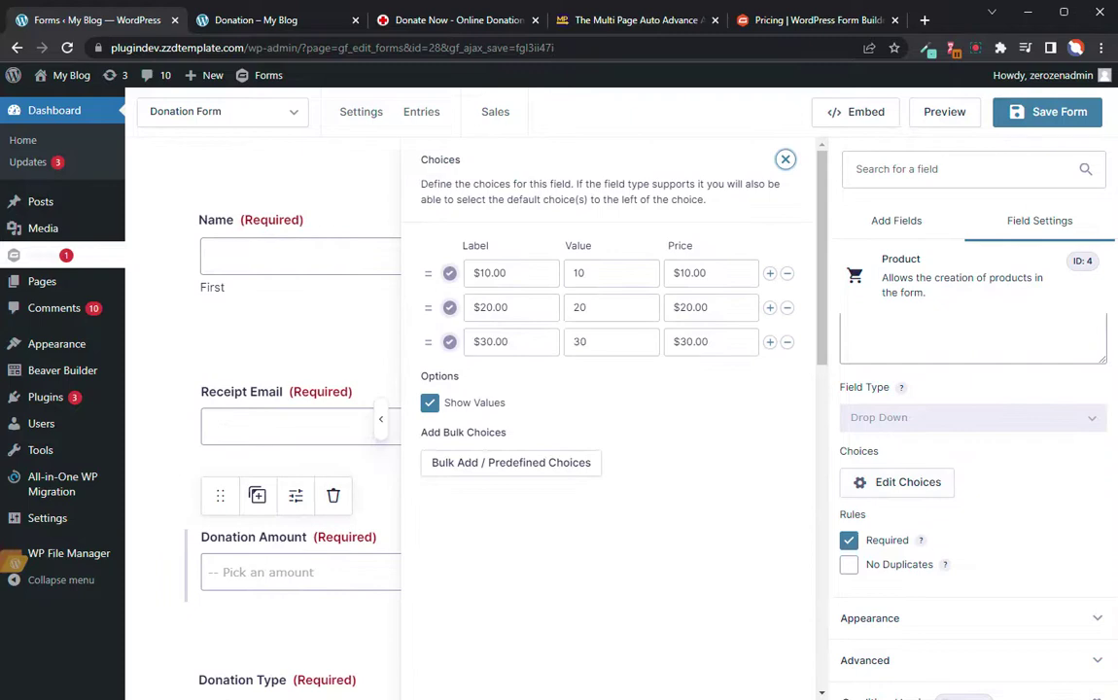
mouse_move(537, 394)
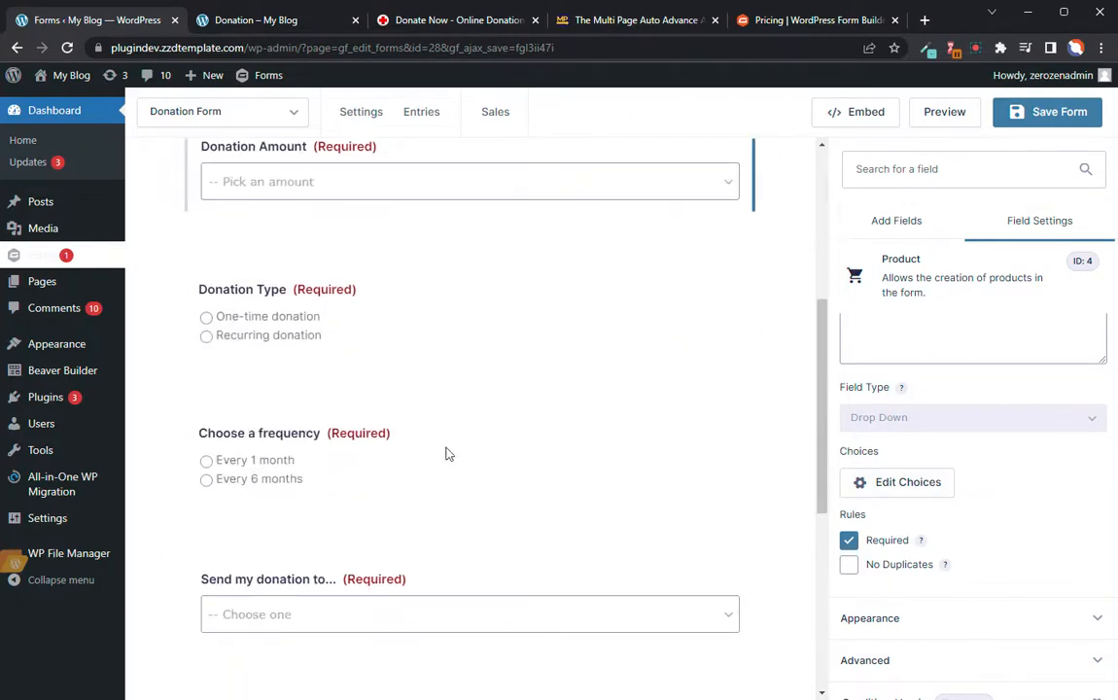
scroll(down, 3)
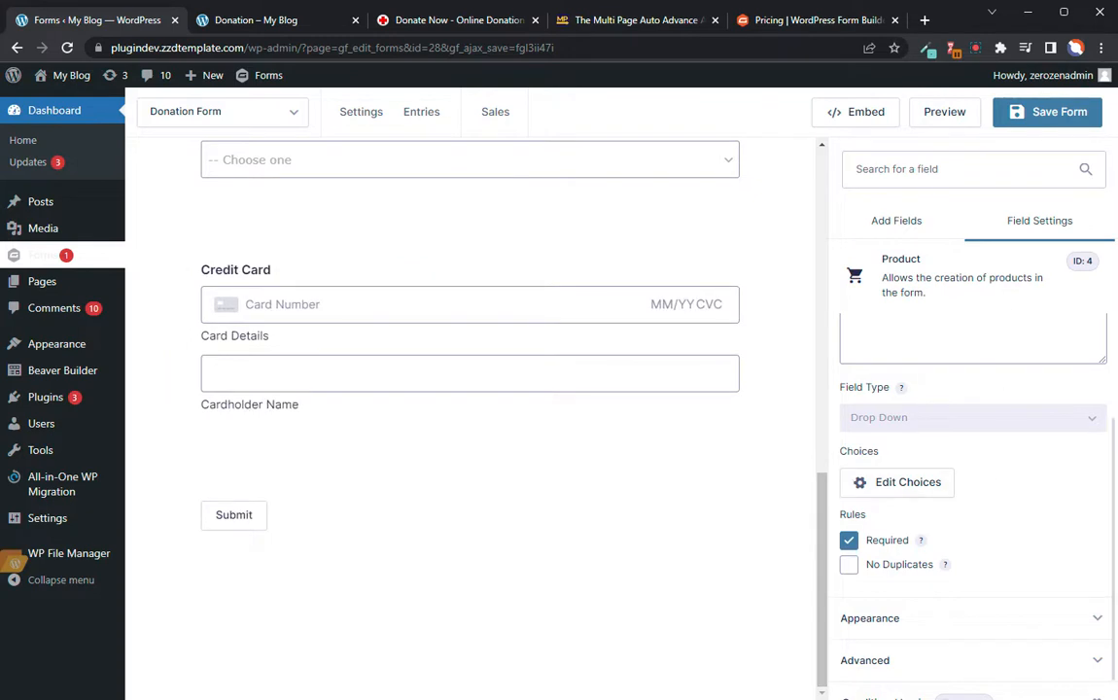
click(894, 219)
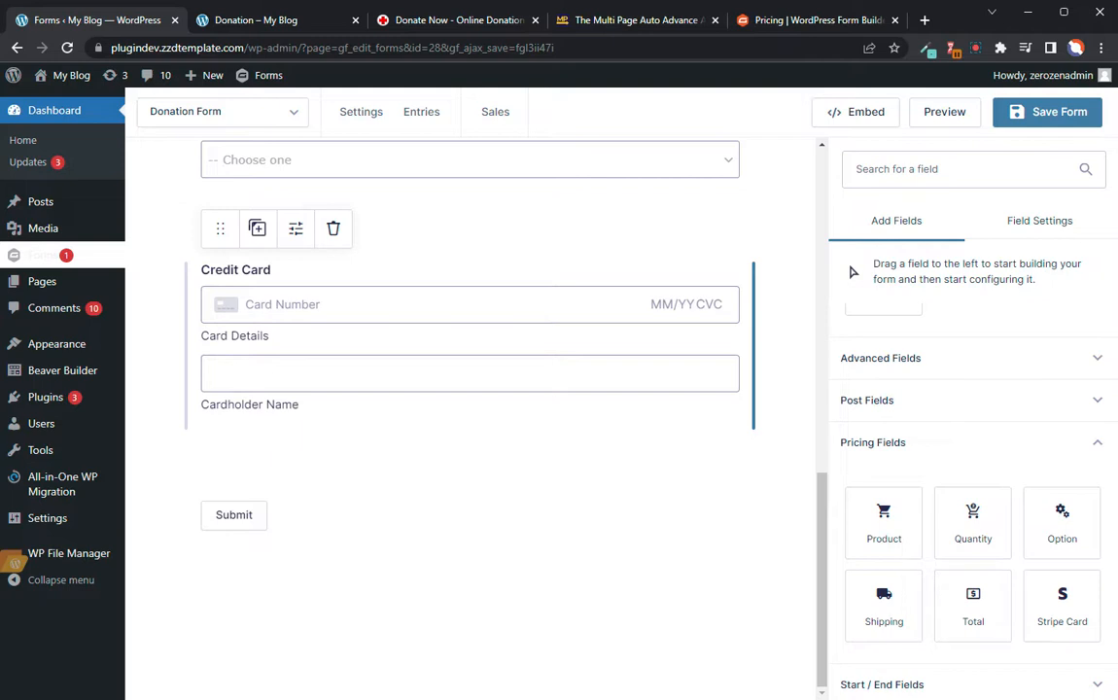
click(362, 111)
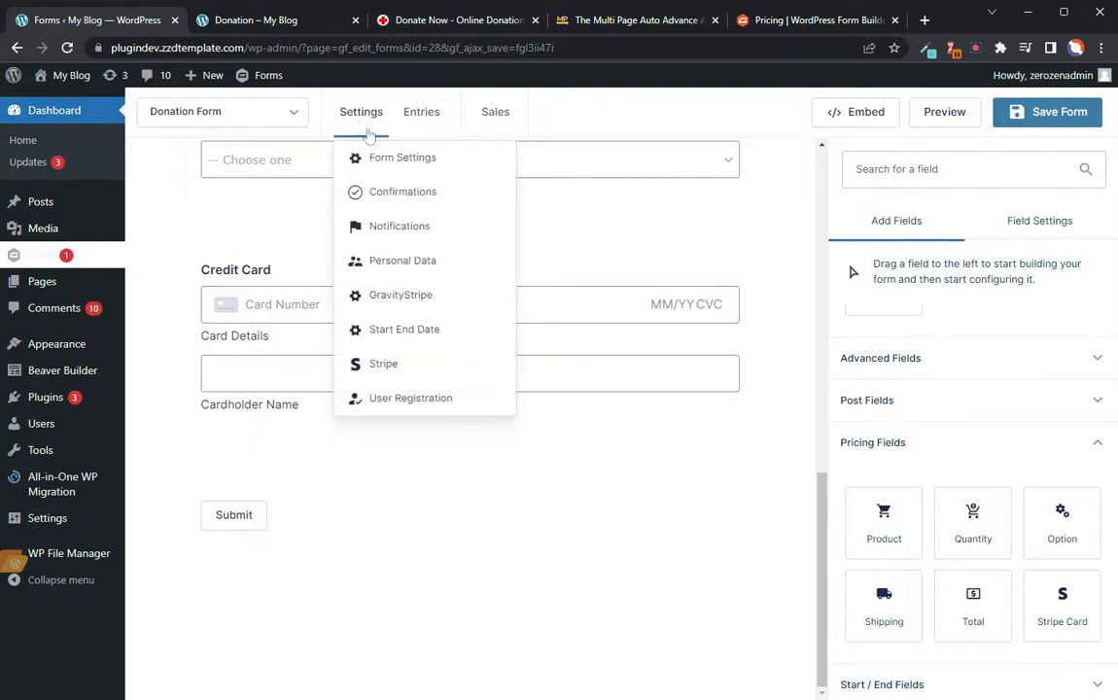
Go to the donation form's Stripe feeds, start Add New, then return to the feeds list
click(383, 364)
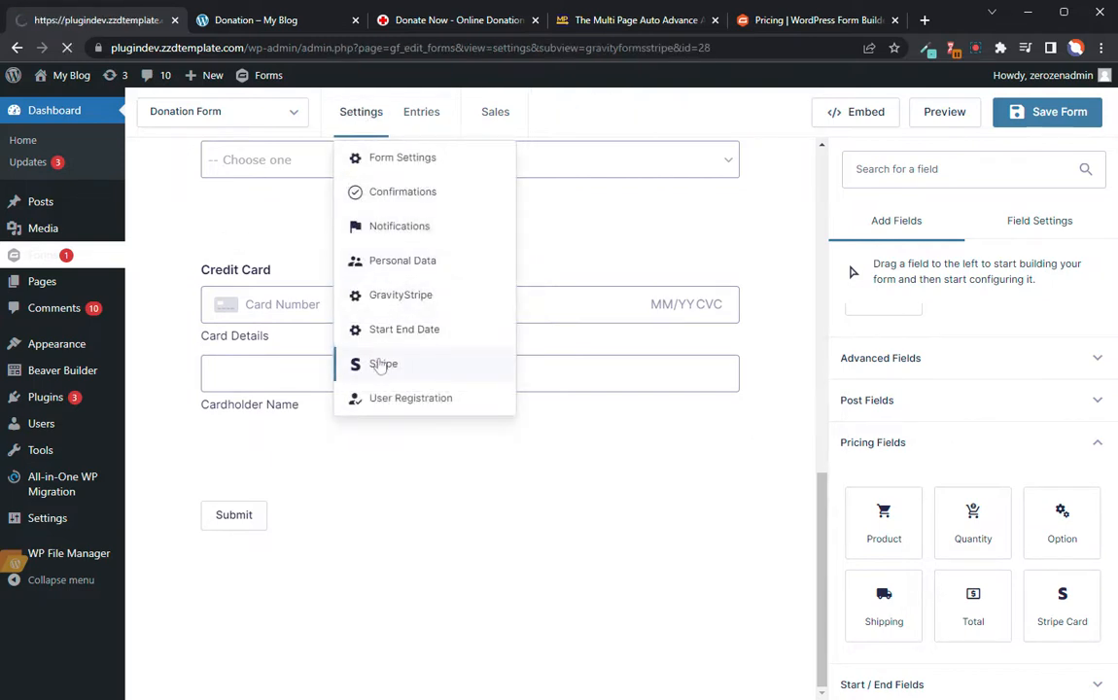
click(383, 363)
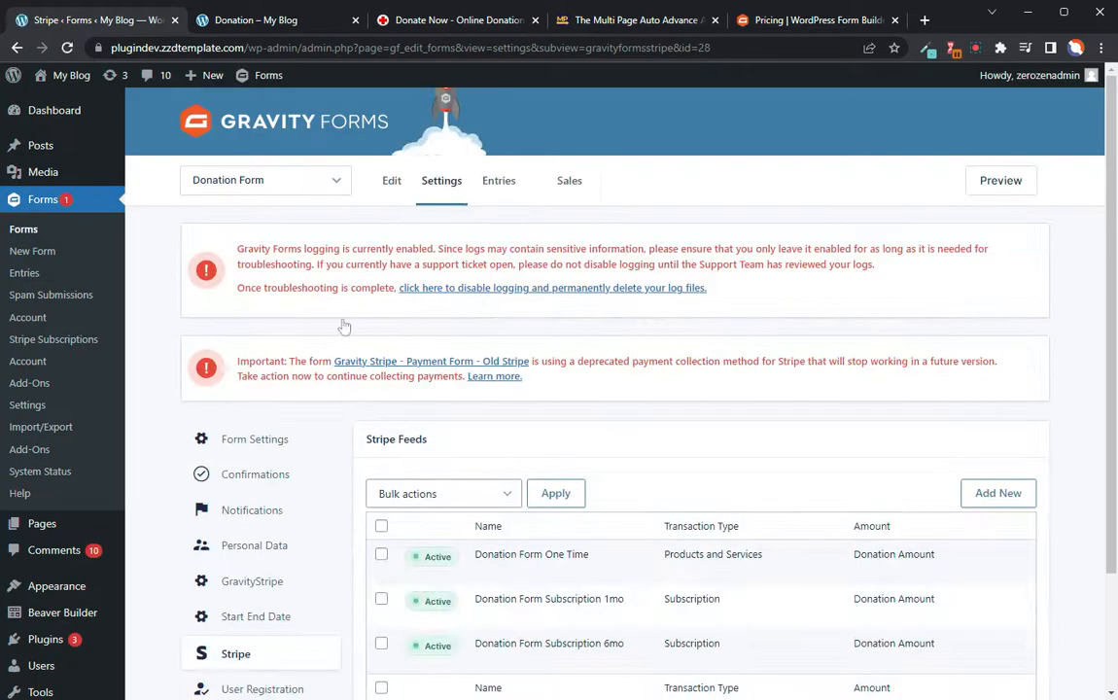
scroll(down, 3)
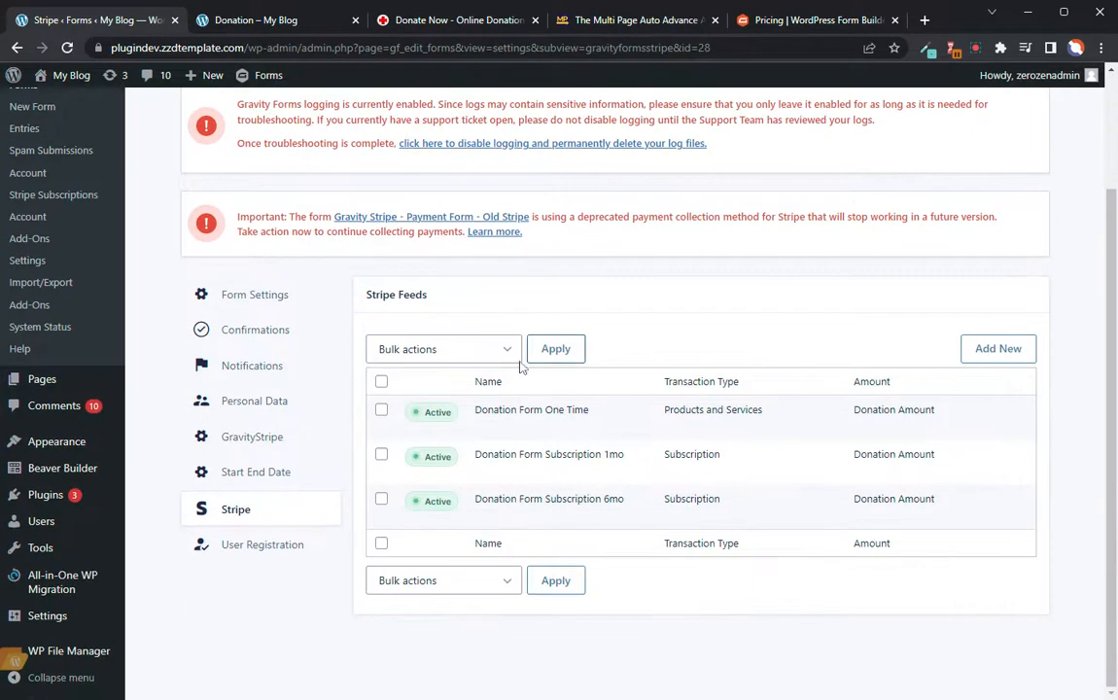
mouse_move(531, 408)
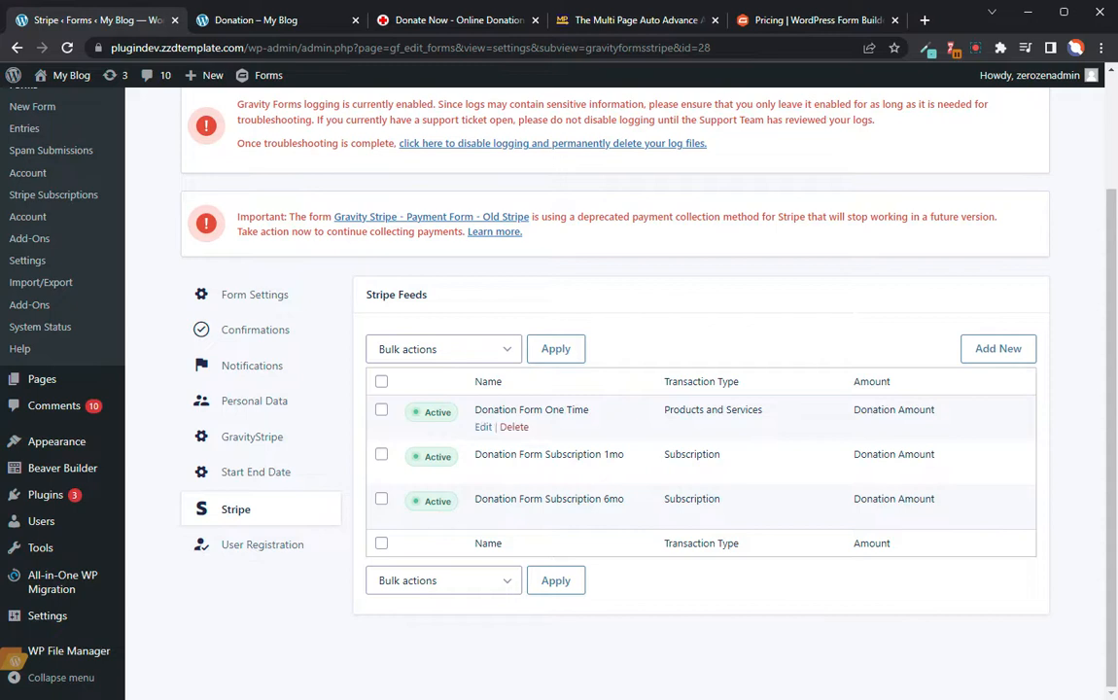
mouse_move(572, 427)
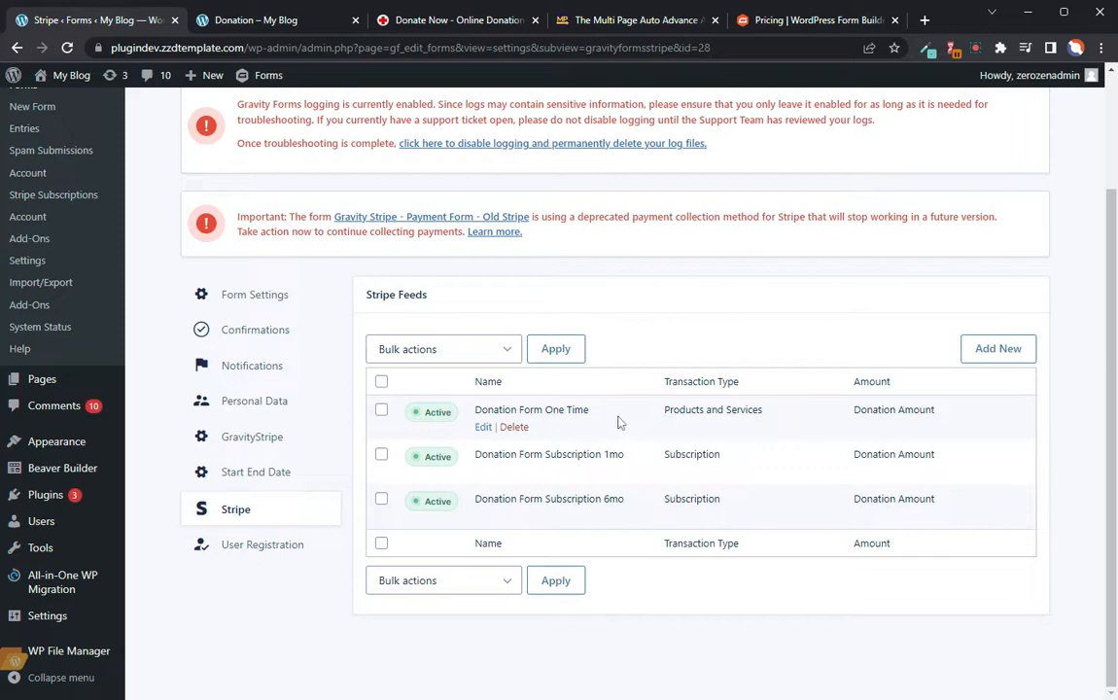
click(997, 348)
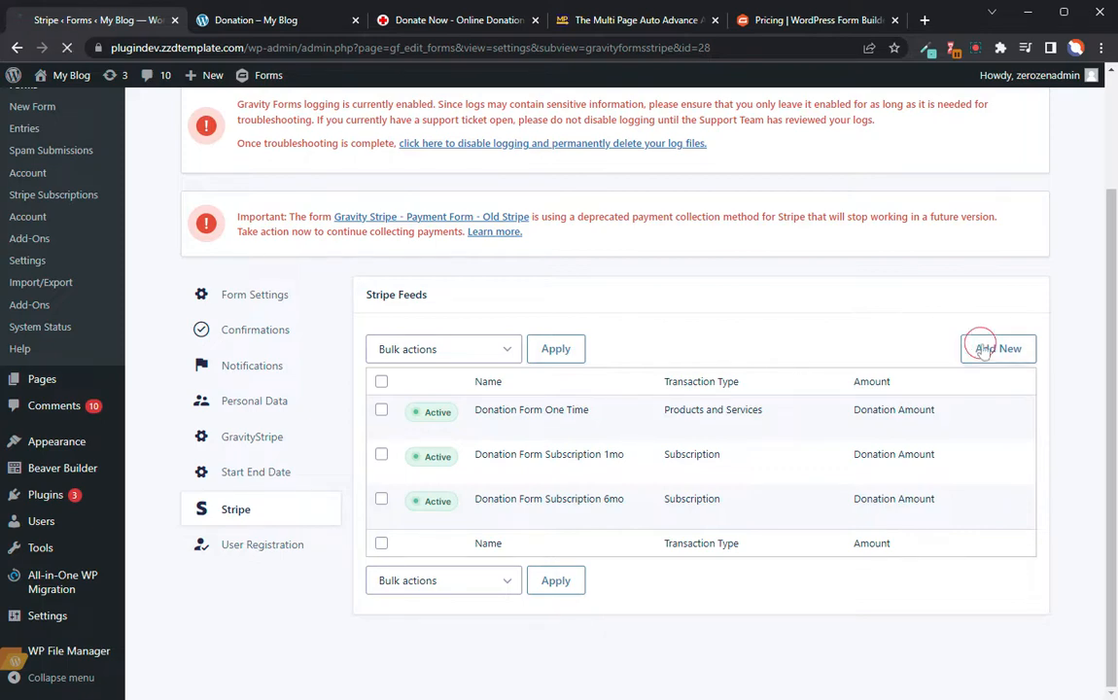
click(997, 348)
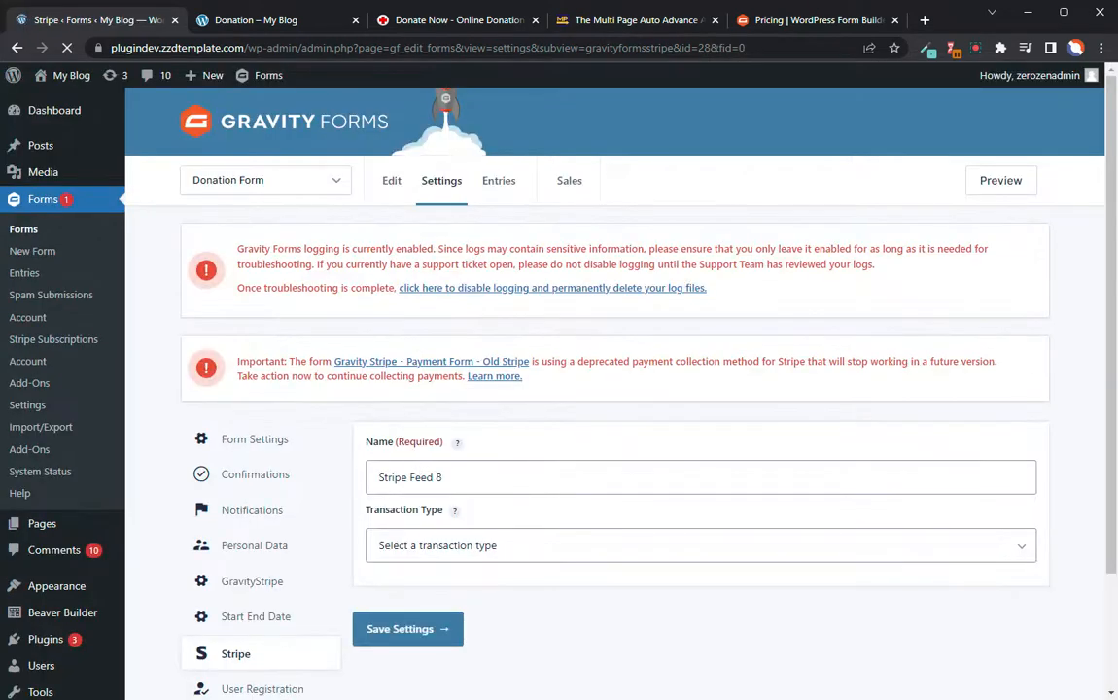
click(237, 654)
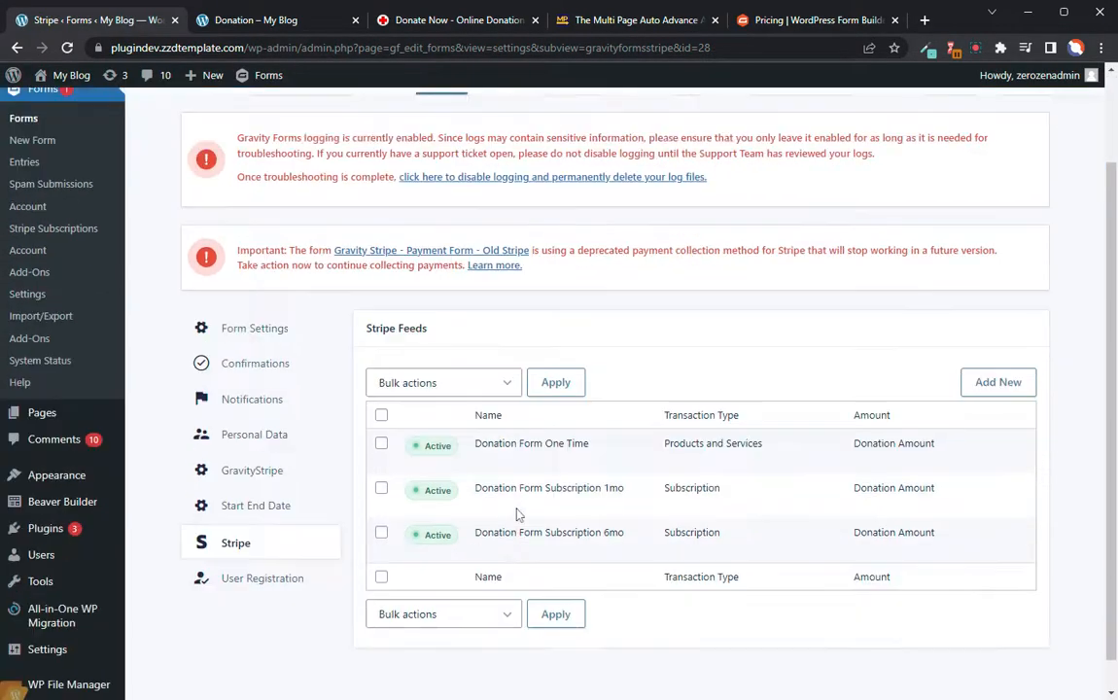
Highlight the Products and Services transaction type and the 6mo feed name in the feeds list
scroll(down, 3)
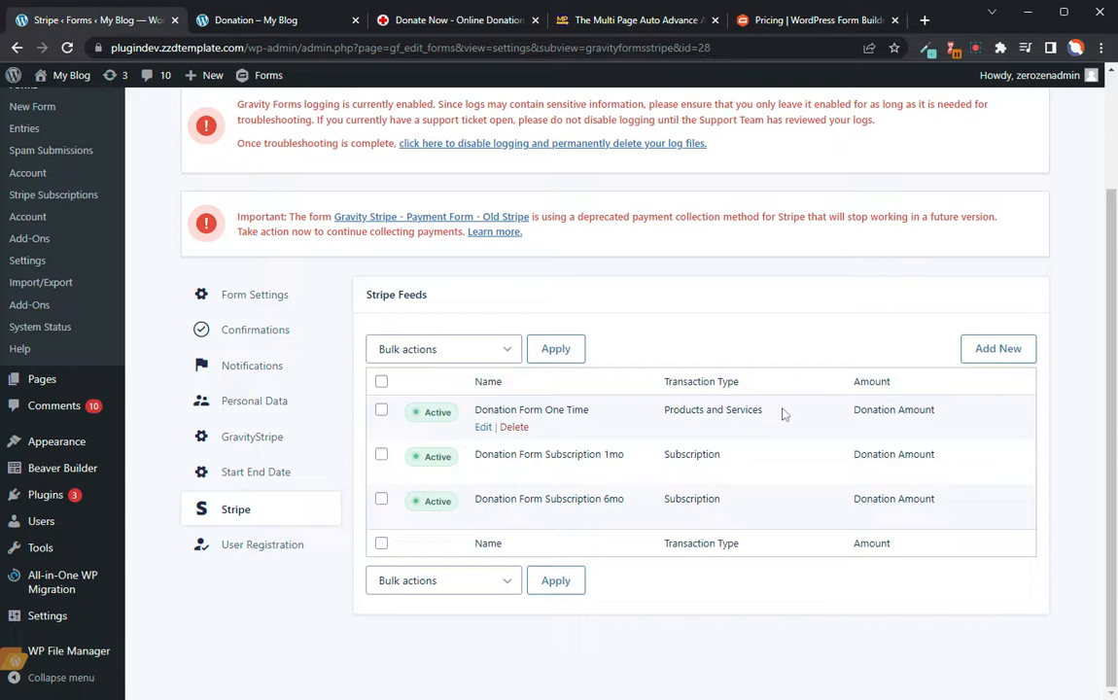
double_click(711, 408)
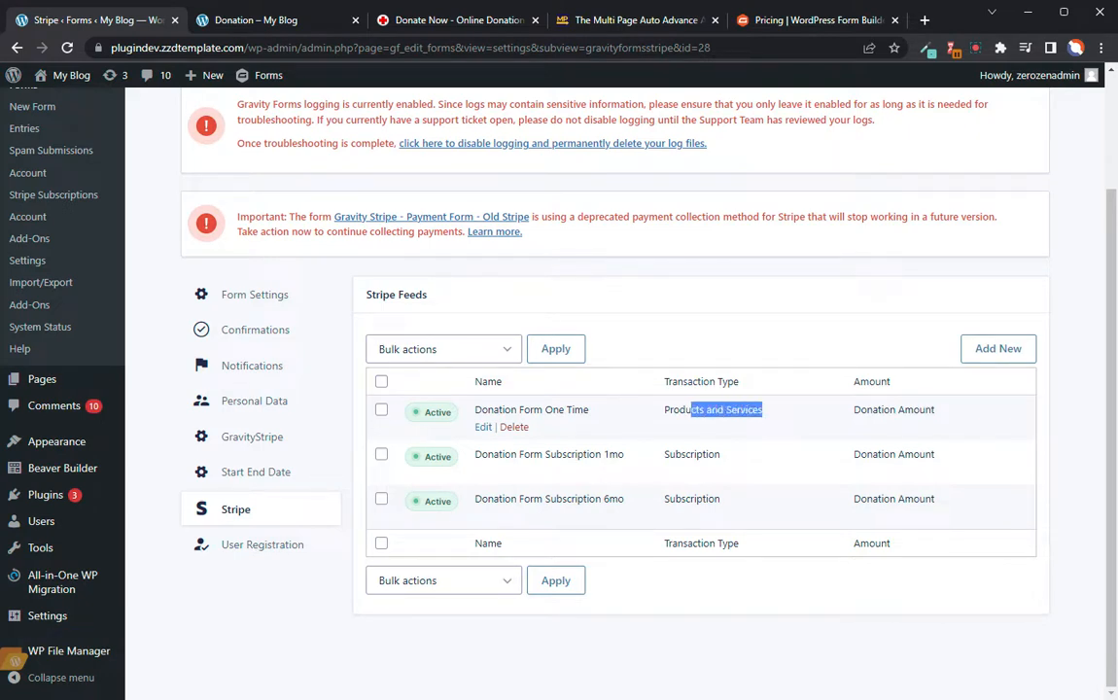
double_click(711, 408)
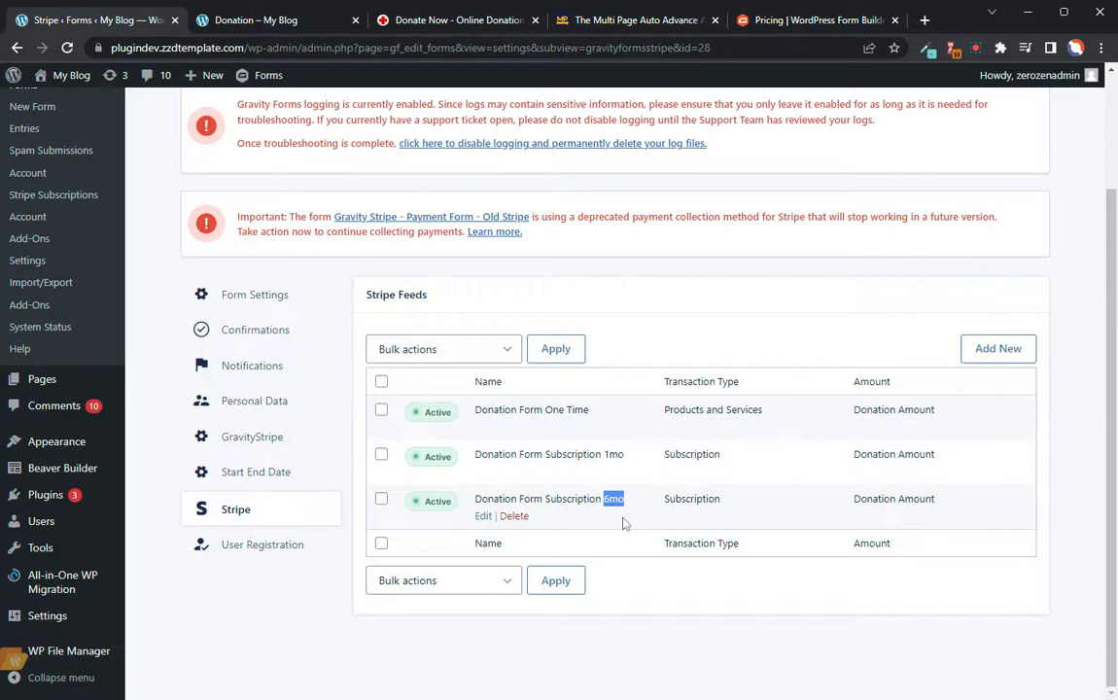
mouse_move(628, 515)
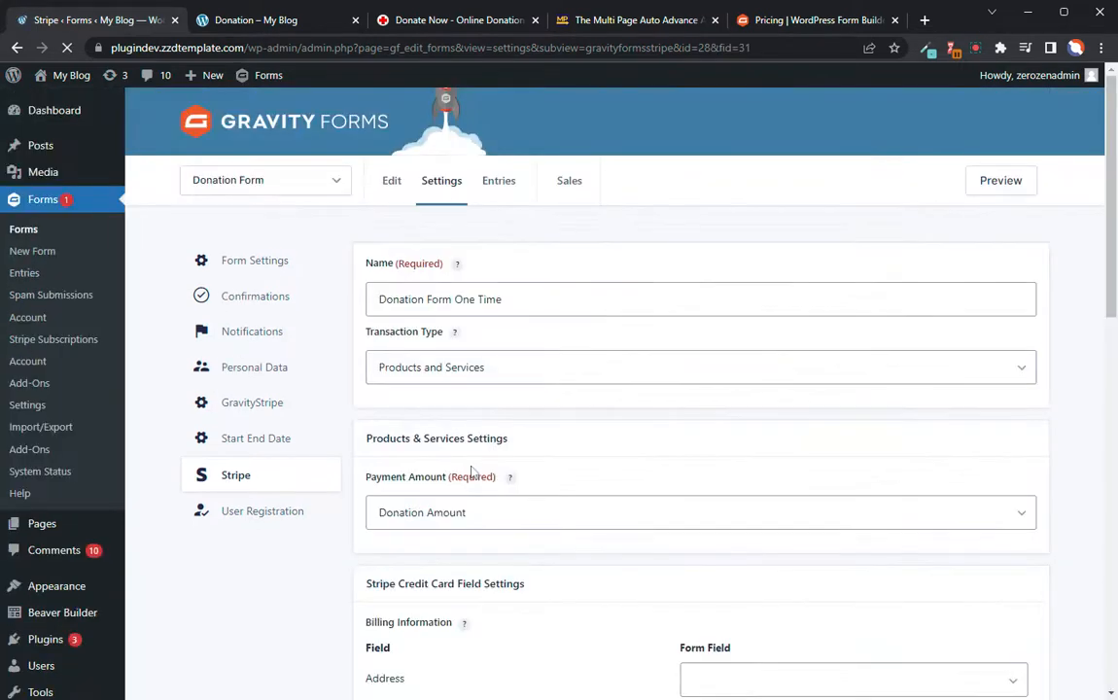
scroll(down, 3)
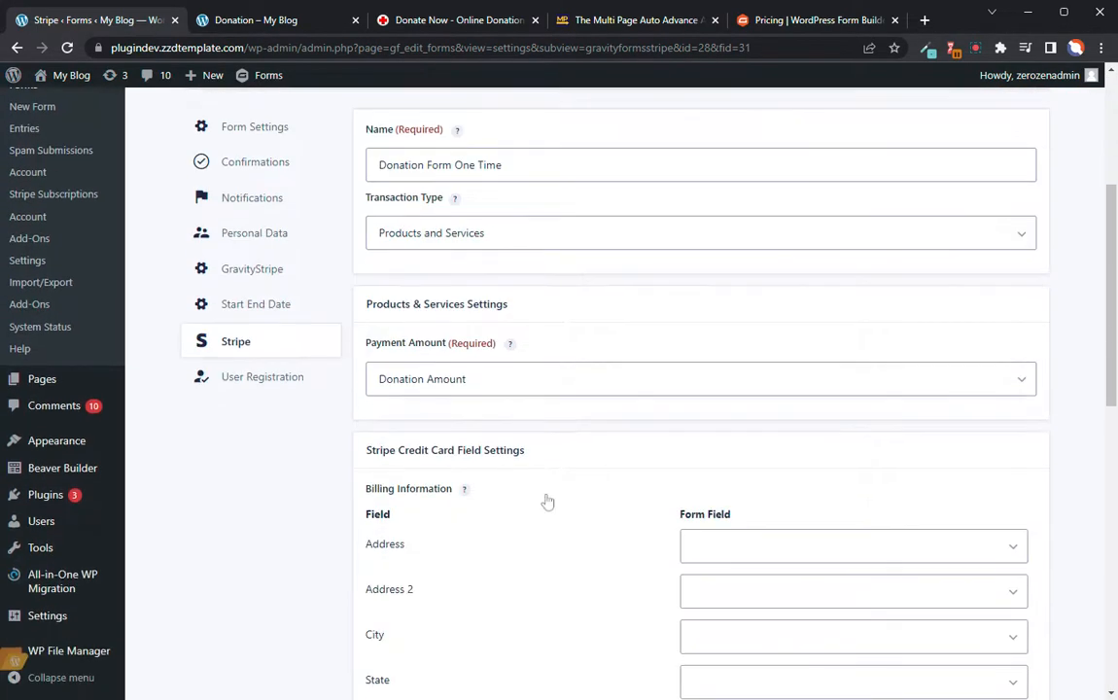
scroll(down, 3)
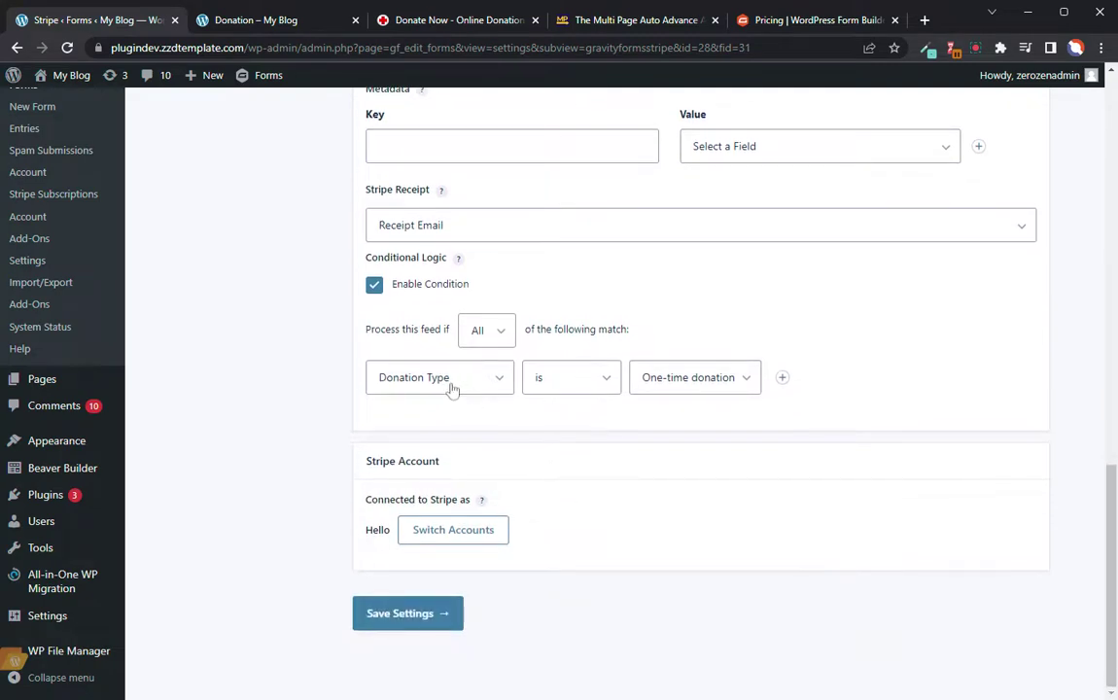
double_click(433, 329)
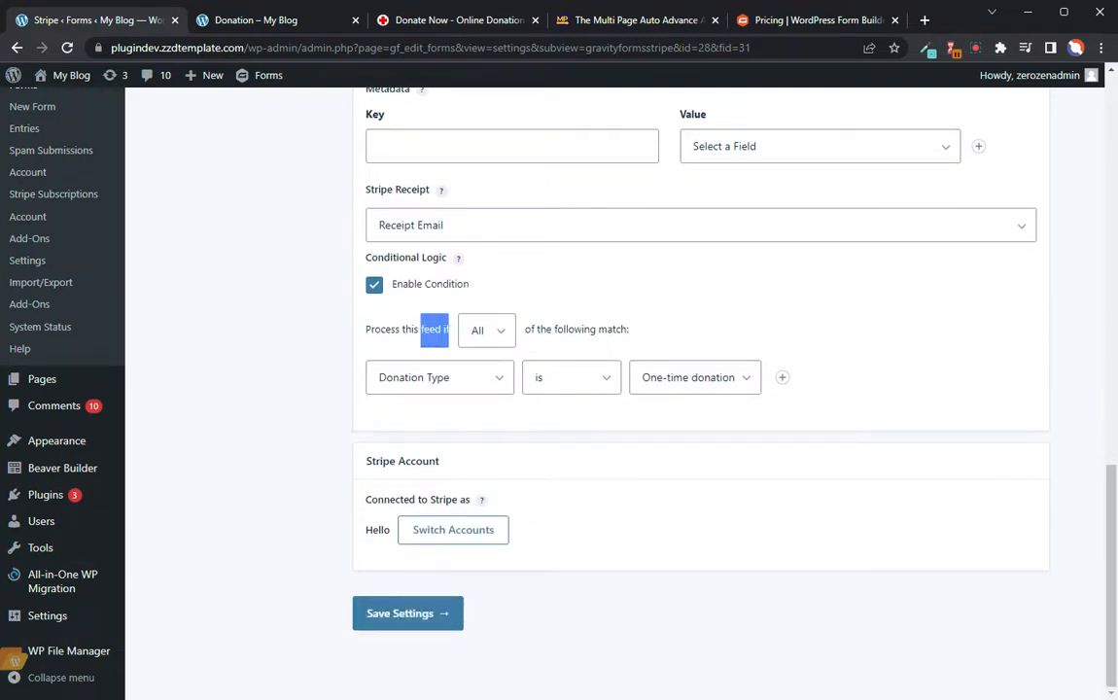
mouse_move(707, 377)
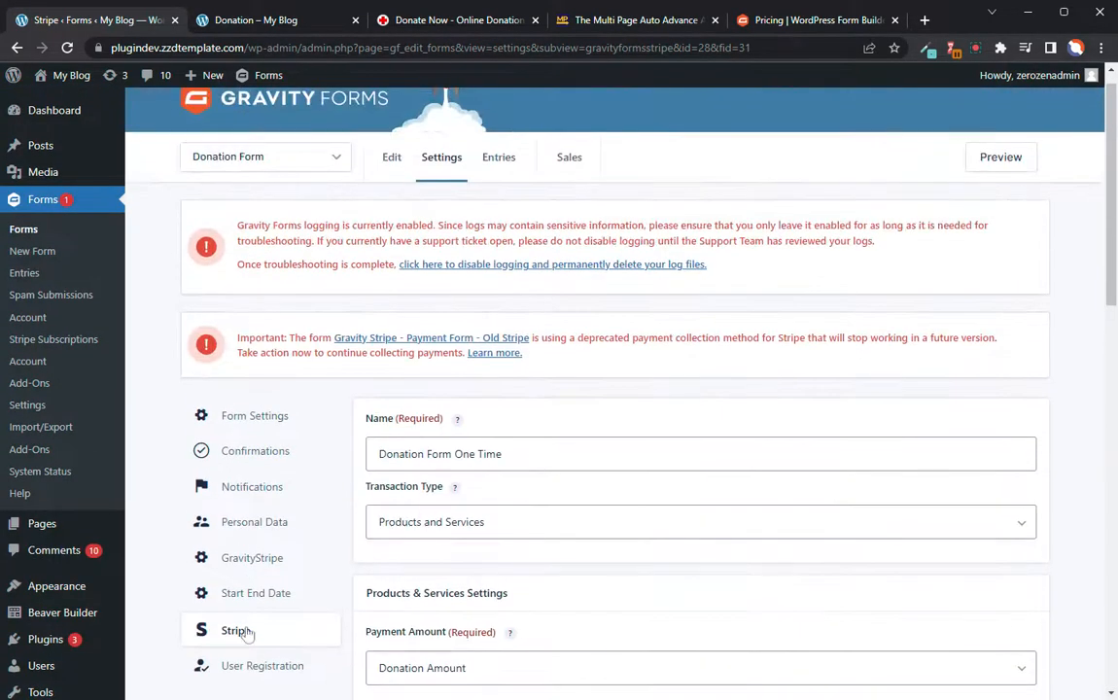
click(237, 630)
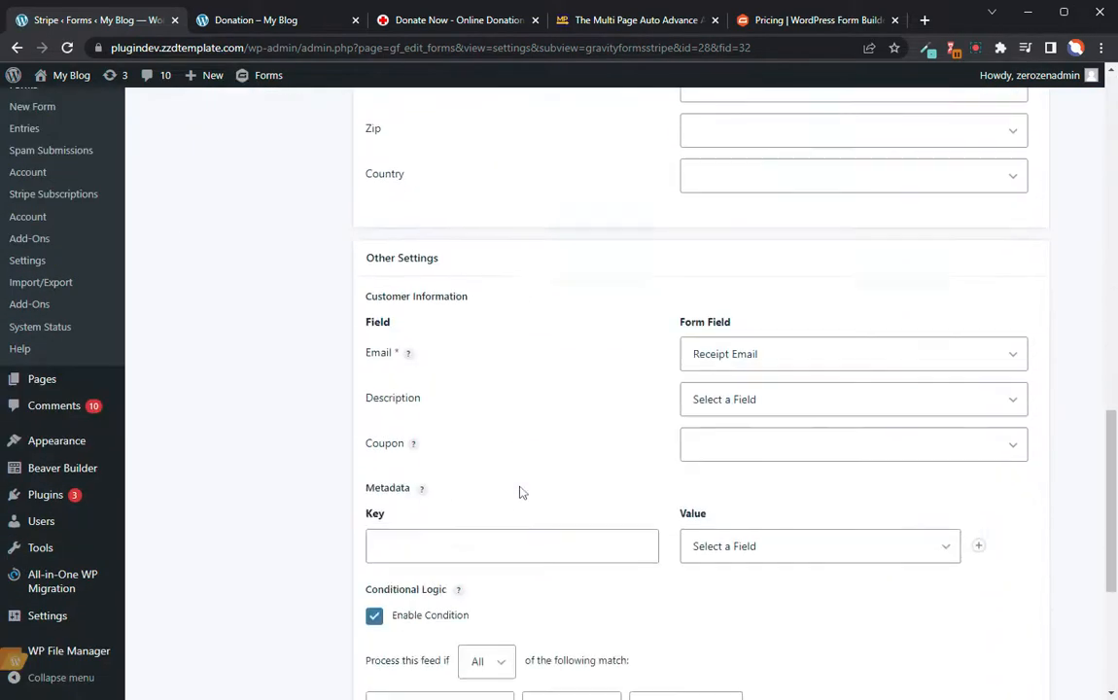
Review the monthly feed's Every 1 month rule and select its Donation Form Subscription 1mo and Helping Hands Recurring Donation names
scroll(down, 3)
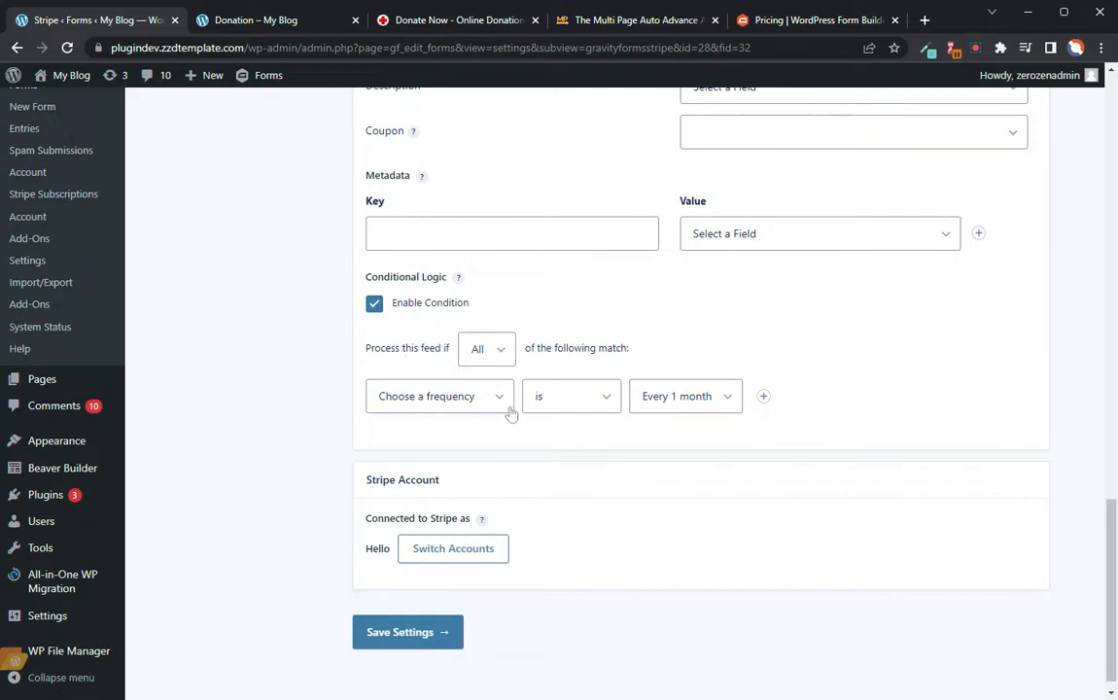
mouse_move(703, 406)
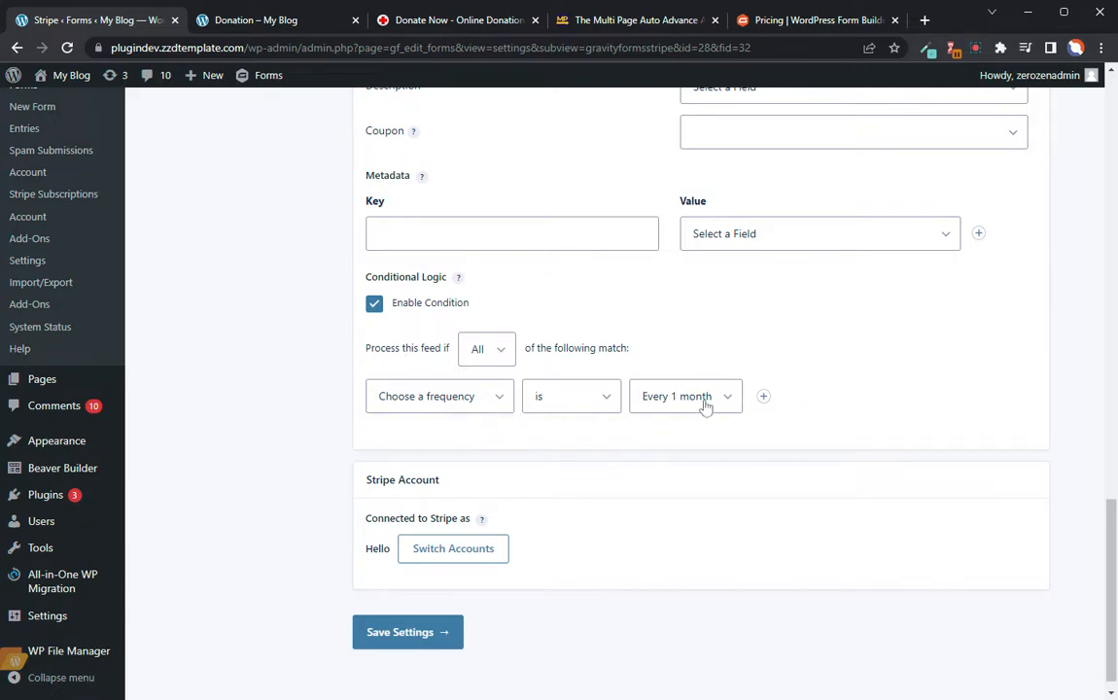
mouse_move(457, 402)
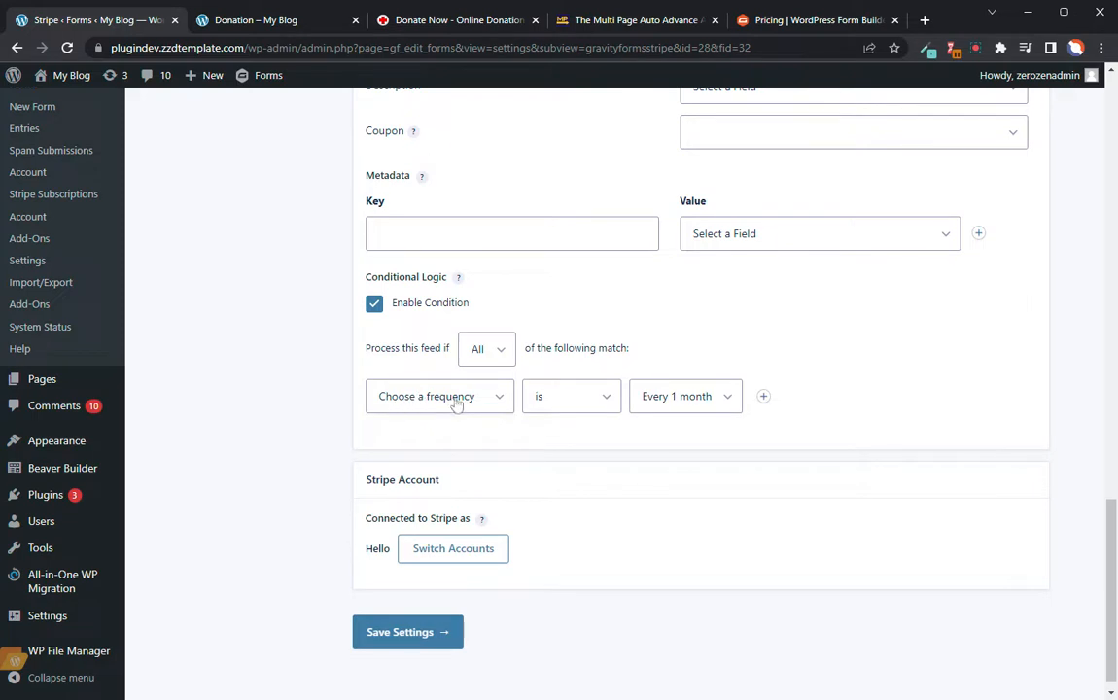
mouse_move(443, 377)
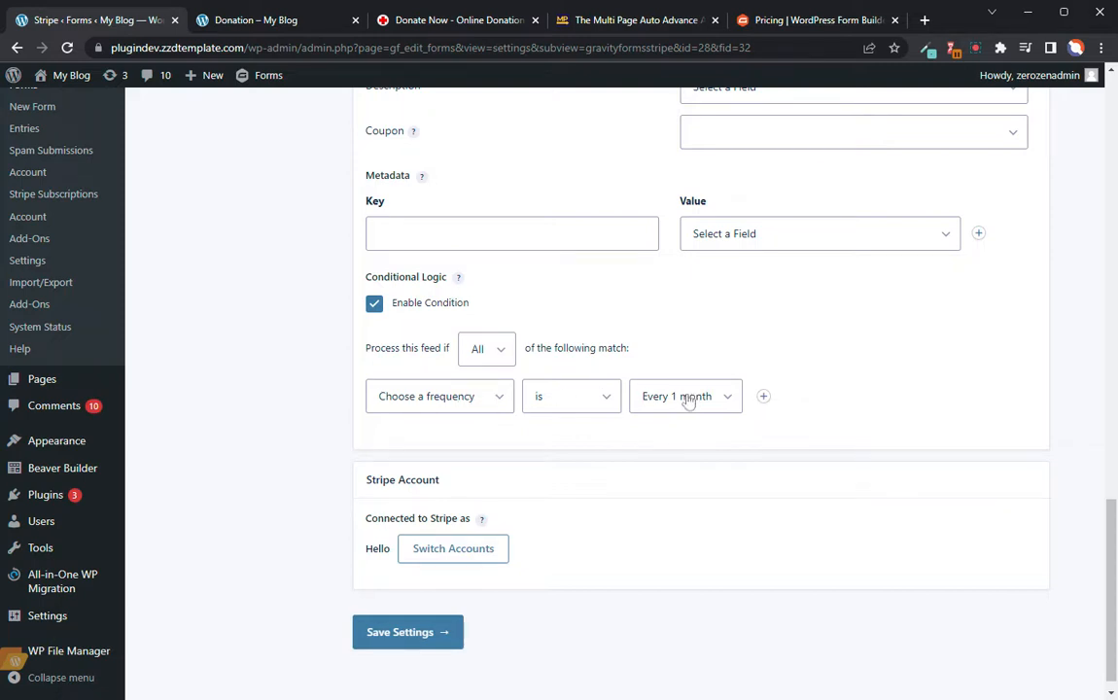
mouse_move(668, 406)
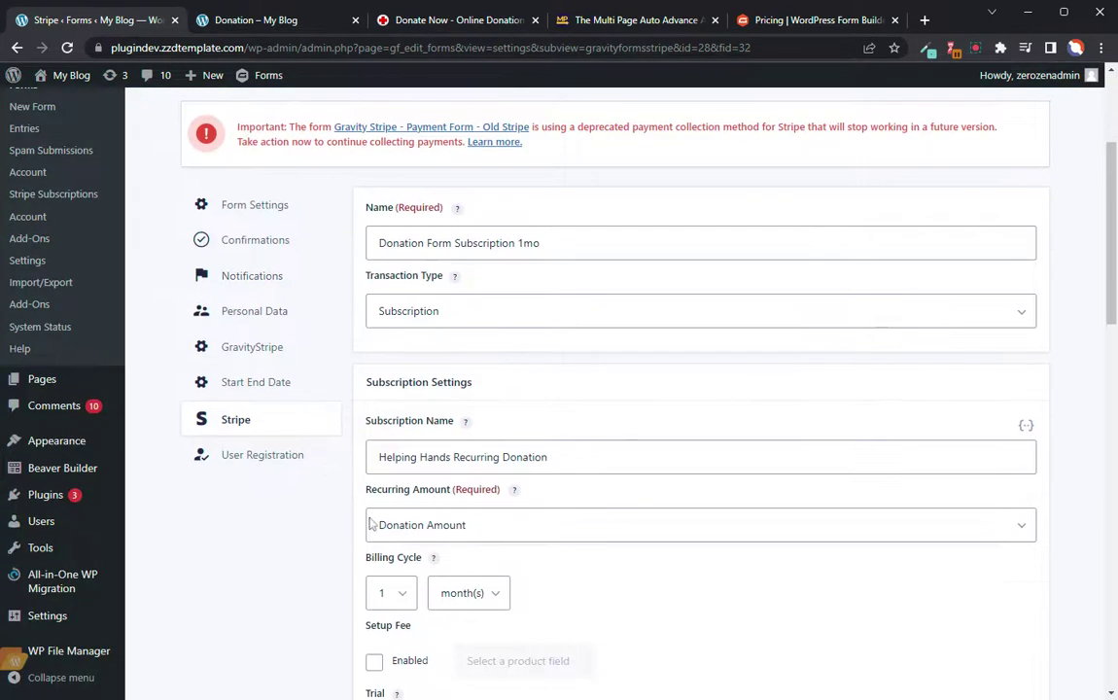
mouse_move(432, 295)
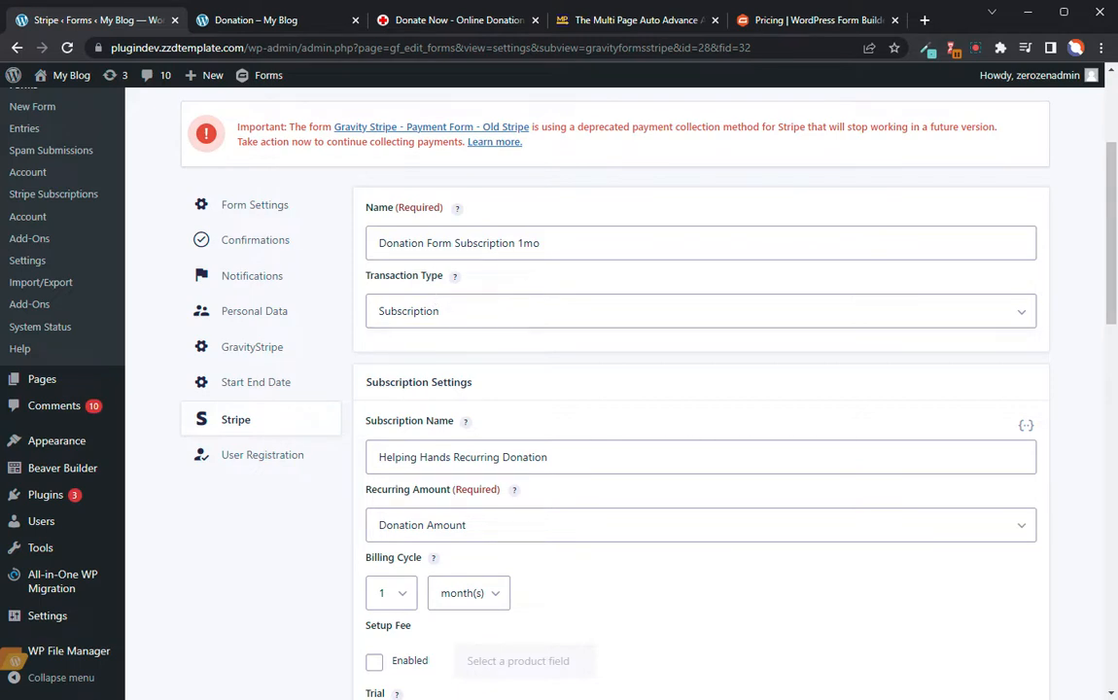
triple_click(458, 243)
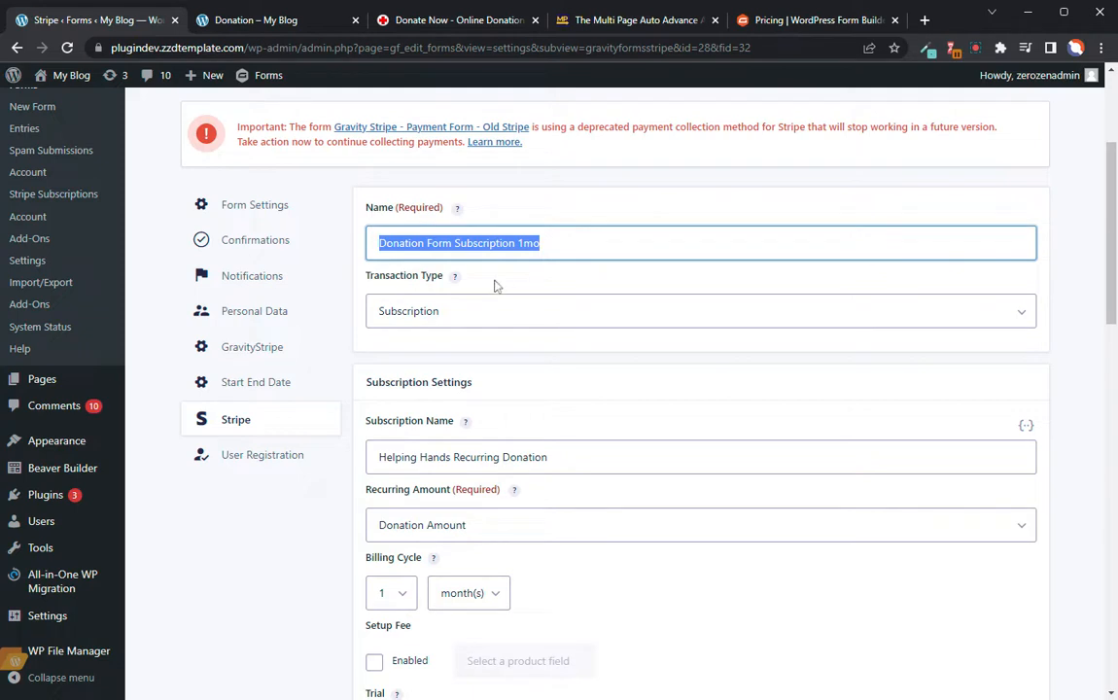
mouse_move(406, 315)
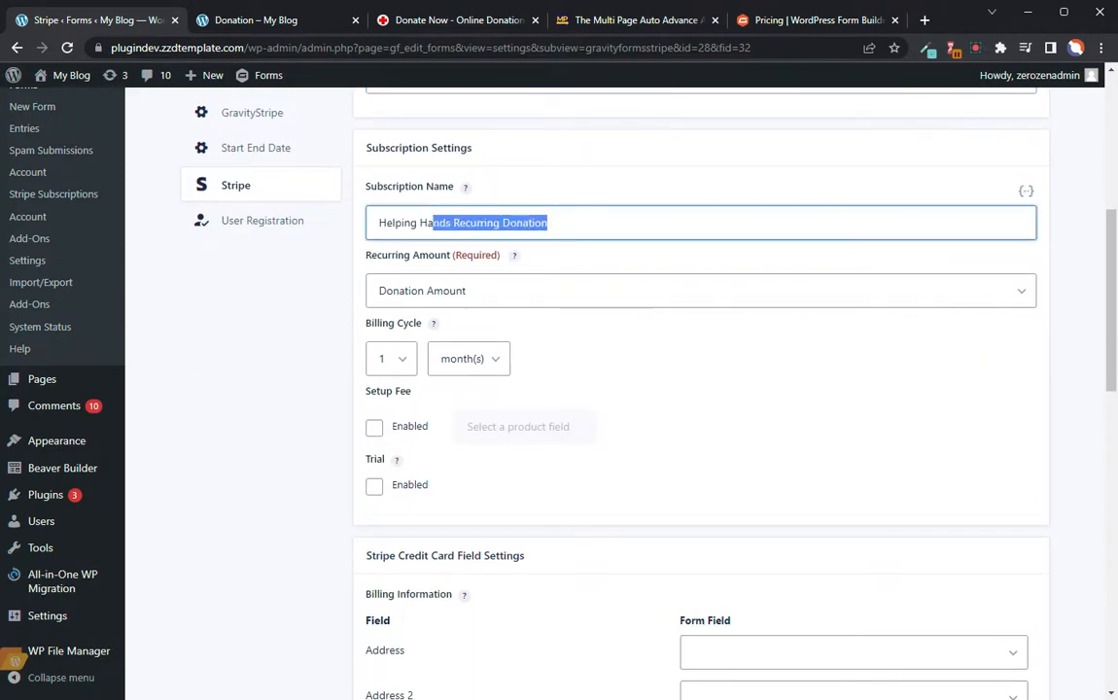
triple_click(463, 221)
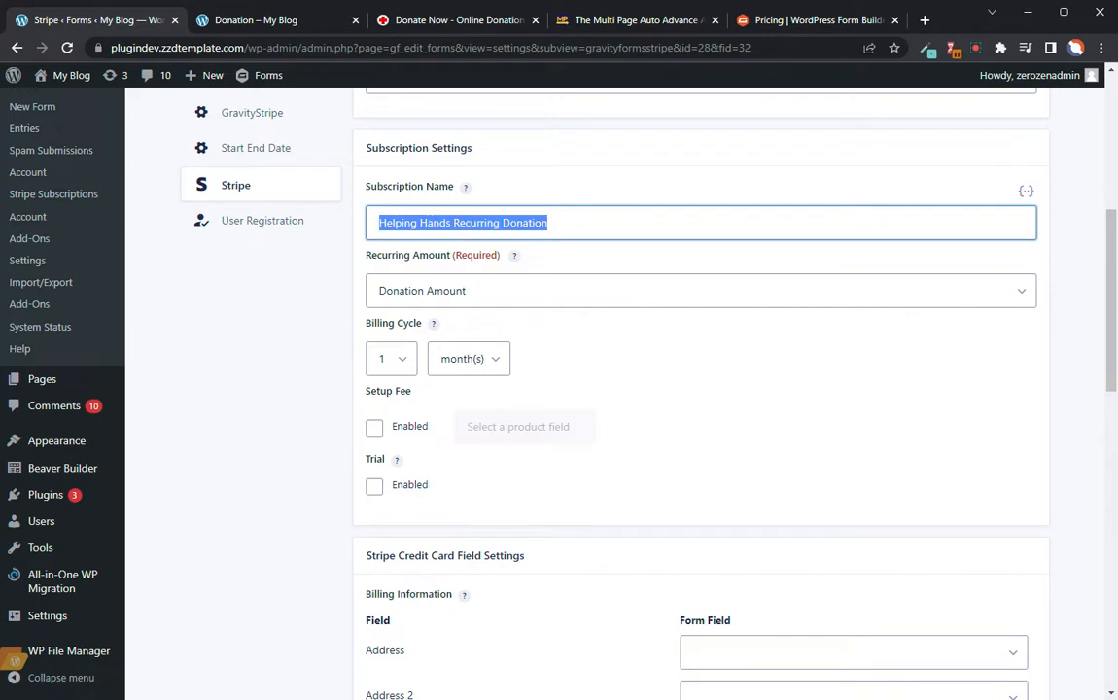
mouse_move(467, 187)
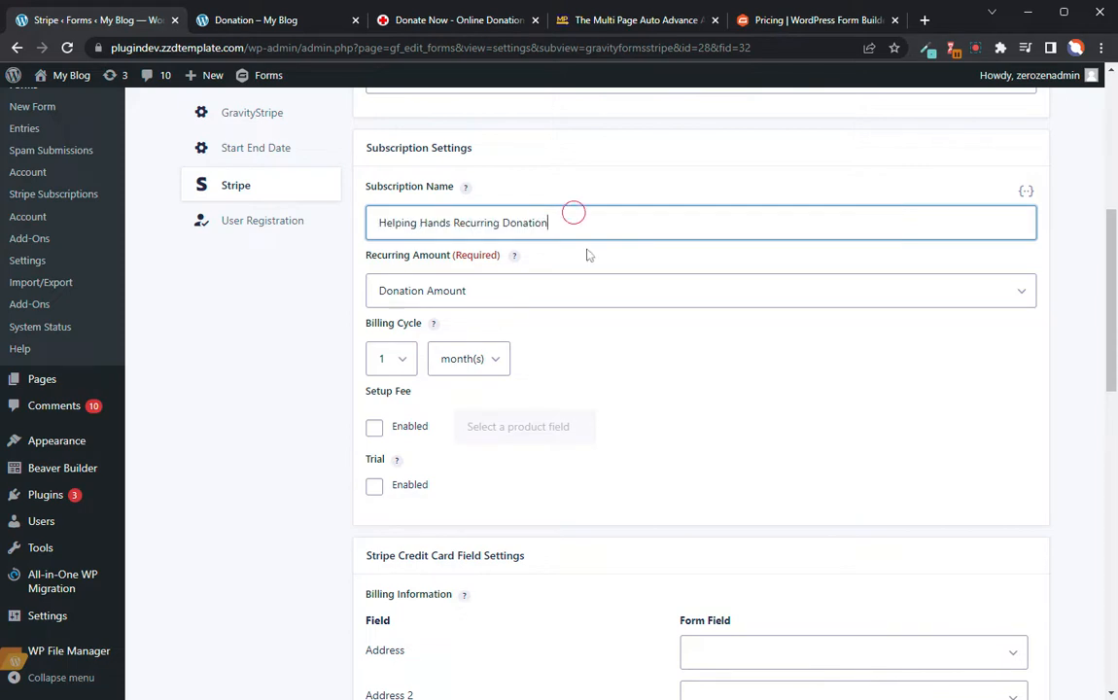
triple_click(463, 222)
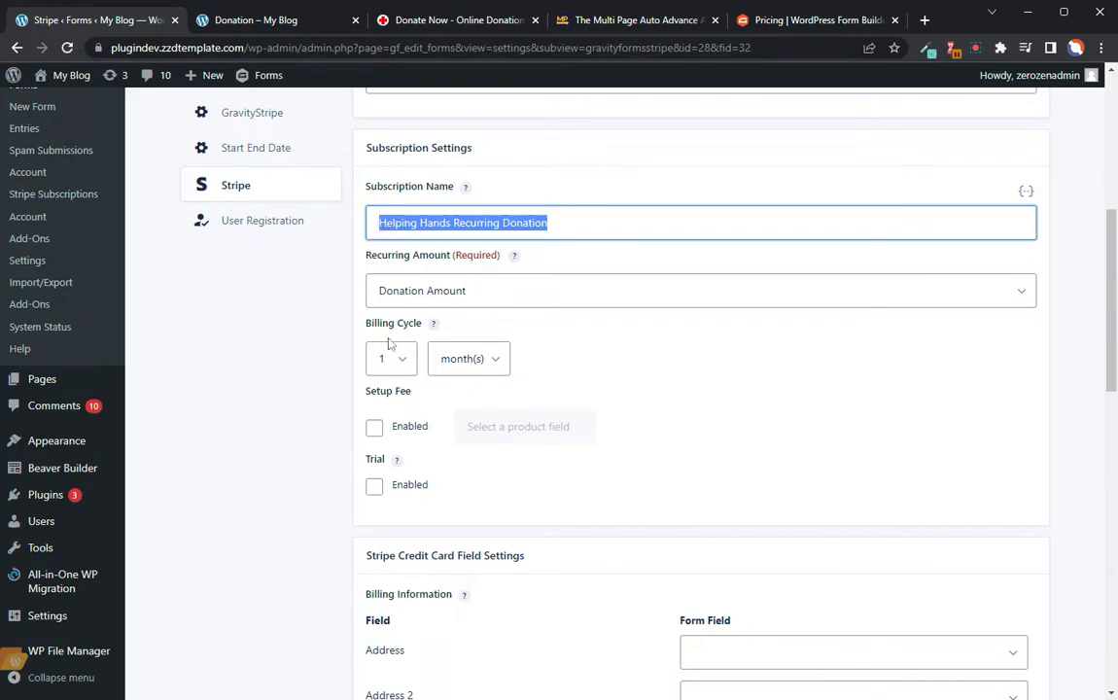
Scroll through the monthly feed's Receipt Email mapping, billing fields and Every 1 month condition, and update its settings
scroll(down, 3)
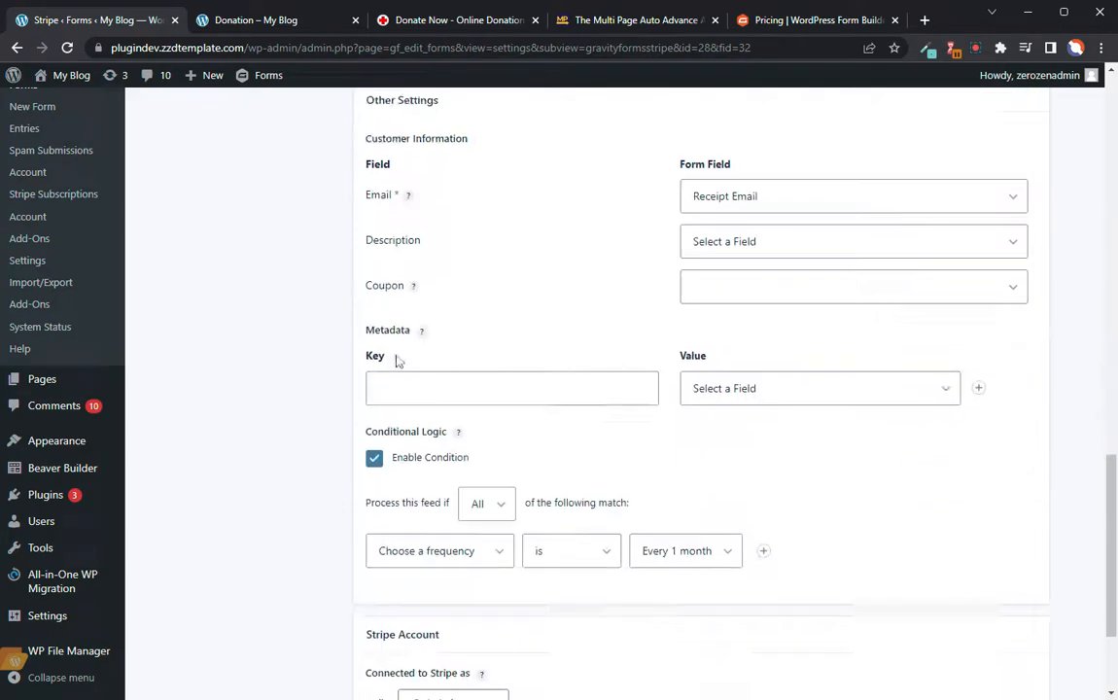
scroll(down, 3)
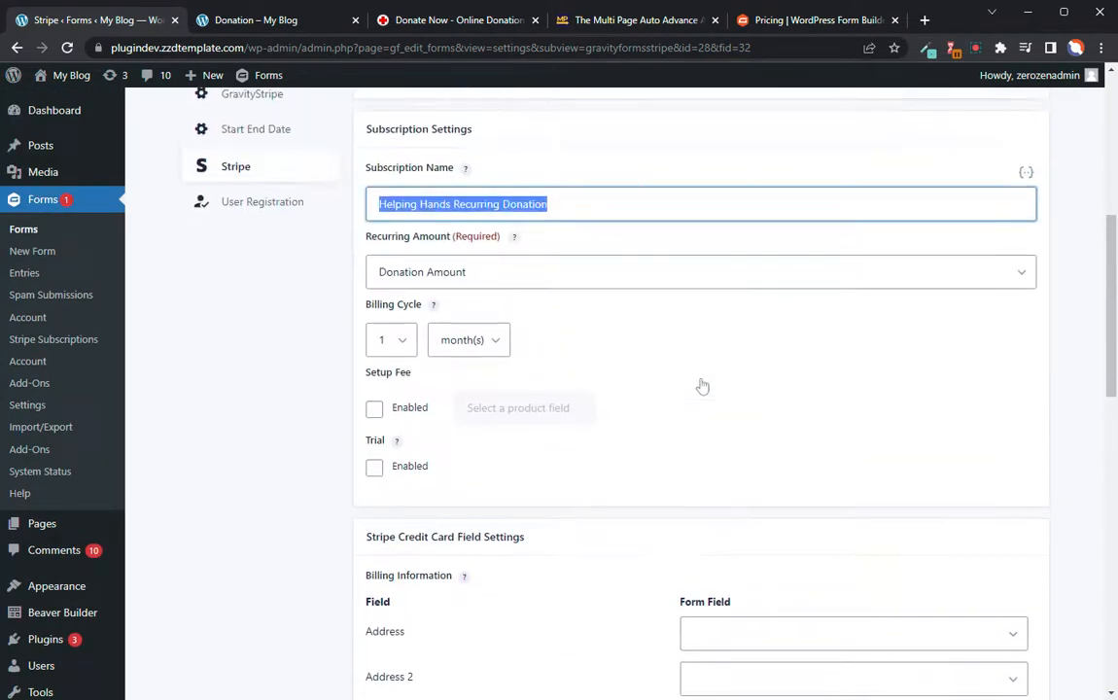
scroll(down, 3)
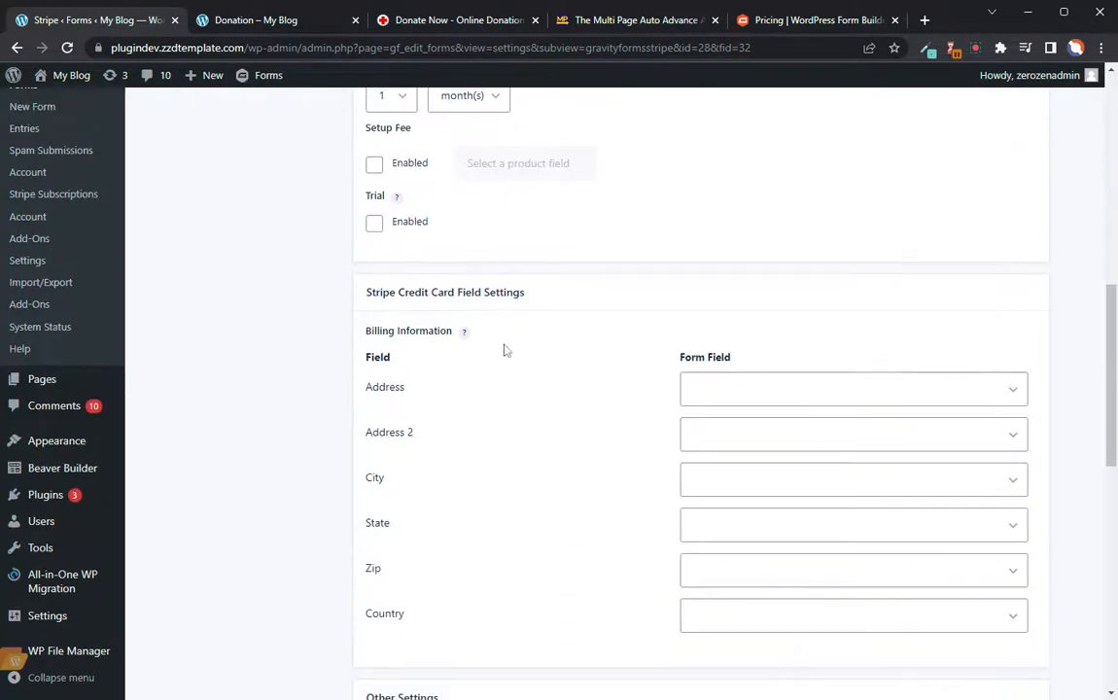
scroll(down, 3)
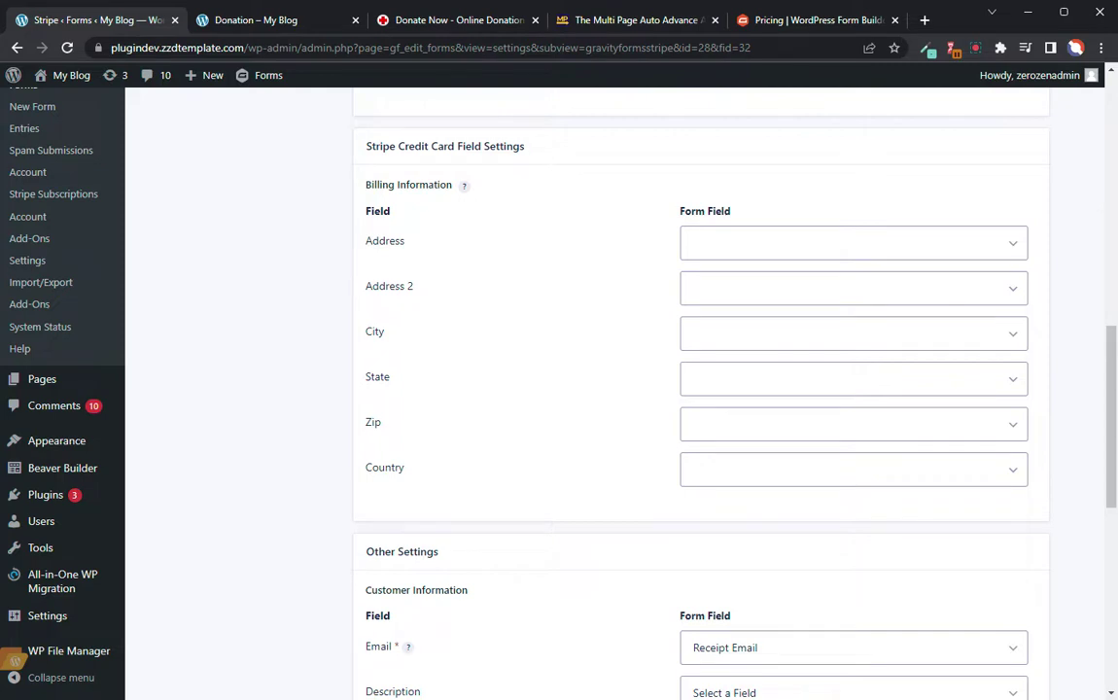
mouse_move(482, 366)
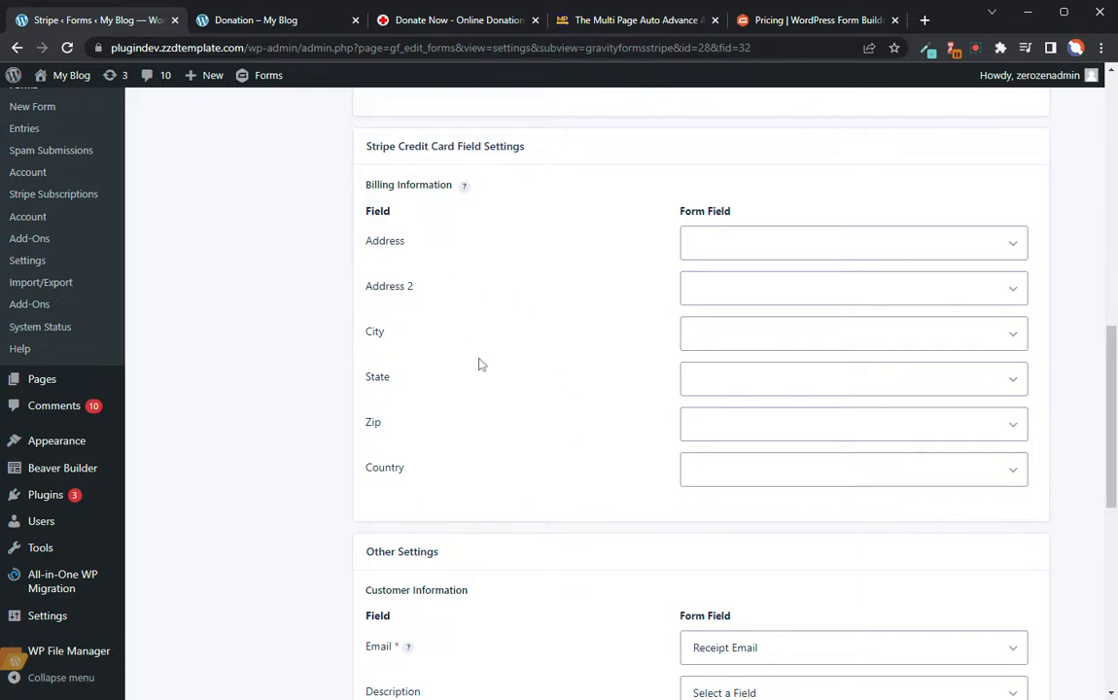
scroll(down, 3)
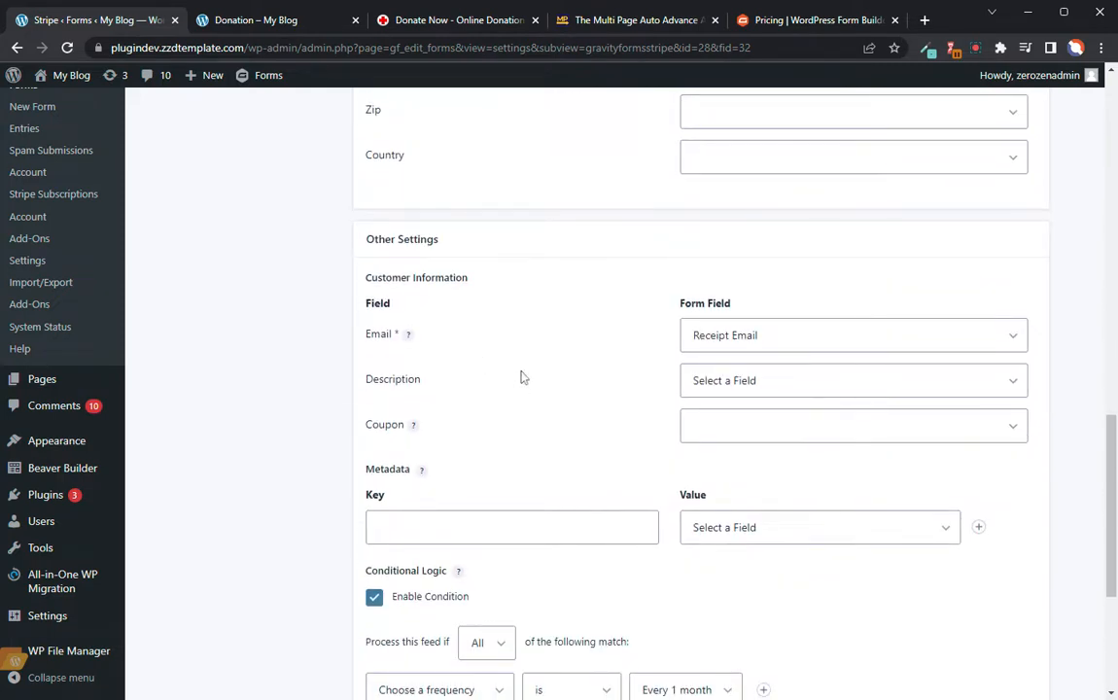
scroll(down, 3)
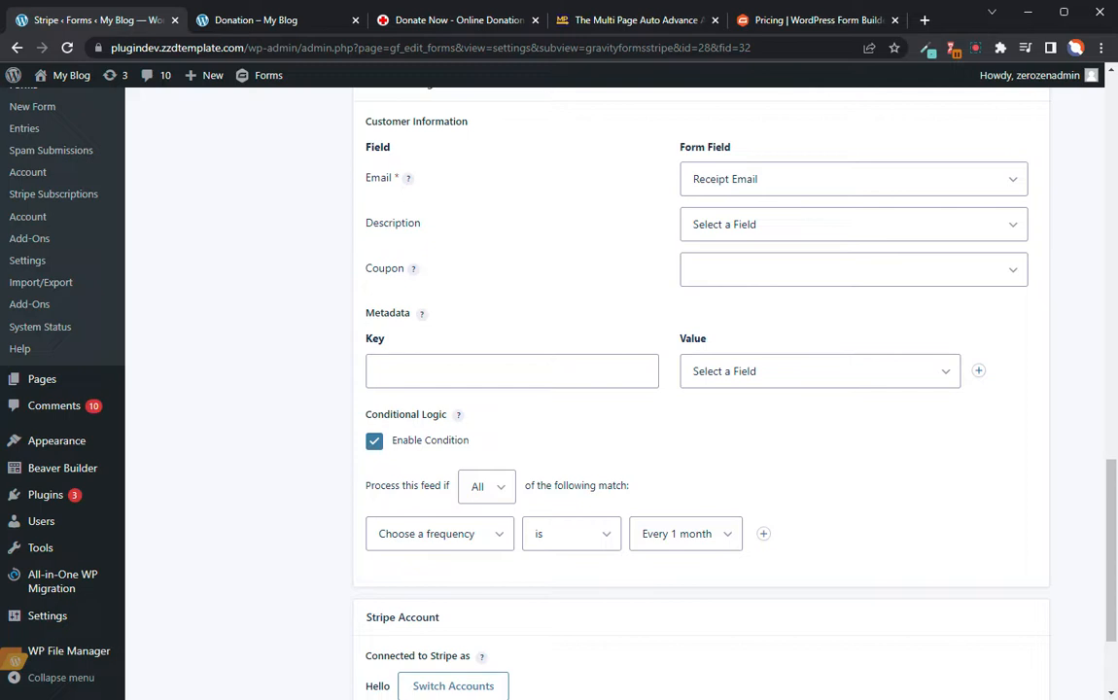
mouse_move(978, 370)
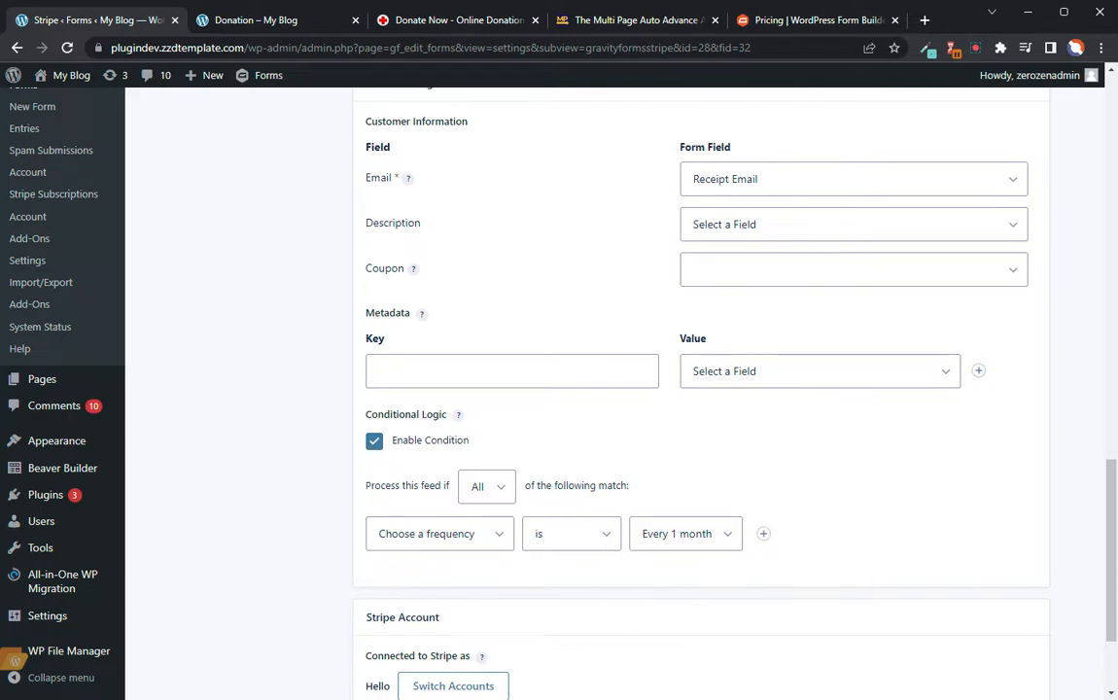
click(512, 370)
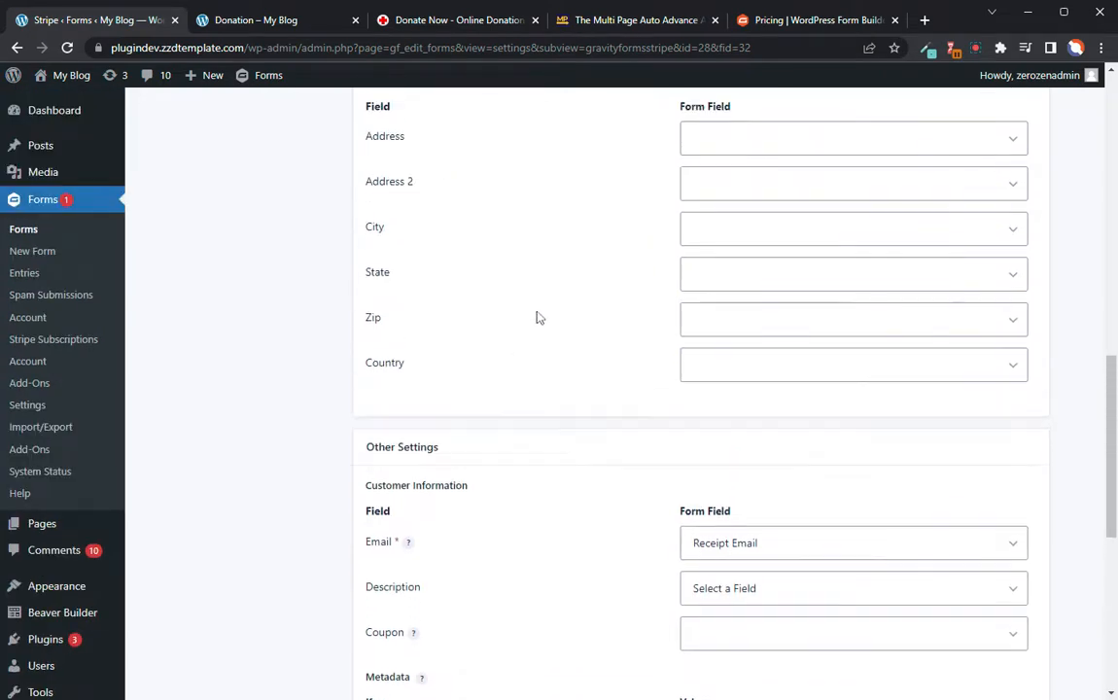
scroll(down, 3)
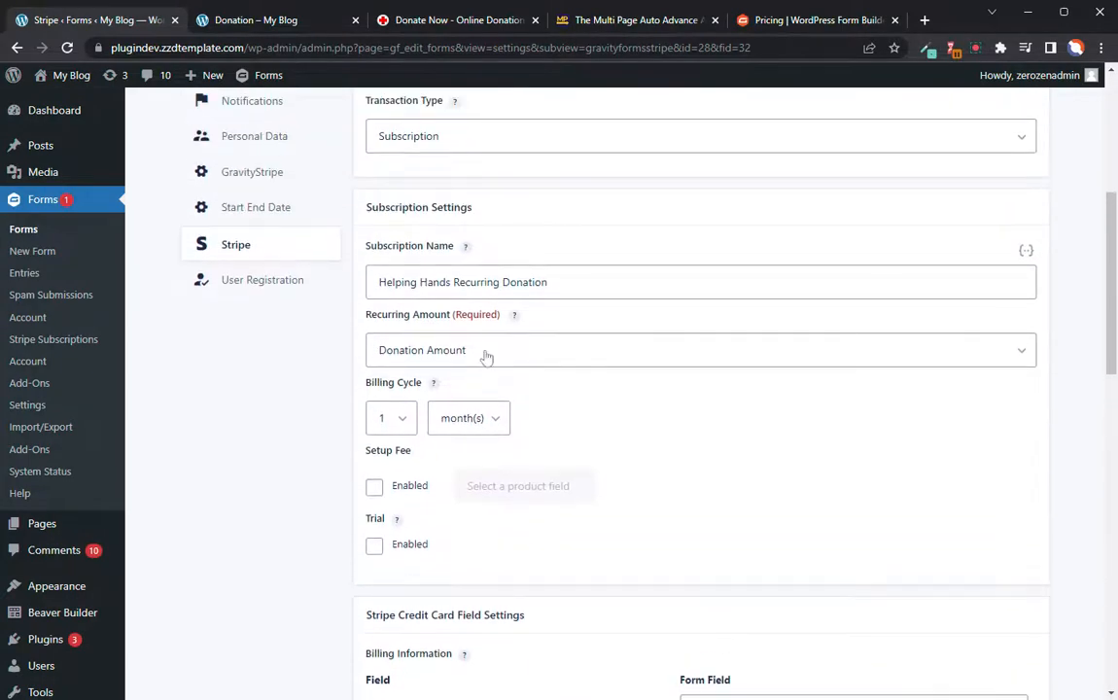
scroll(down, 3)
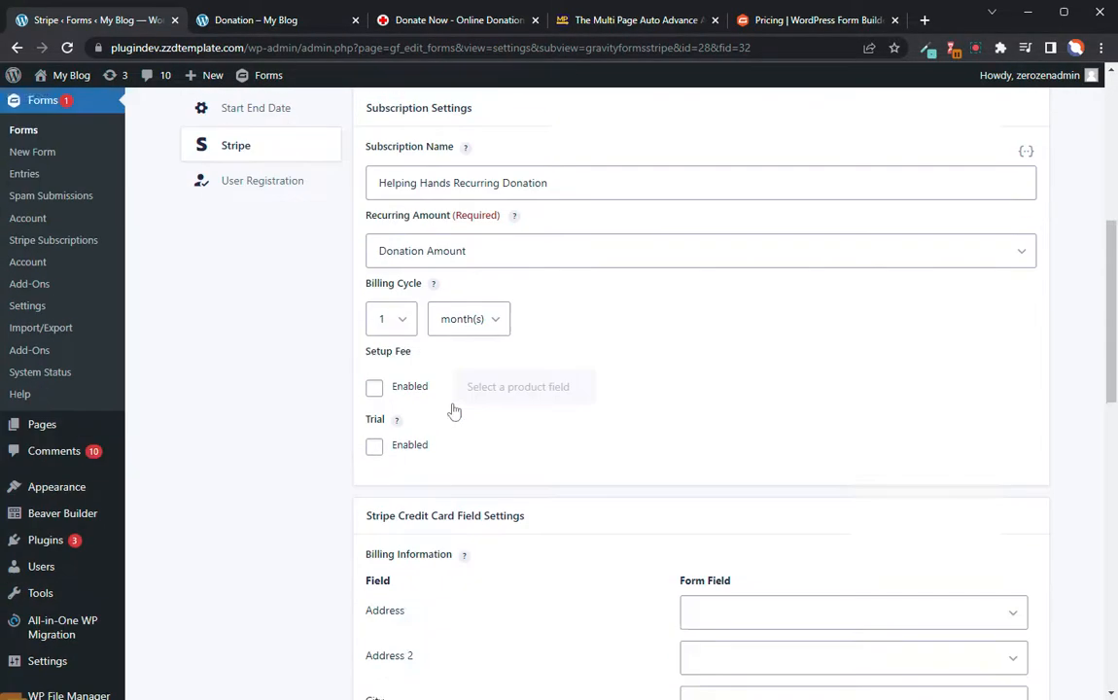
scroll(down, 3)
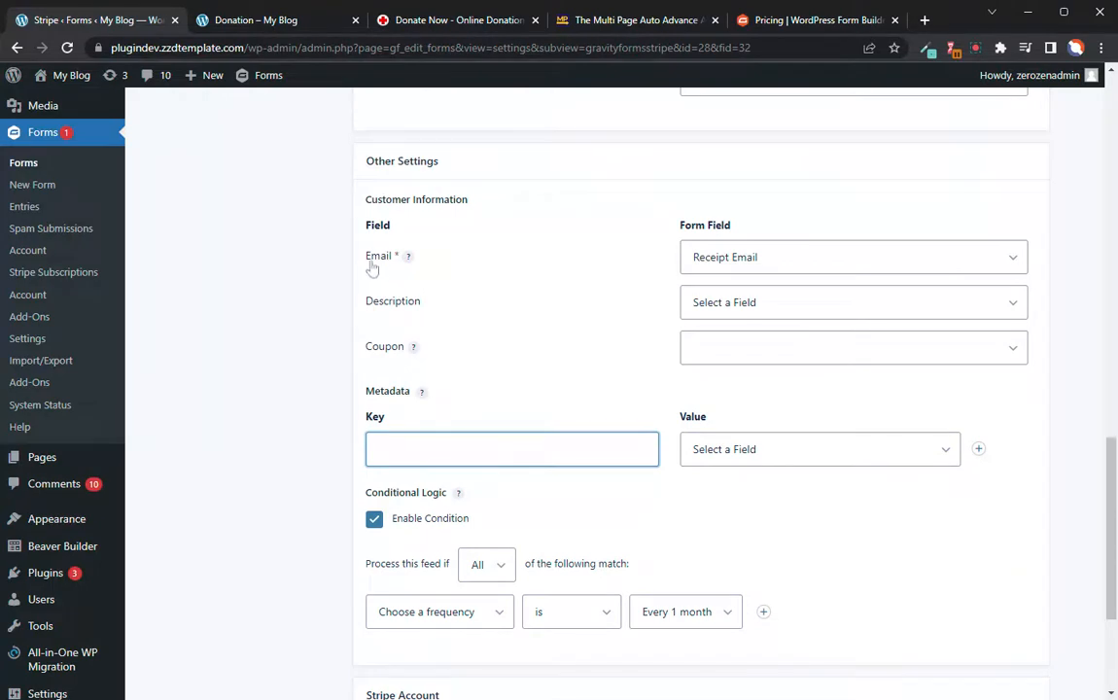
mouse_move(754, 262)
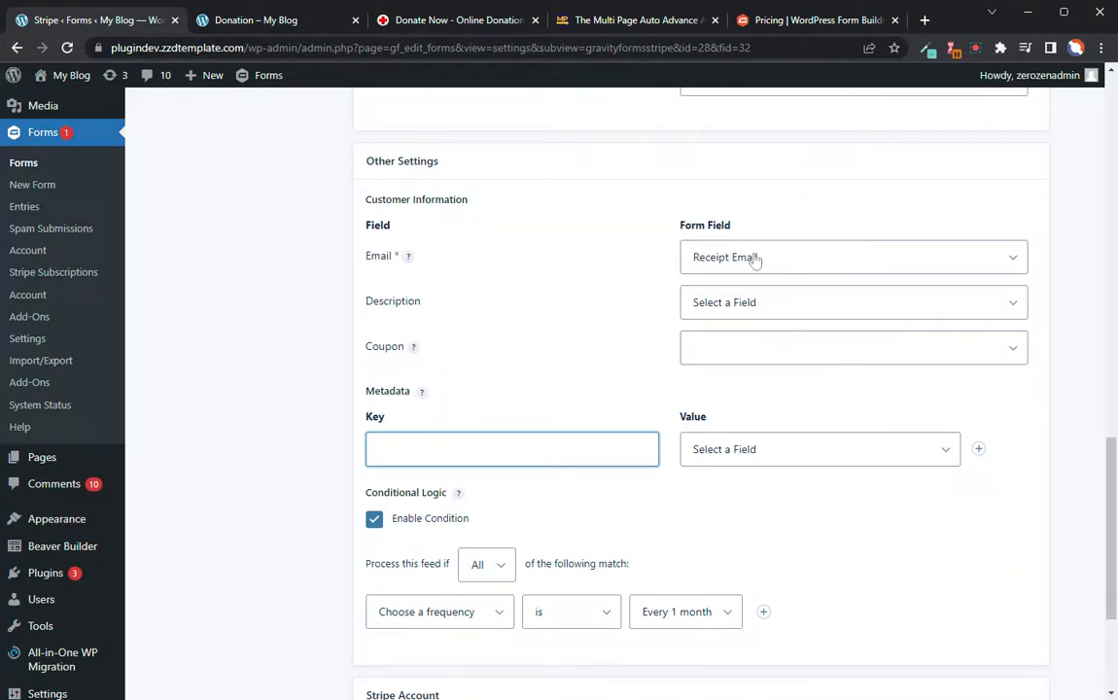
mouse_move(754, 260)
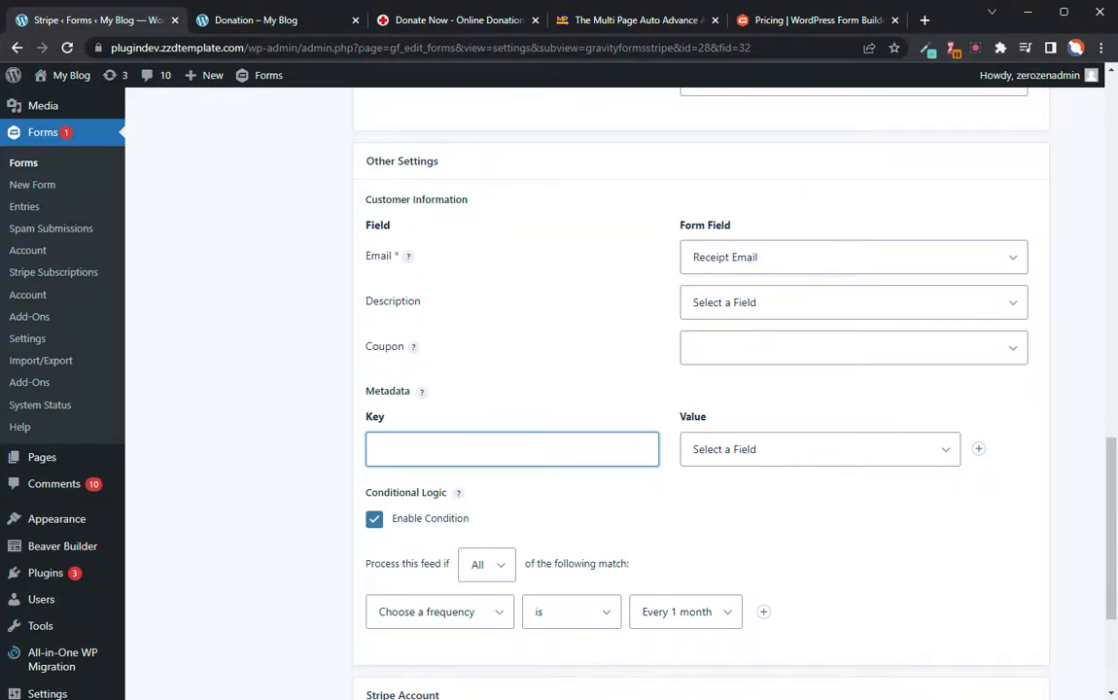
mouse_move(517, 398)
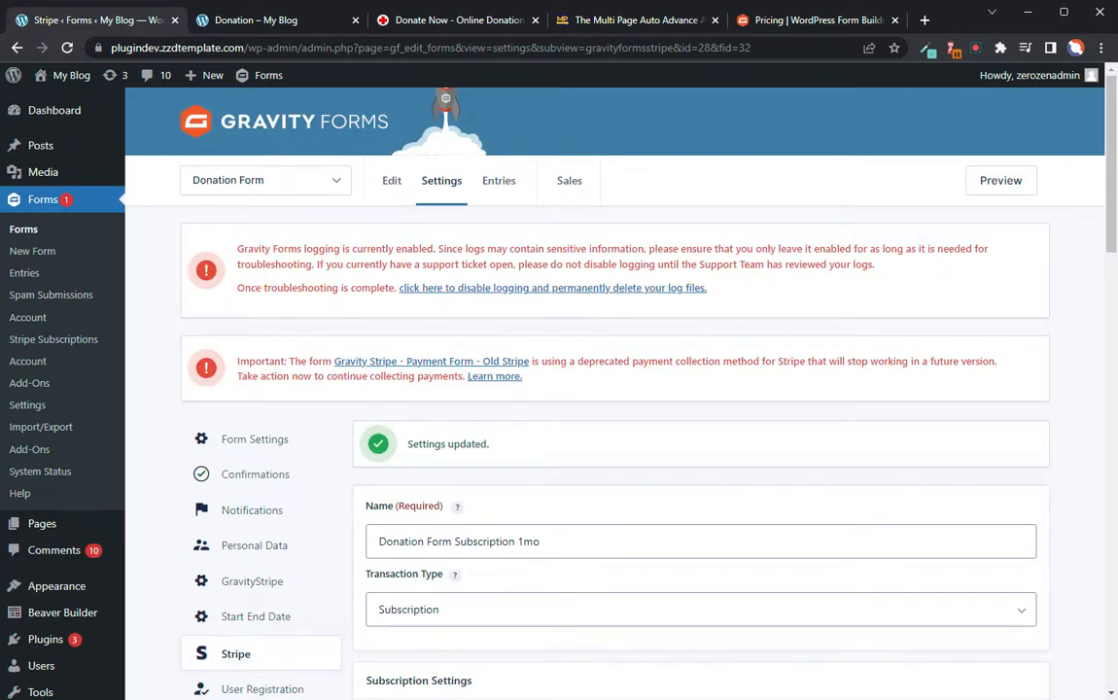
scroll(down, 3)
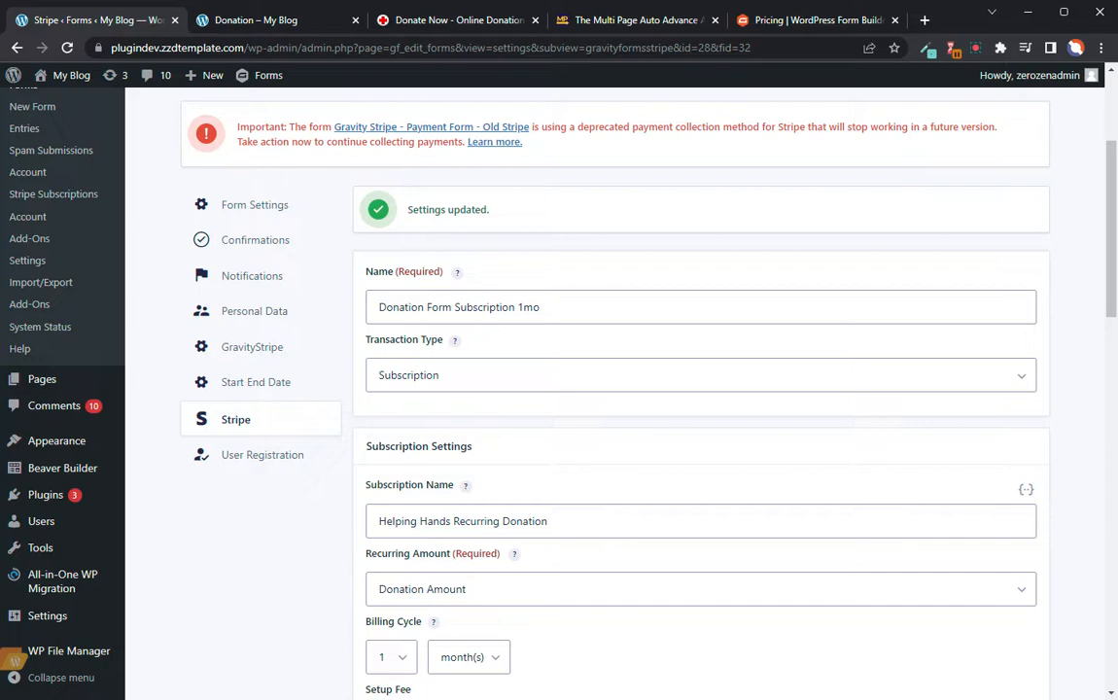
mouse_move(406, 280)
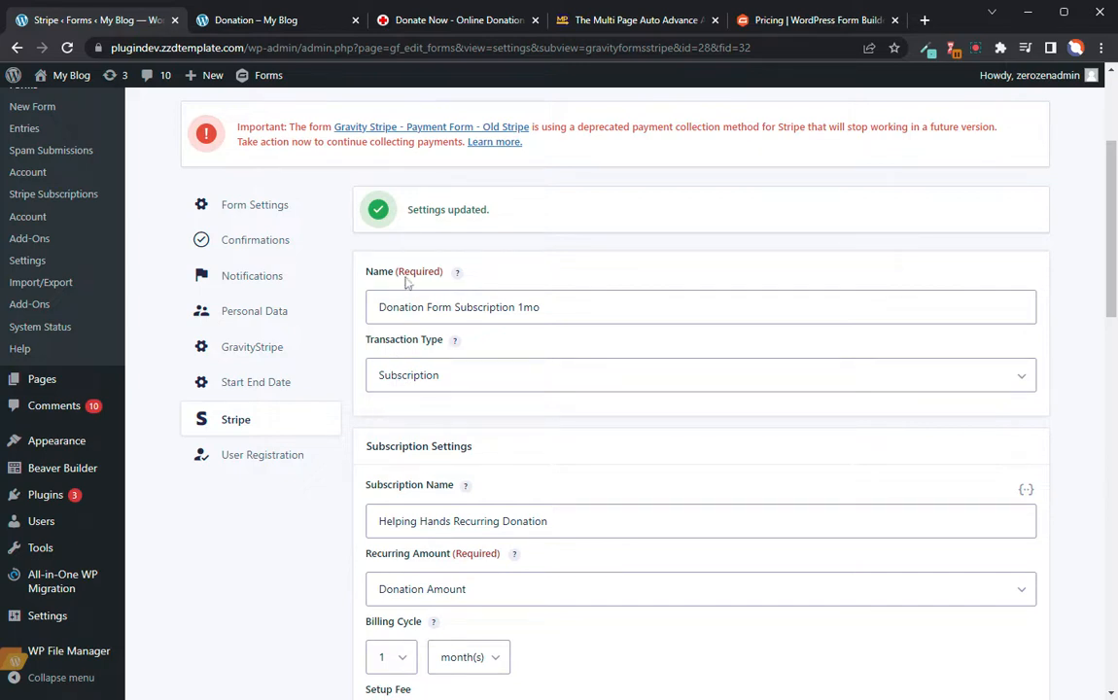
mouse_move(416, 241)
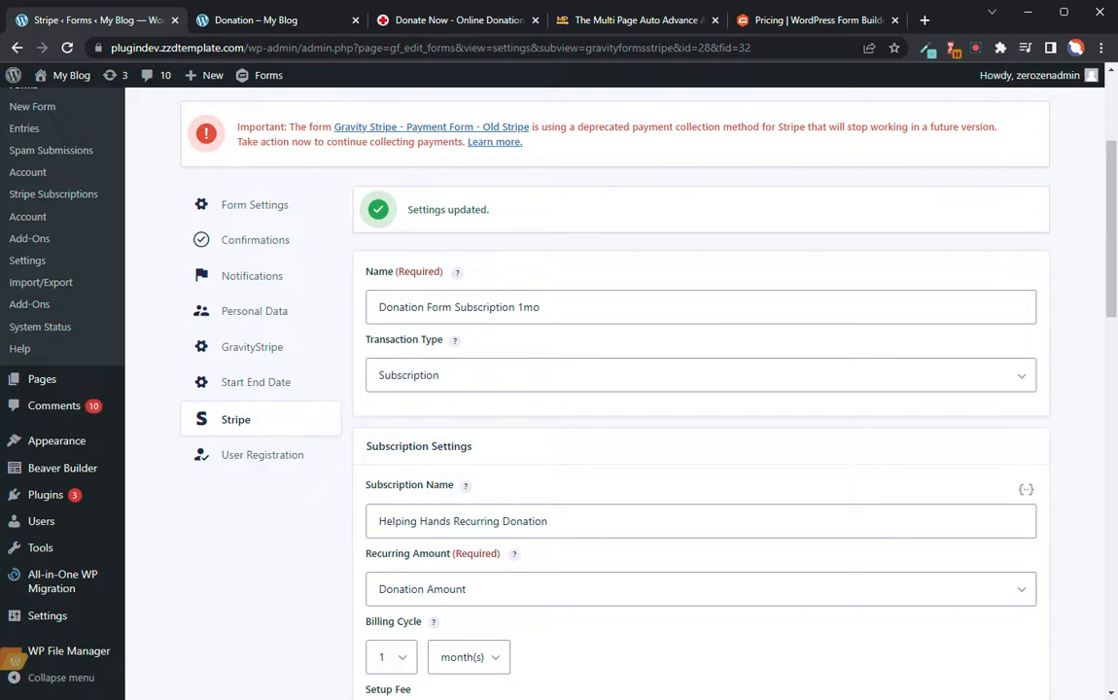
mouse_move(583, 11)
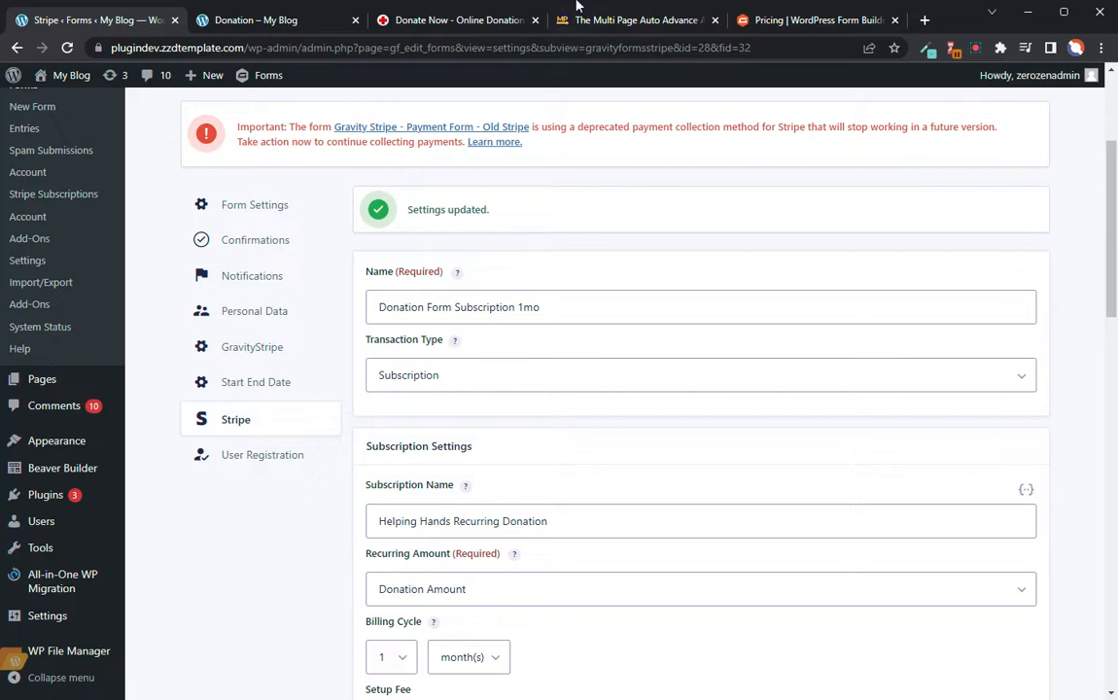
Visit gravitystripe.com in another tab and browse to its Video Demos page
click(635, 19)
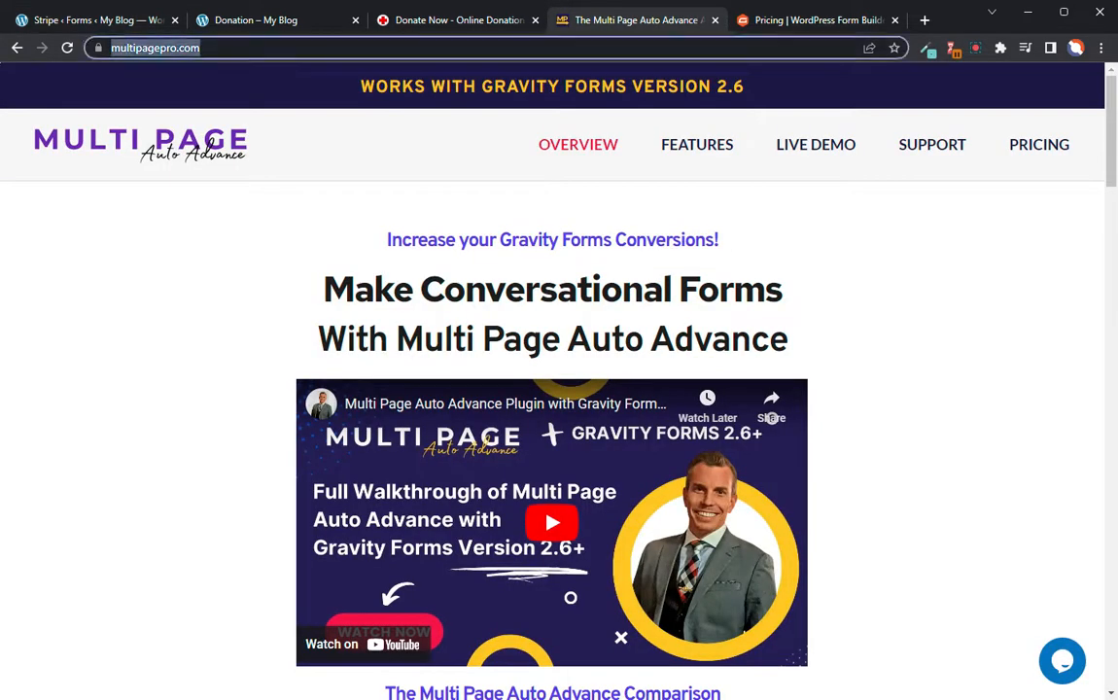
text(gravitystripe.com)
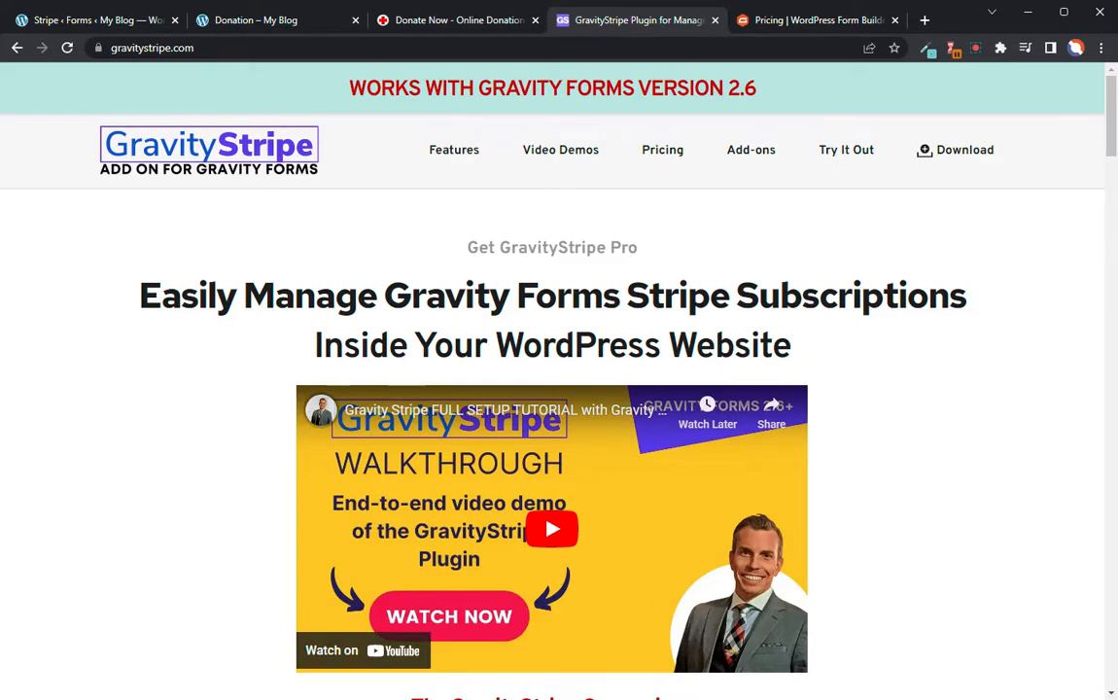
scroll(down, 3)
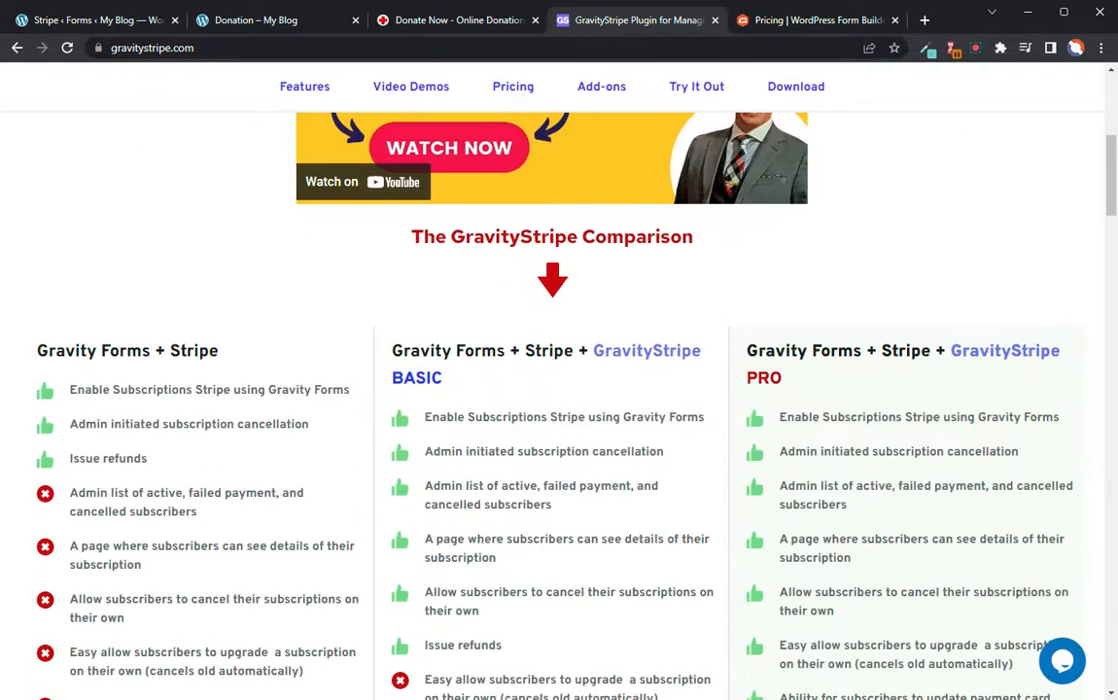
mouse_move(612, 208)
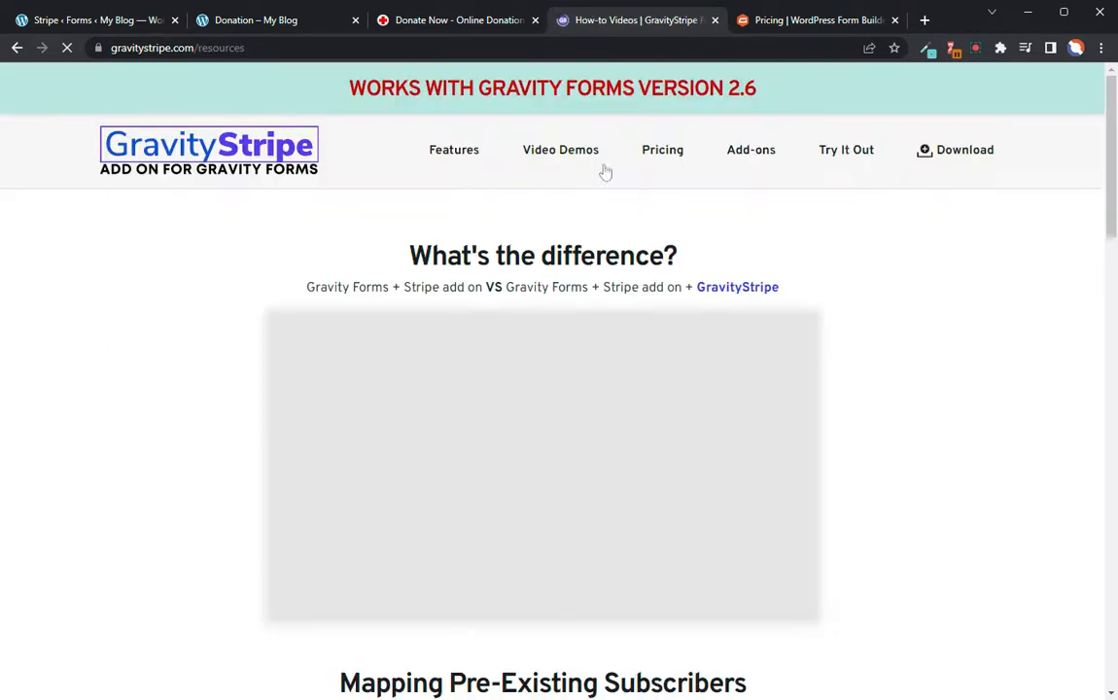
mouse_move(843, 336)
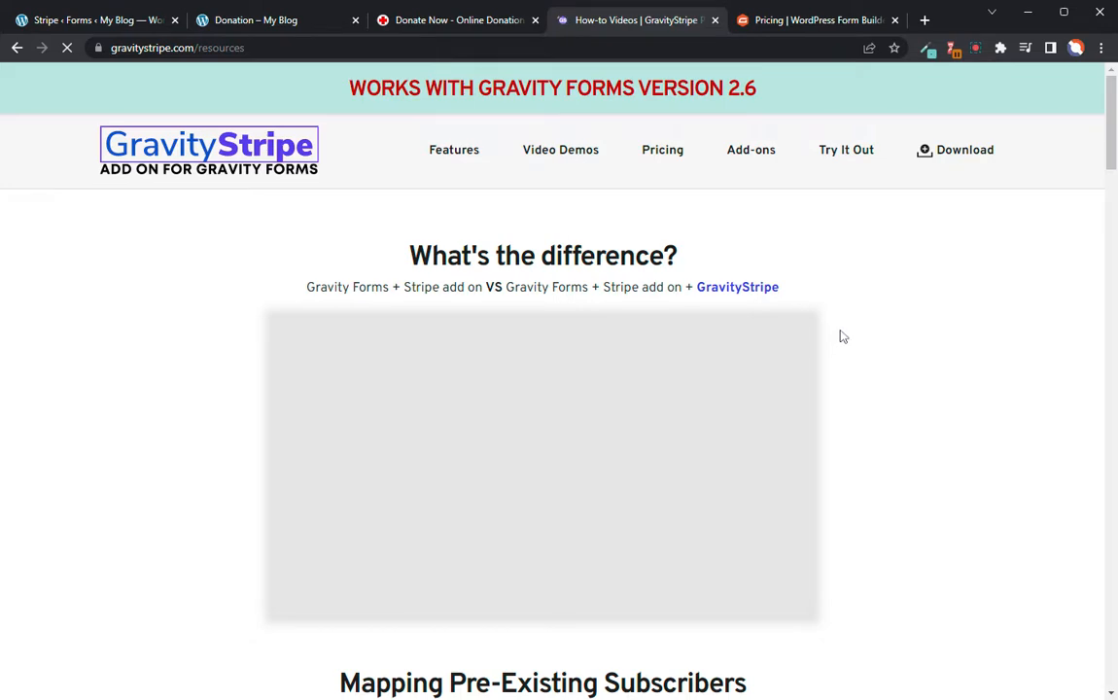
scroll(down, 3)
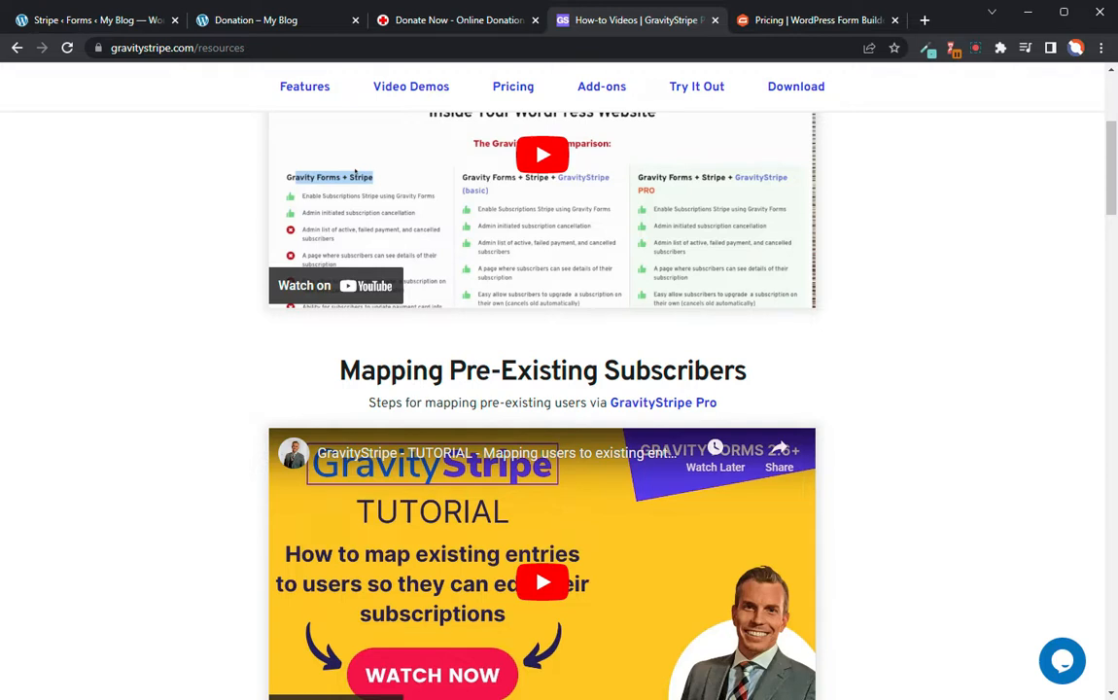
mouse_move(884, 339)
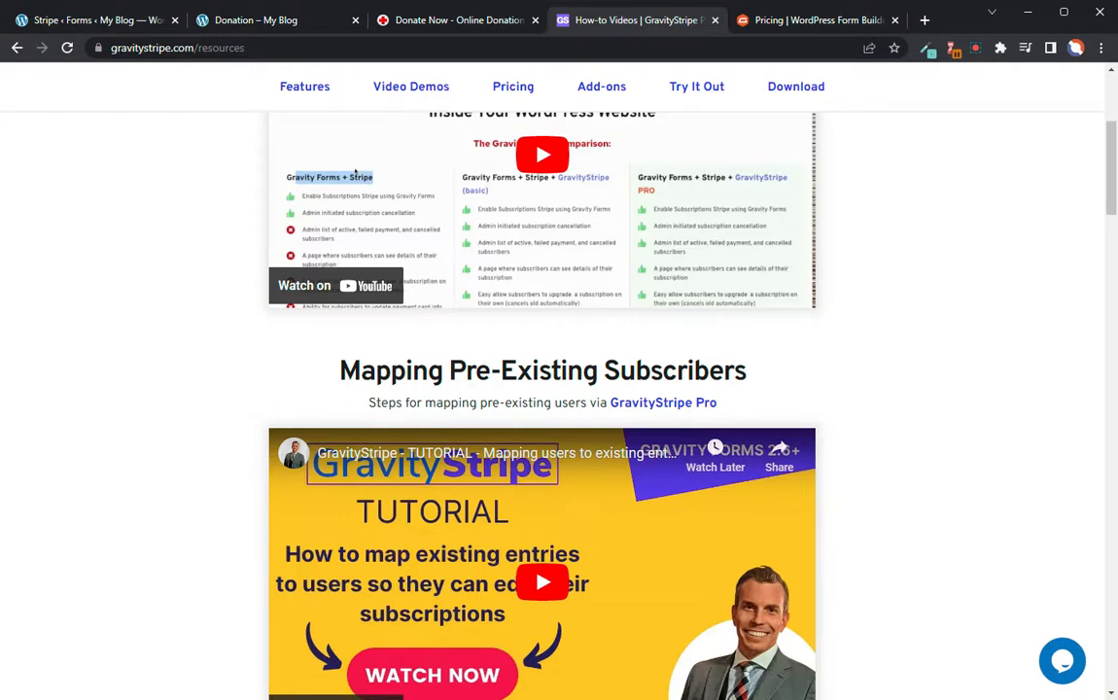
scroll(up, 3)
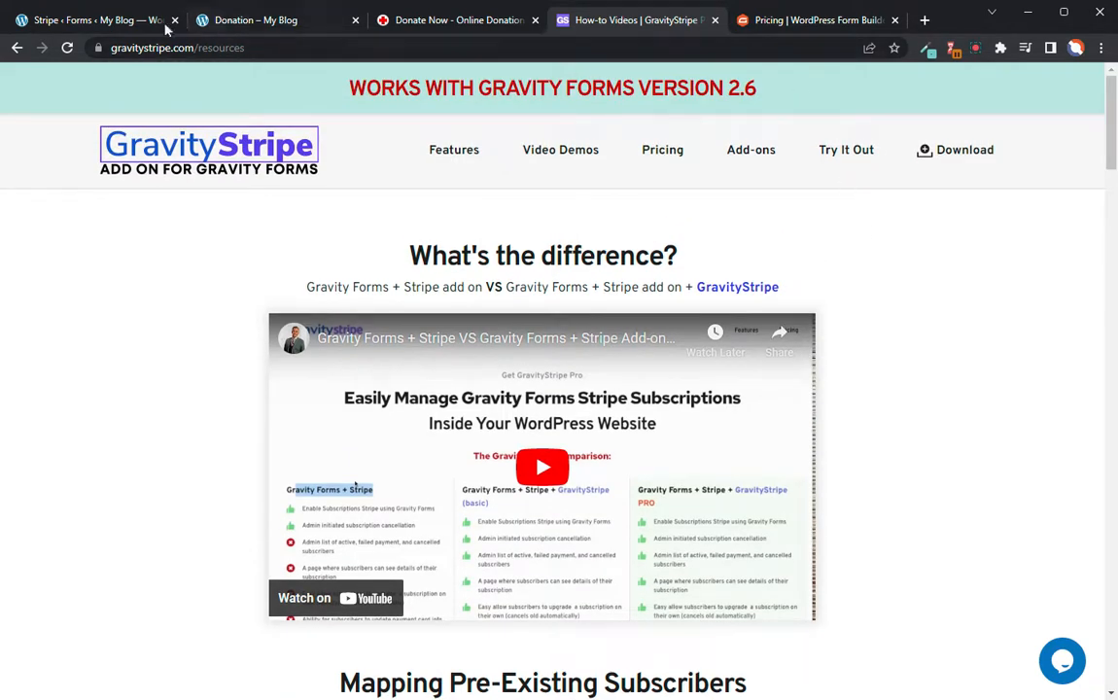
Browse the GravityStripe Get Support ticket page, then return to the saved monthly Stripe subscription feed
click(93, 20)
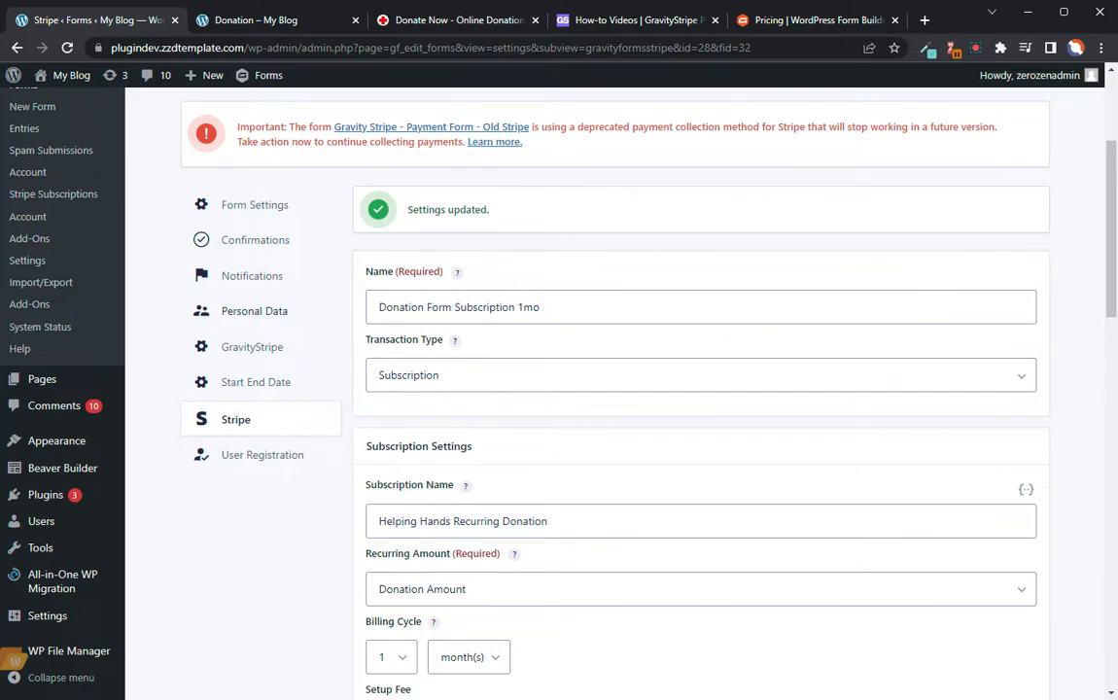
click(637, 20)
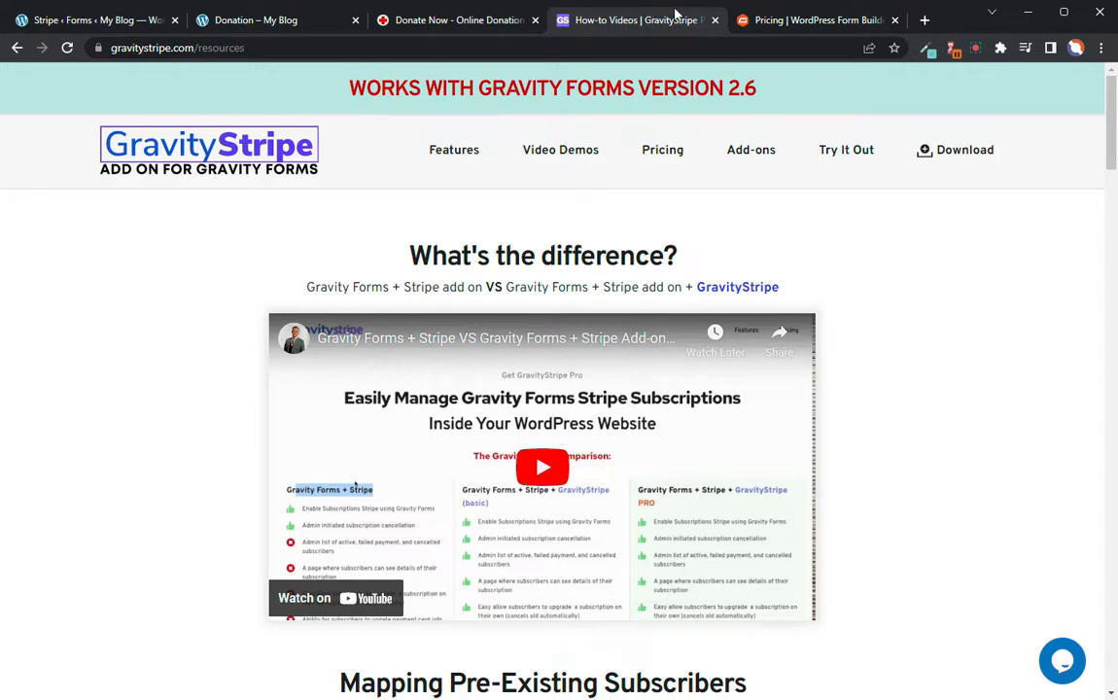
scroll(down, 3)
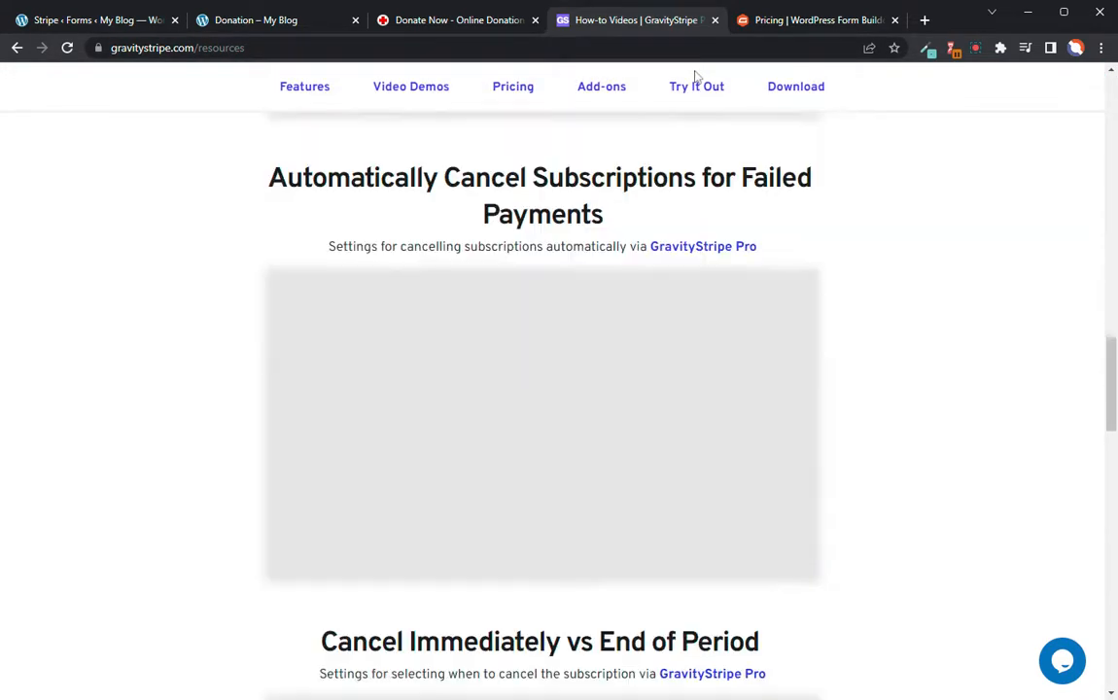
scroll(down, 3)
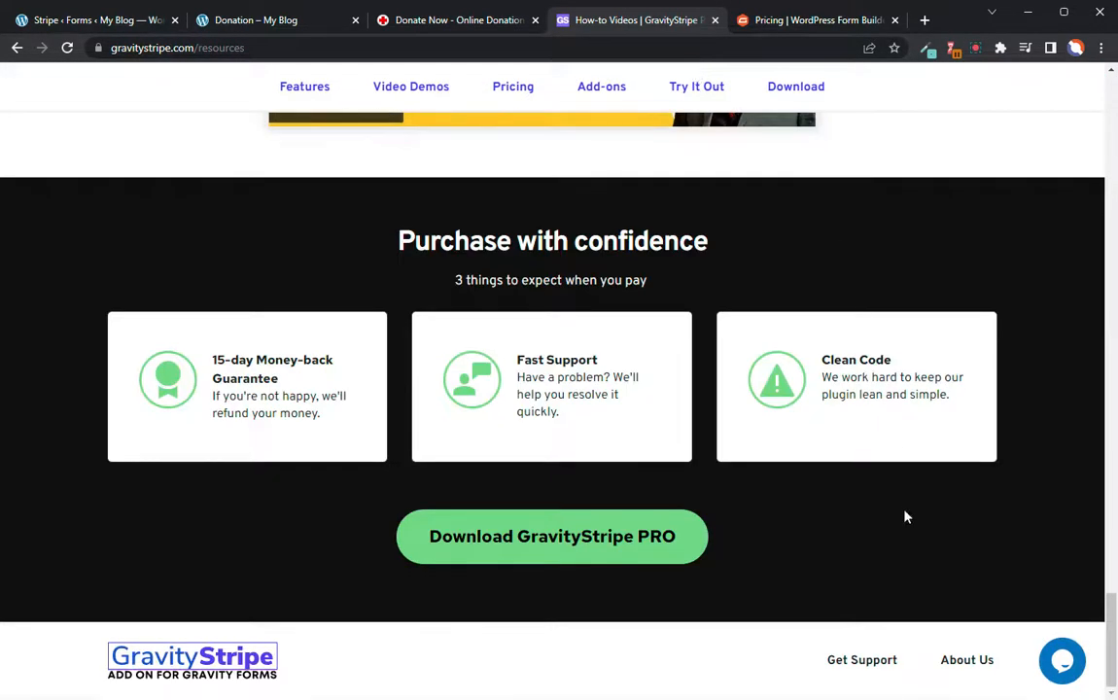
click(861, 658)
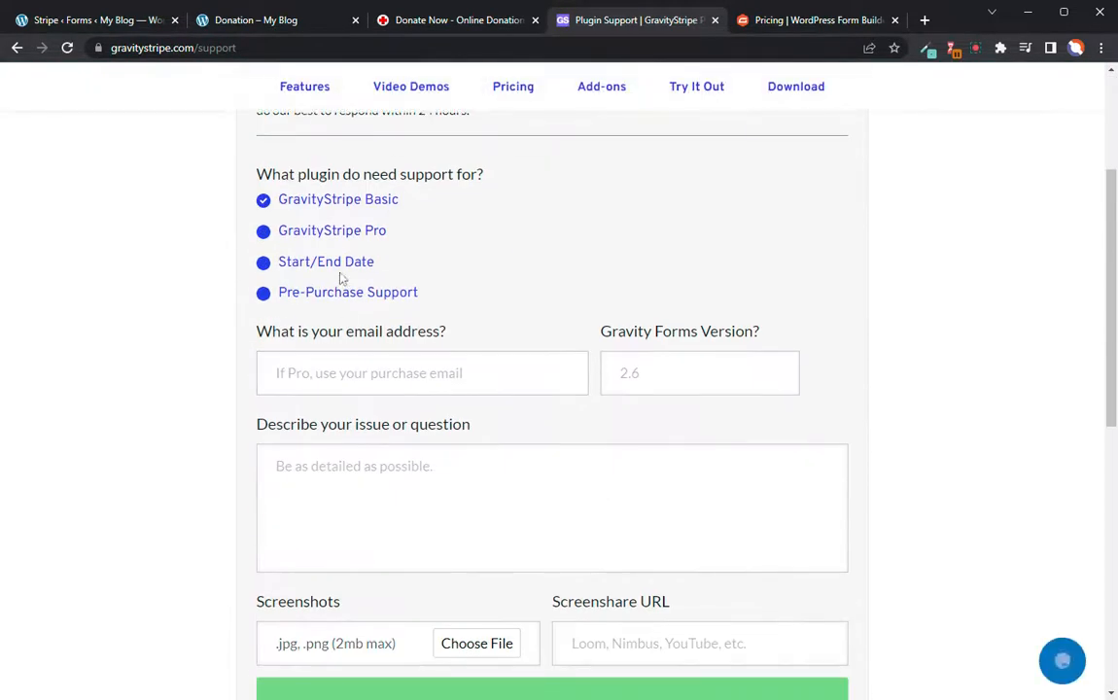
scroll(down, 3)
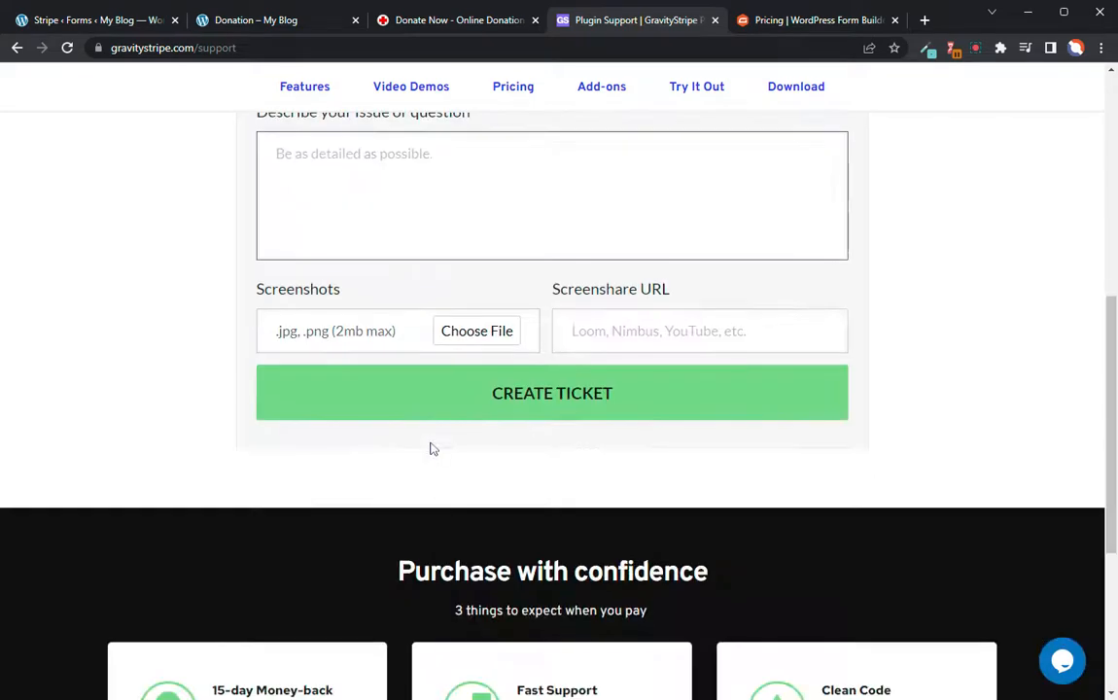
scroll(up, 3)
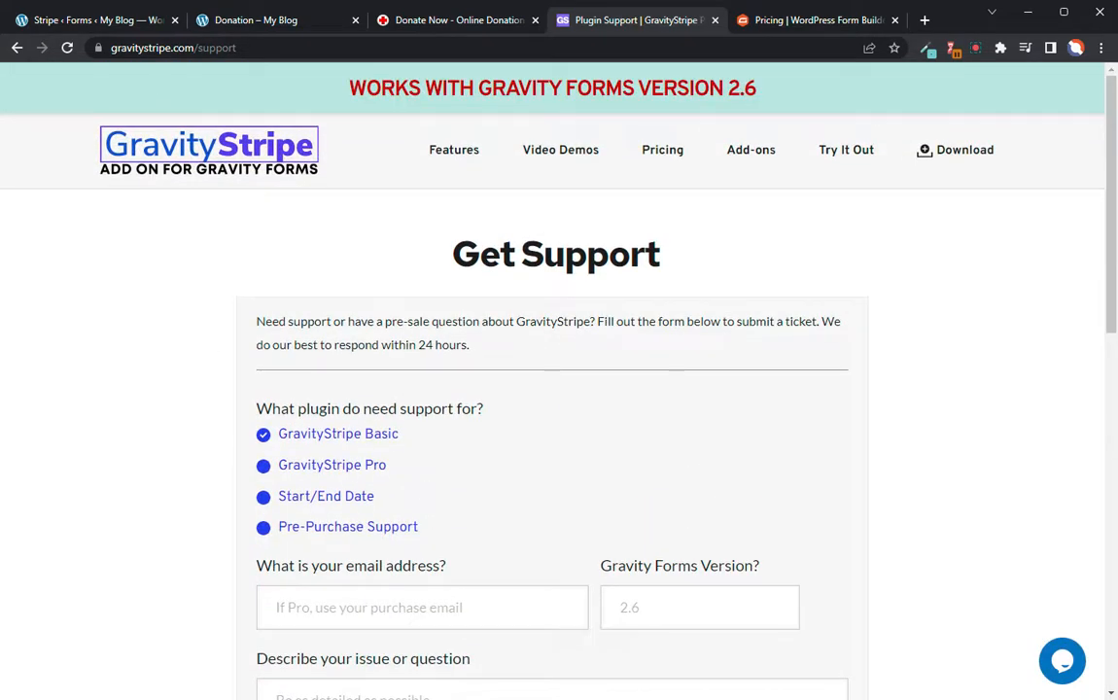
click(88, 19)
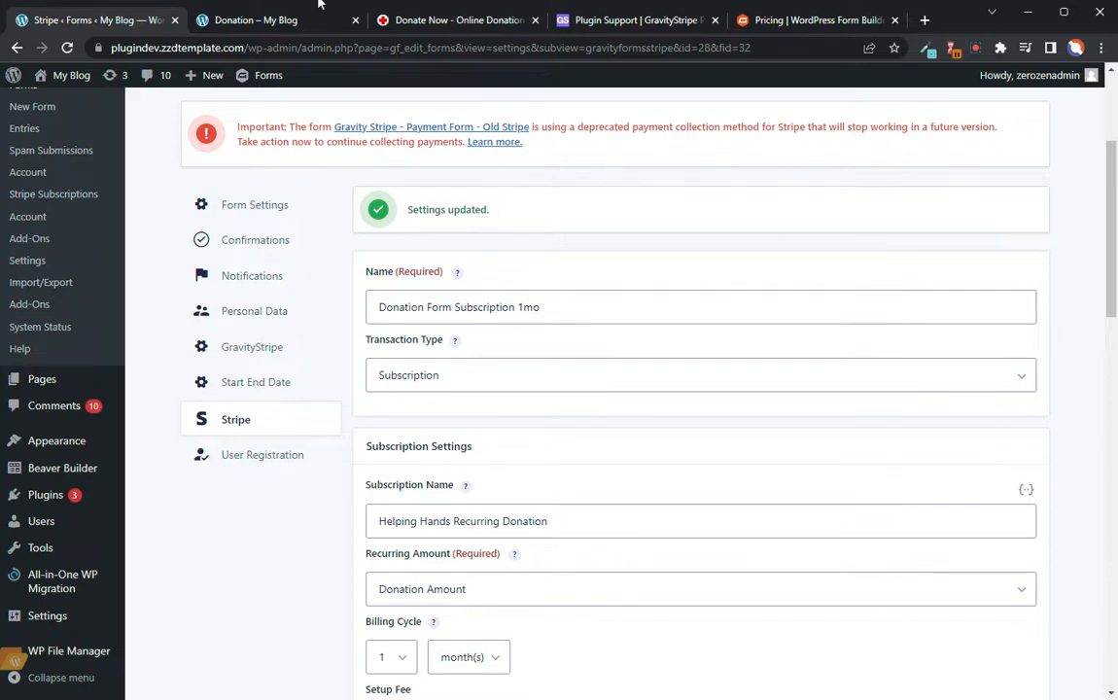
mouse_move(987, 82)
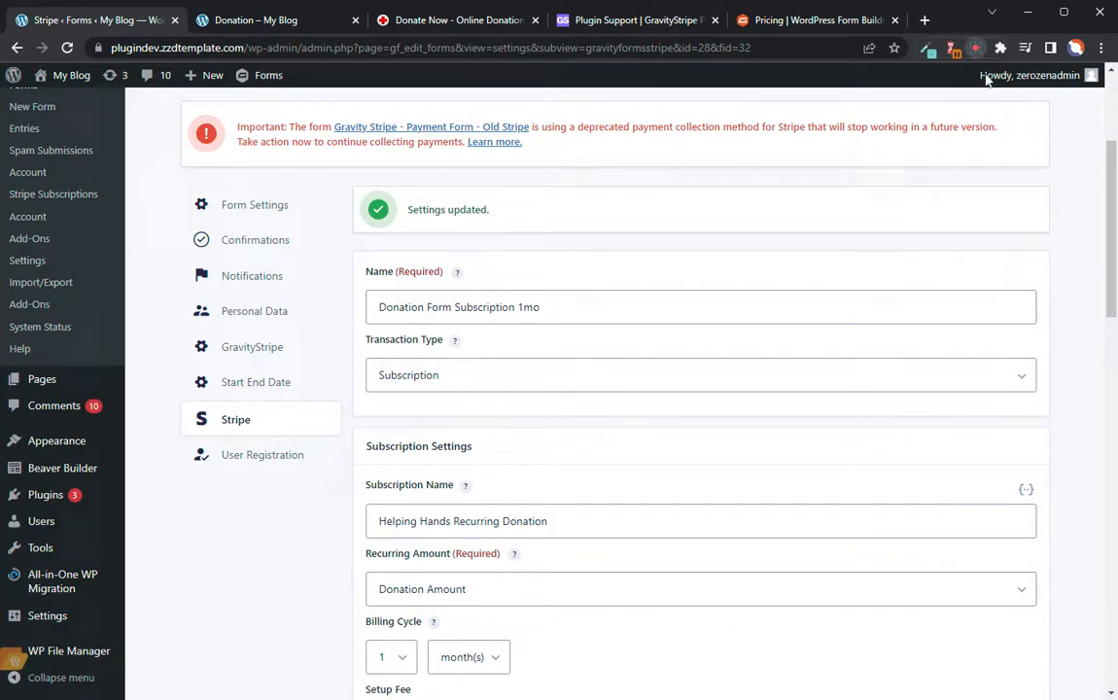